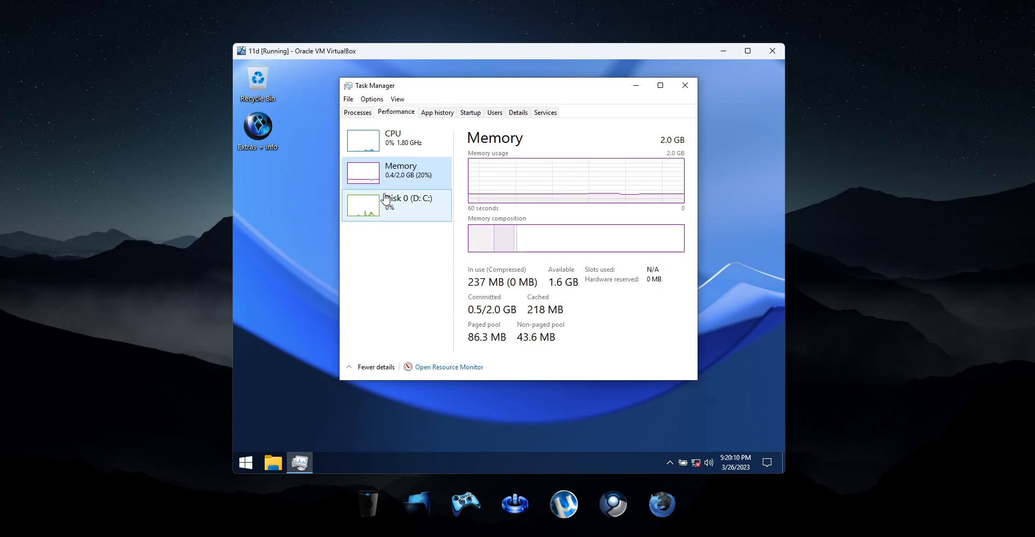
{"action": "mouse_move", "coordinate": [408, 188]}
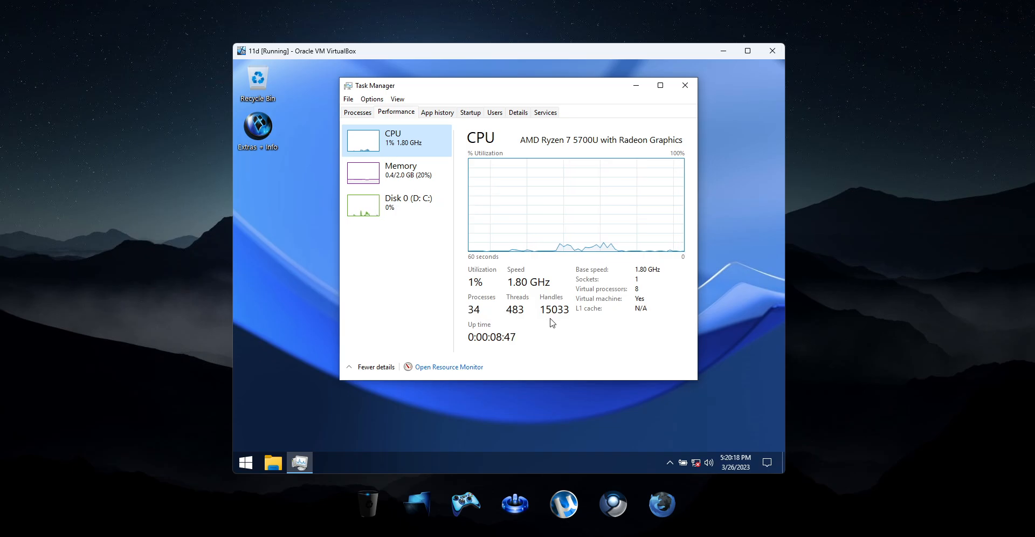
- Close Task Manager after reviewing the CPU and memory figures
{"action": "left_click", "coordinate": [684, 85]}
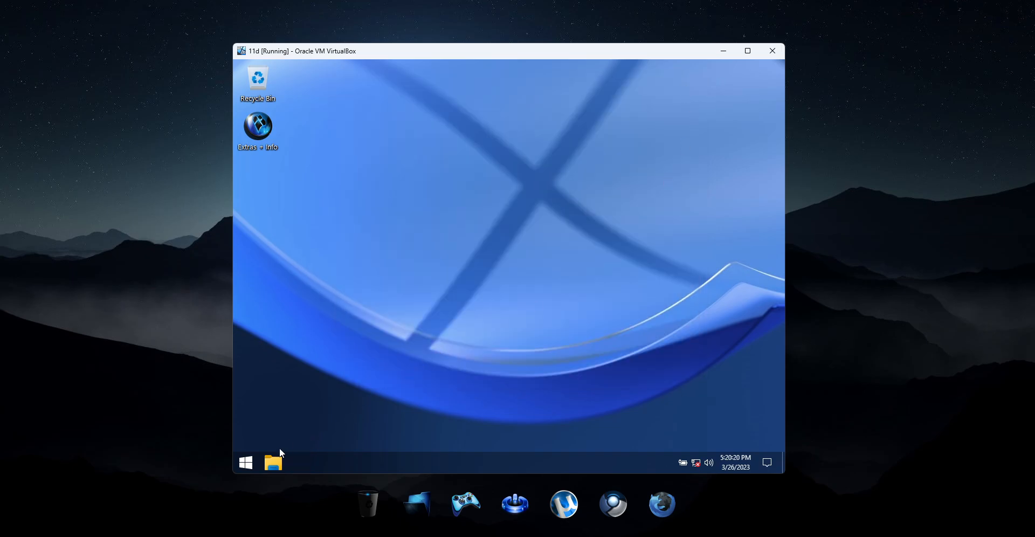
- Run winver from Start to show Version 1809, OS Build 17763.4131
{"action": "left_click", "coordinate": [12, 526]}
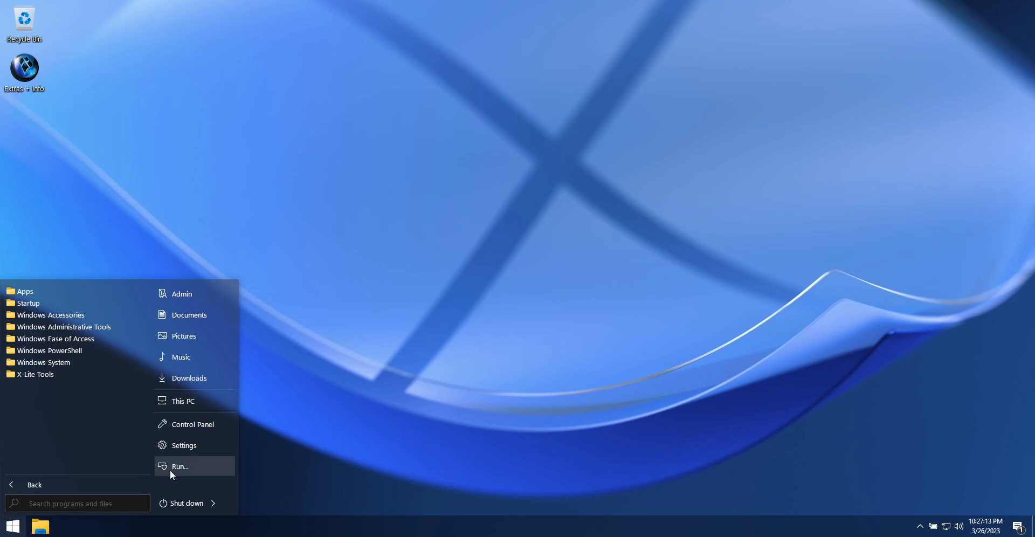
{"action": "left_click", "coordinate": [180, 465]}
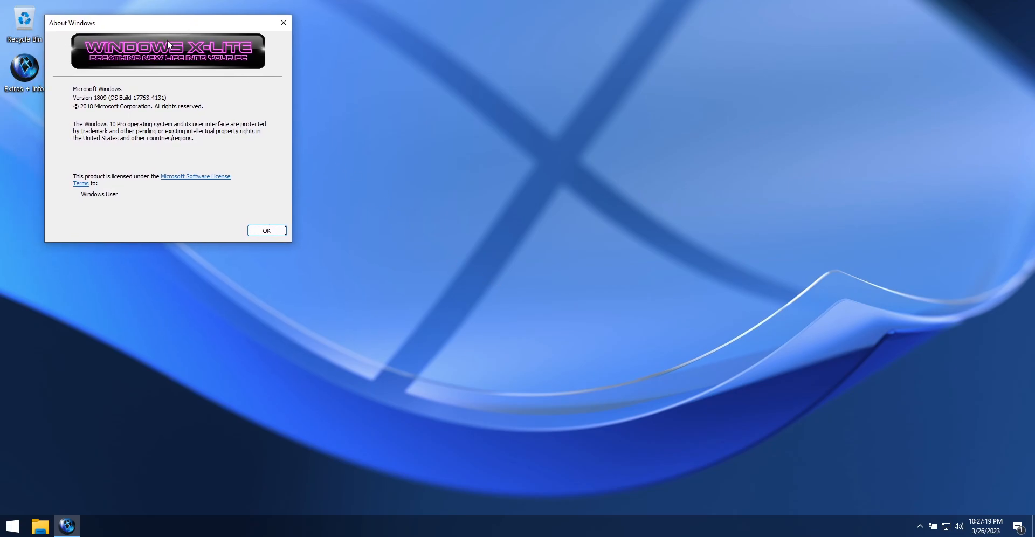
{"action": "mouse_move", "coordinate": [136, 108]}
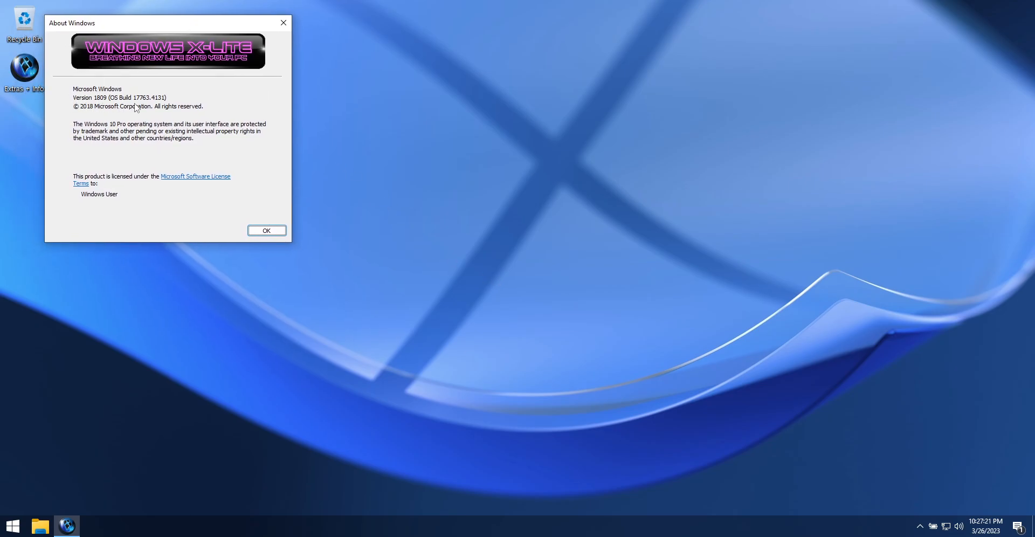
- View the System page in Control Panel from the desktop menu, close it, and dismiss Start
{"action": "right_click", "coordinate": [399, 162]}
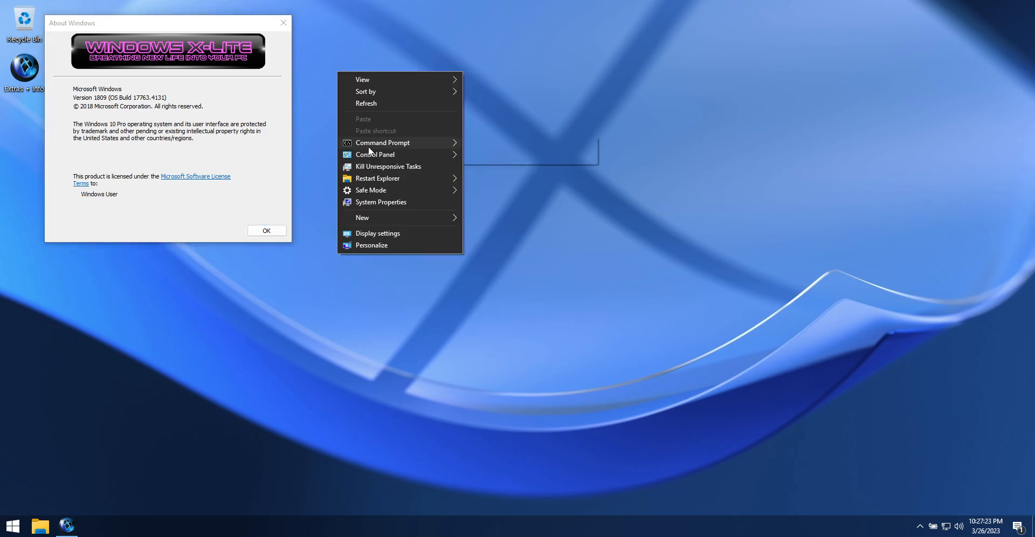
{"action": "left_click", "coordinate": [375, 154]}
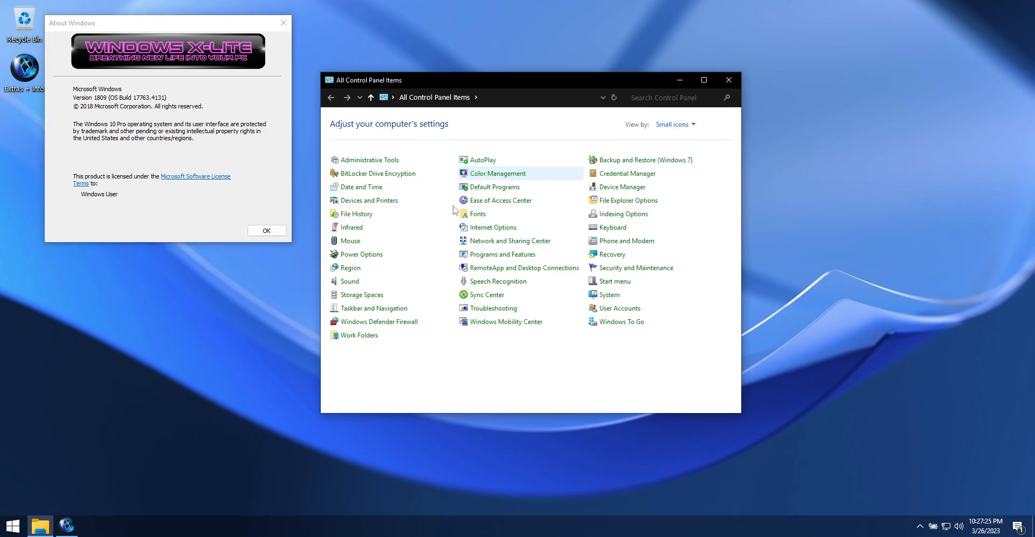
{"action": "left_click", "coordinate": [608, 295]}
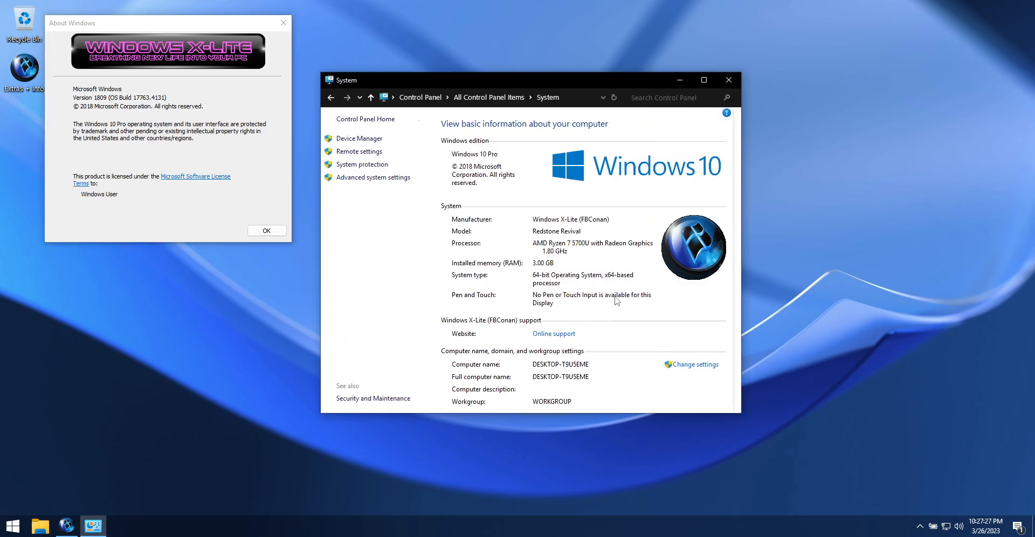
{"action": "mouse_move", "coordinate": [631, 128]}
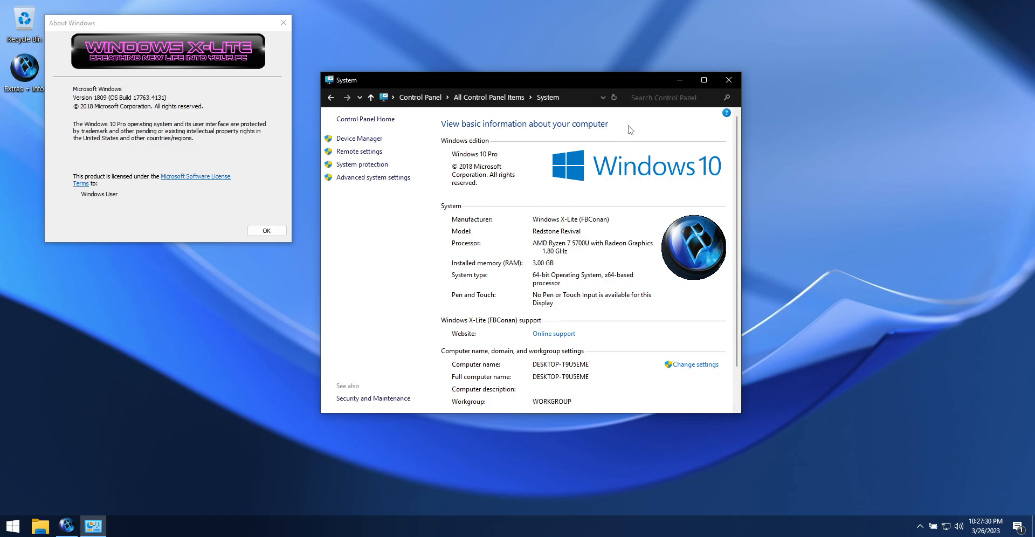
{"action": "left_click", "coordinate": [728, 80]}
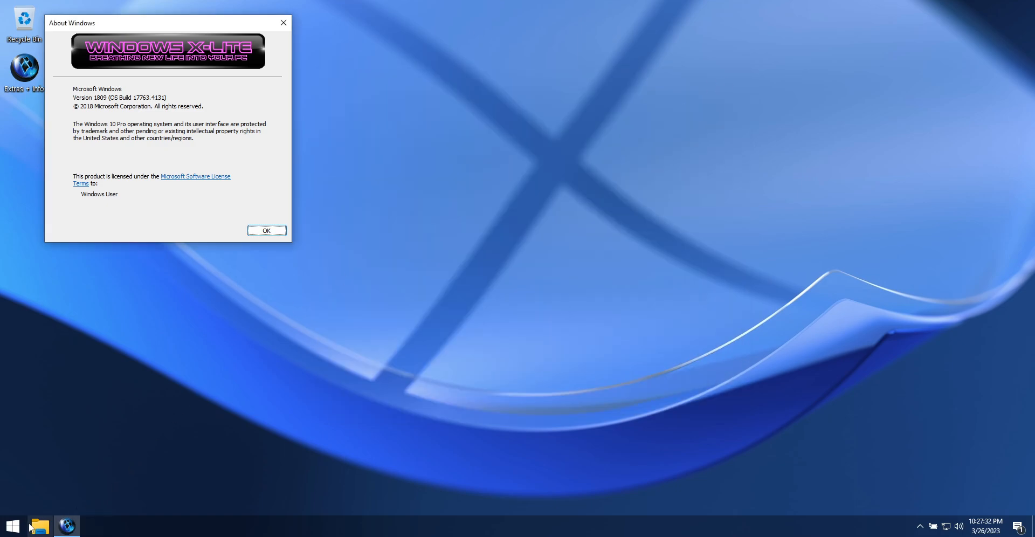
{"action": "left_click", "coordinate": [13, 526]}
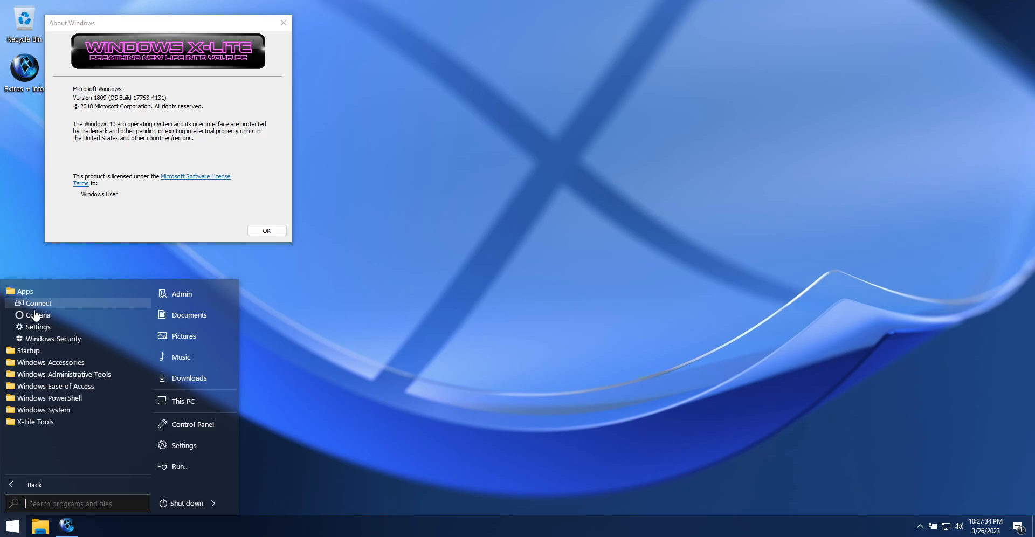
{"action": "left_click", "coordinate": [25, 291]}
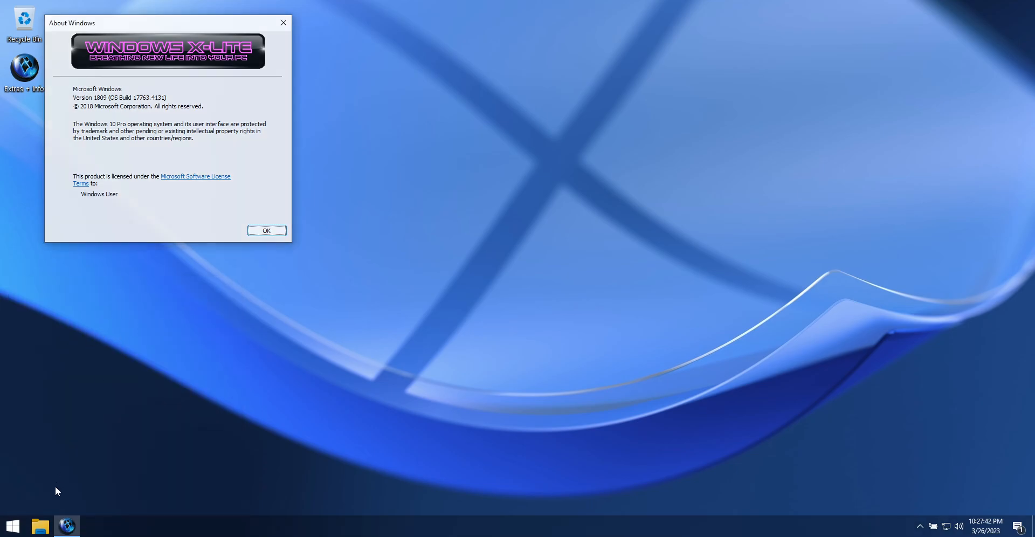
- Navigate File Explorer to the ProgramData > PhoenixOS > Optional folder
{"action": "left_click", "coordinate": [38, 526]}
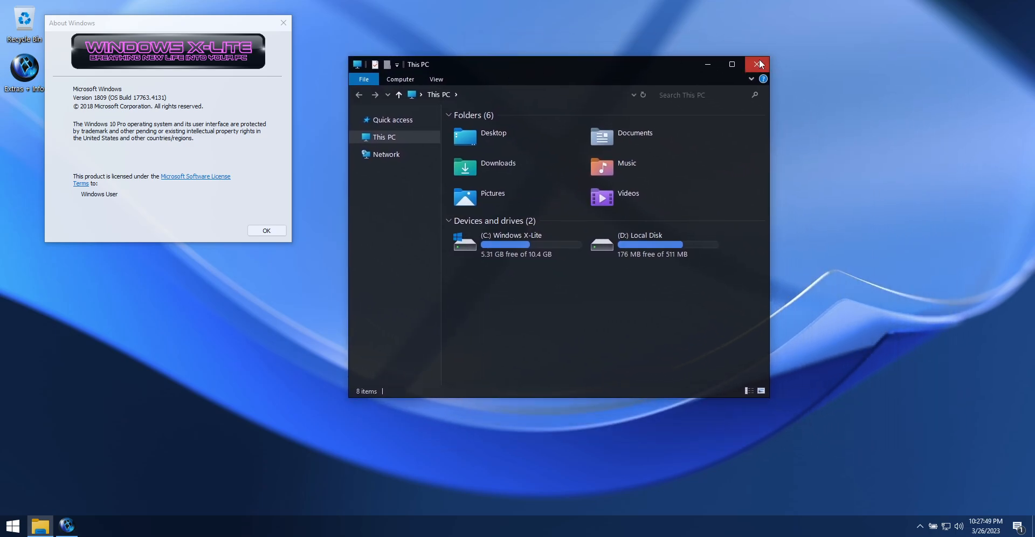
{"action": "left_click", "coordinate": [758, 64]}
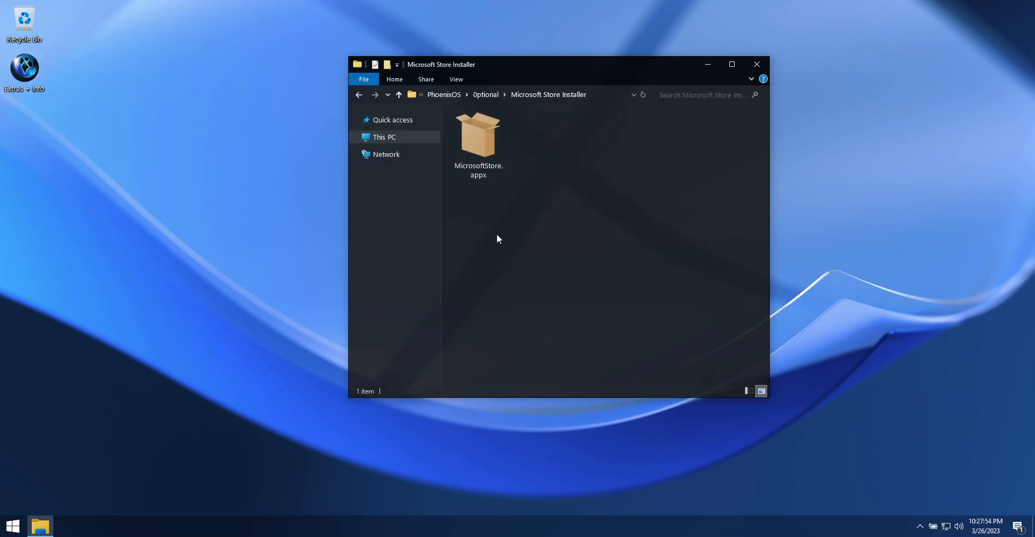
{"action": "mouse_move", "coordinate": [399, 95]}
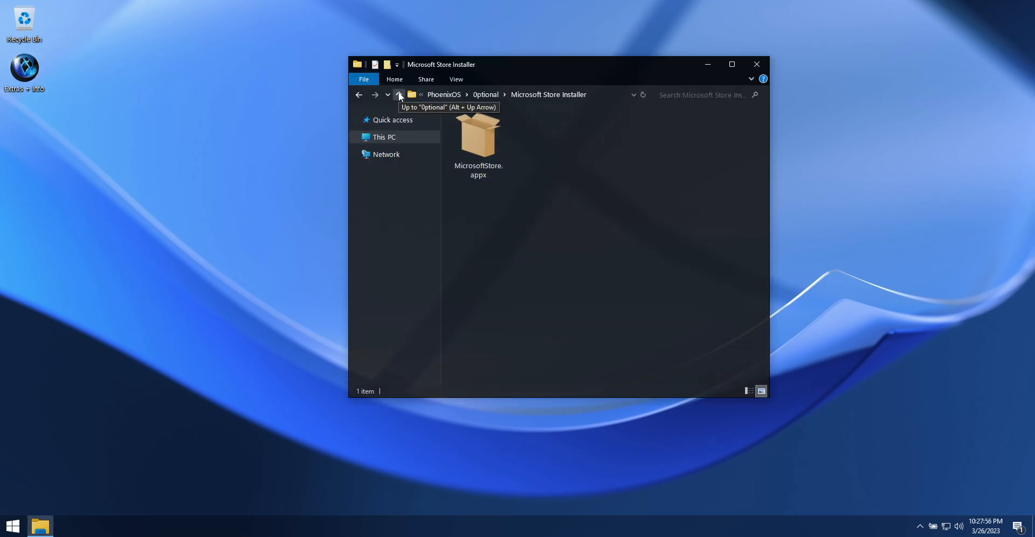
{"action": "left_click", "coordinate": [398, 95]}
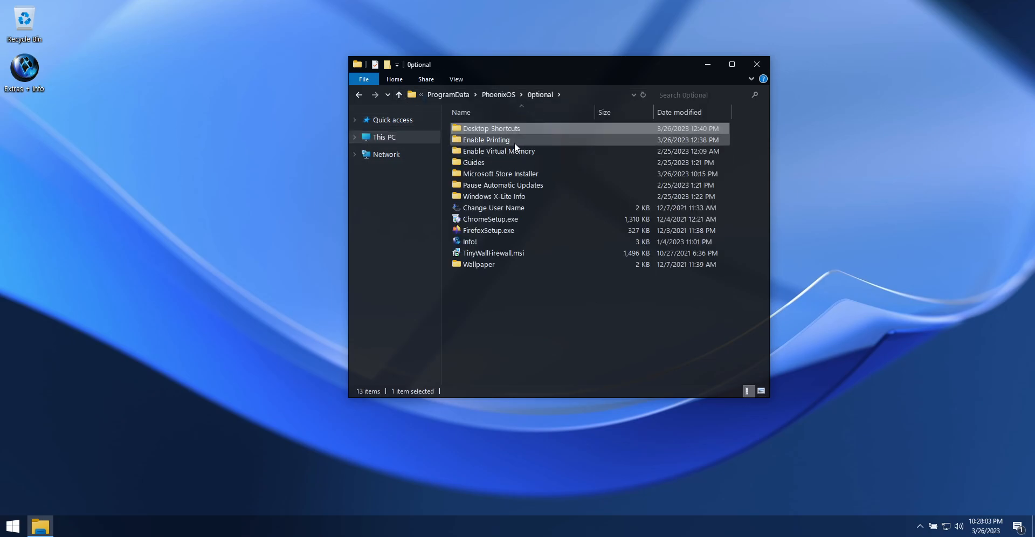
{"action": "double_click", "coordinate": [486, 139]}
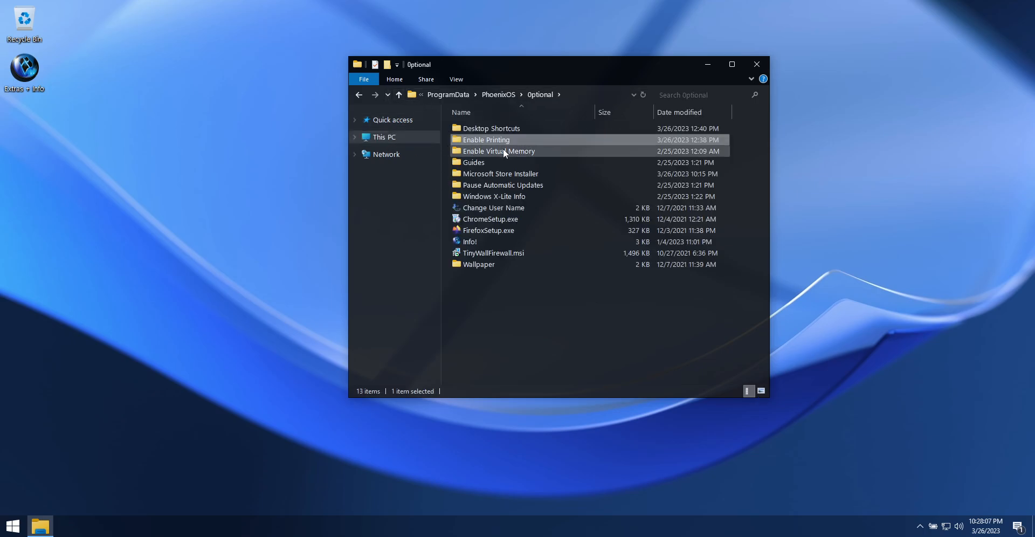
{"action": "double_click", "coordinate": [498, 151]}
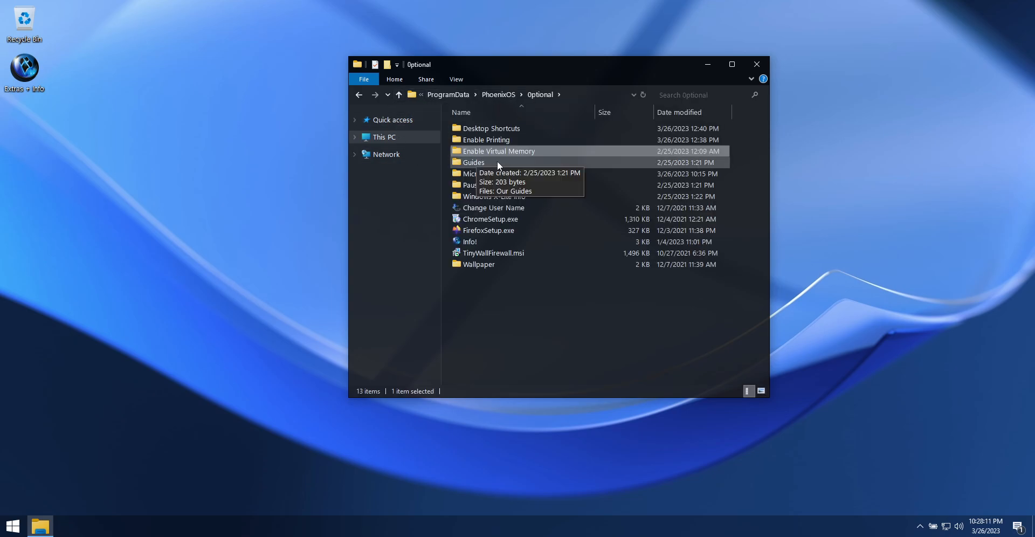
- Peek inside the Guides, Pause Automatic Updates and Windows X-Lite Info folders, then Wallpaper
{"action": "double_click", "coordinate": [474, 163]}
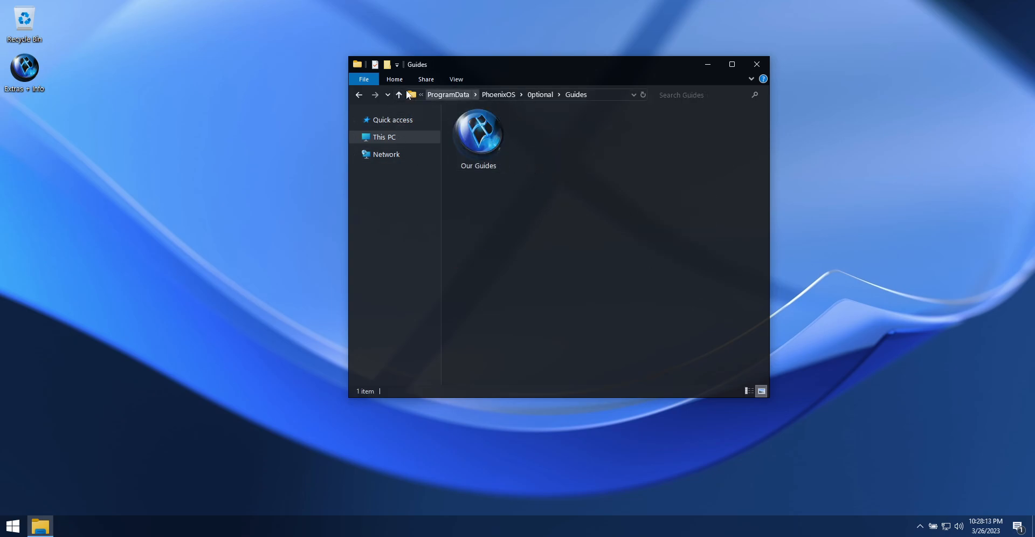
{"action": "left_click", "coordinate": [398, 95]}
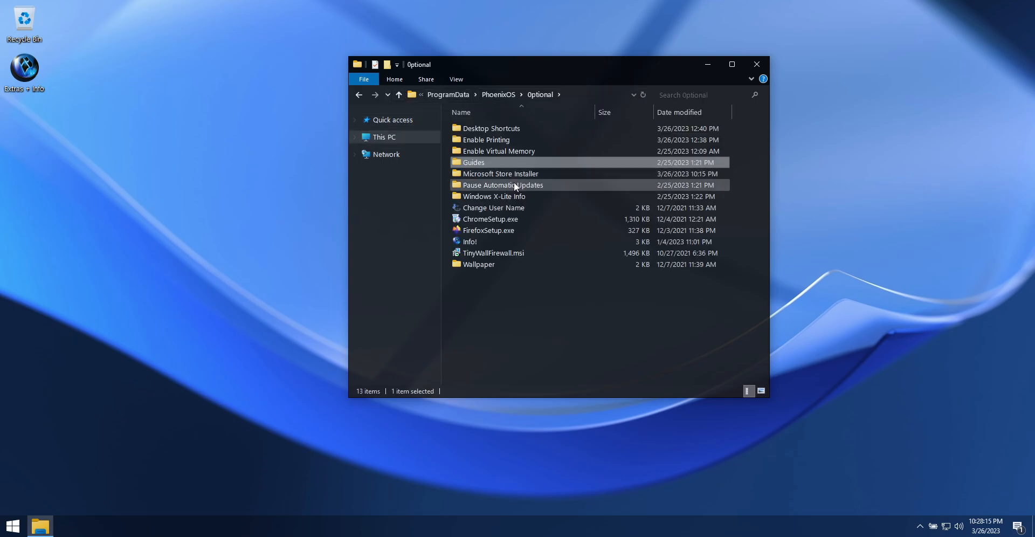
{"action": "double_click", "coordinate": [504, 185]}
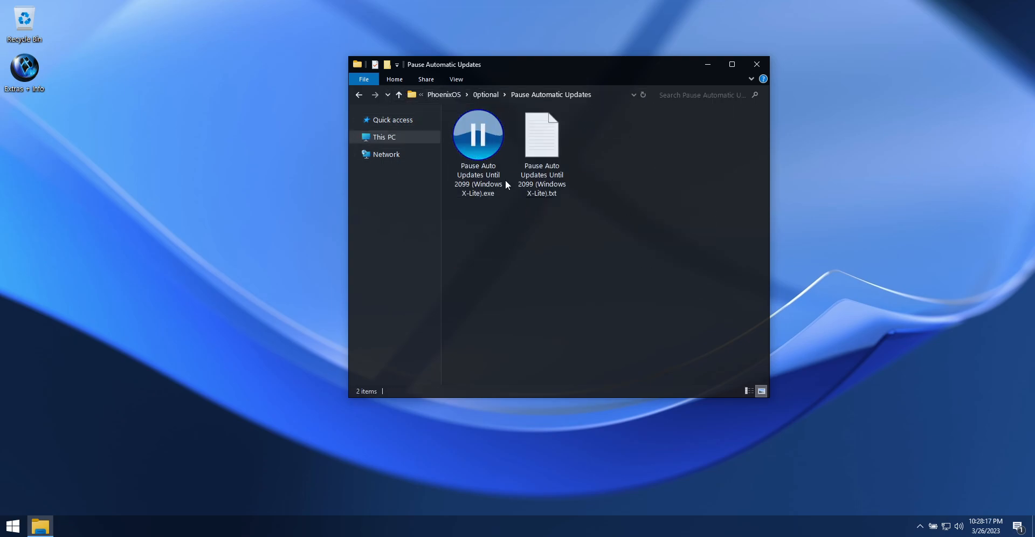
{"action": "left_click", "coordinate": [485, 95]}
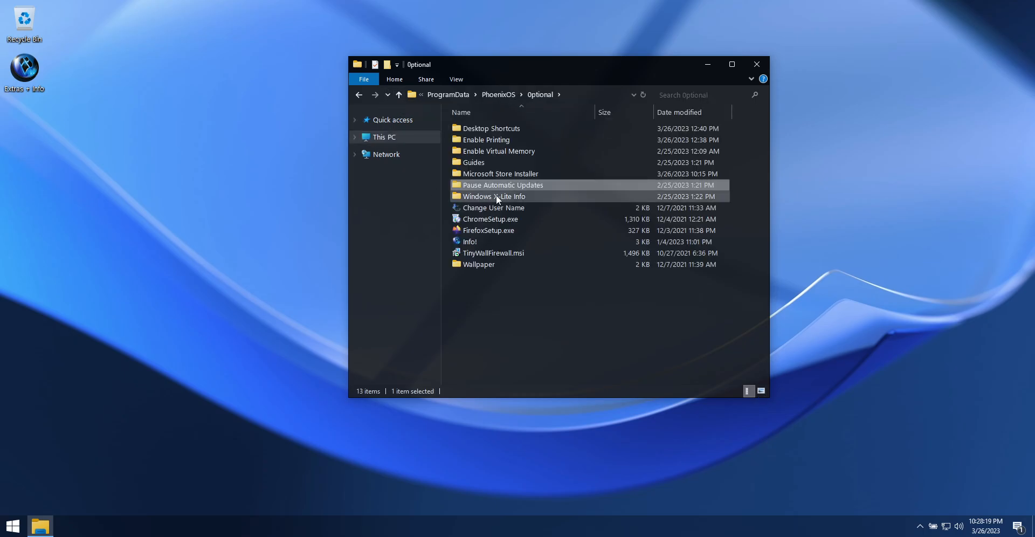
{"action": "double_click", "coordinate": [493, 196]}
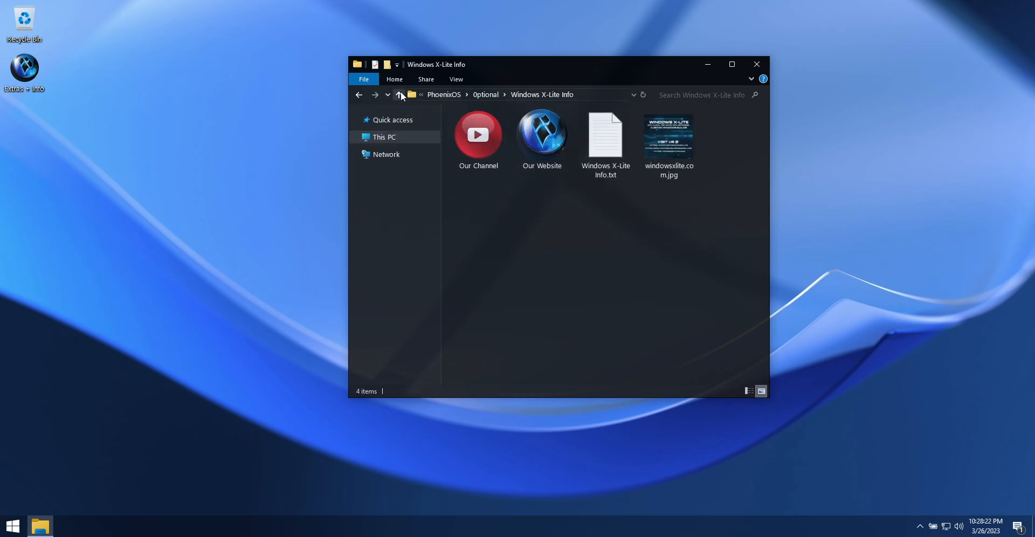
{"action": "left_click", "coordinate": [399, 94]}
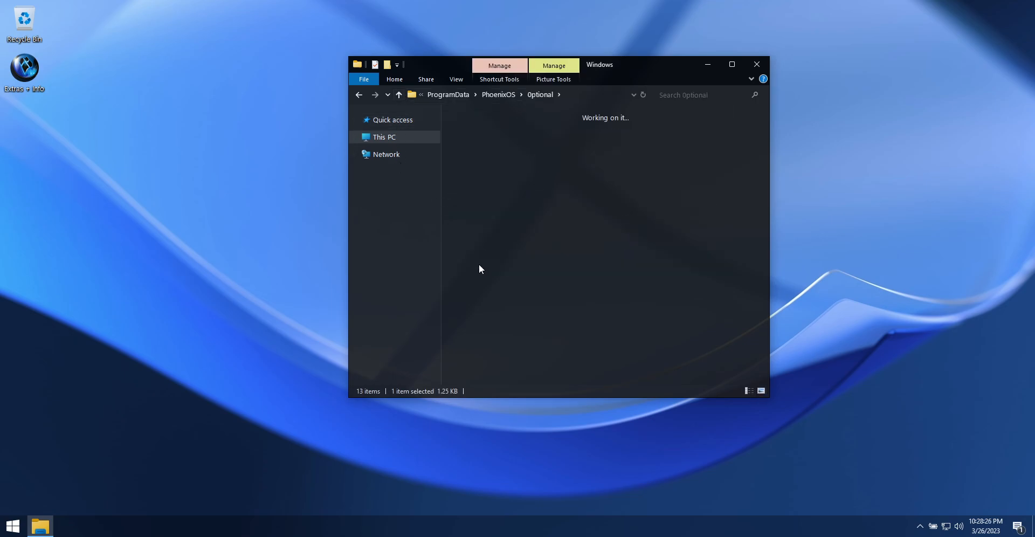
- Try img2.jpg, set the blue img1.jpg as desktop background, and close the Wallpaper folder
{"action": "right_click", "coordinate": [603, 136]}
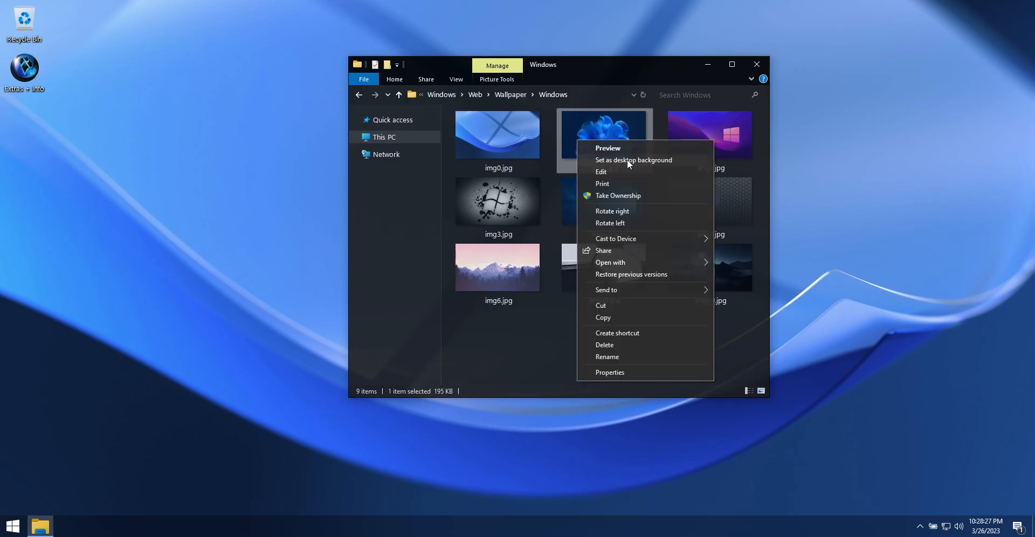
{"action": "left_click", "coordinate": [633, 159]}
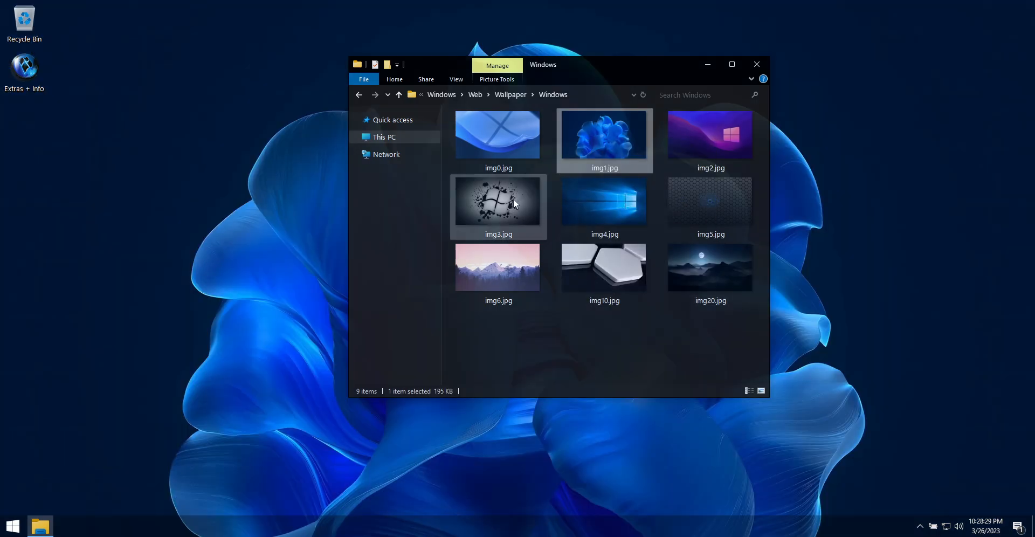
{"action": "left_click", "coordinate": [711, 134]}
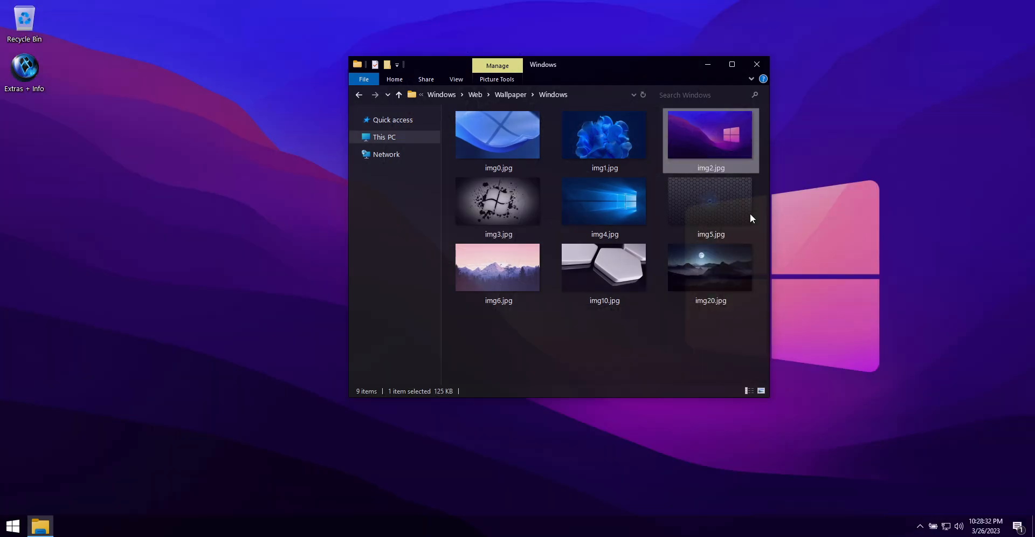
{"action": "right_click", "coordinate": [603, 134]}
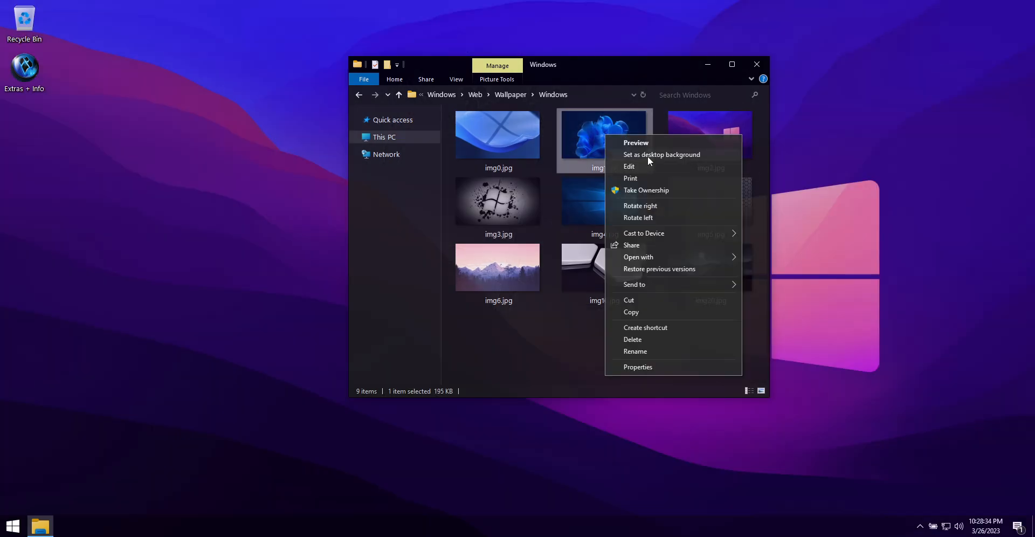
{"action": "left_click", "coordinate": [661, 154]}
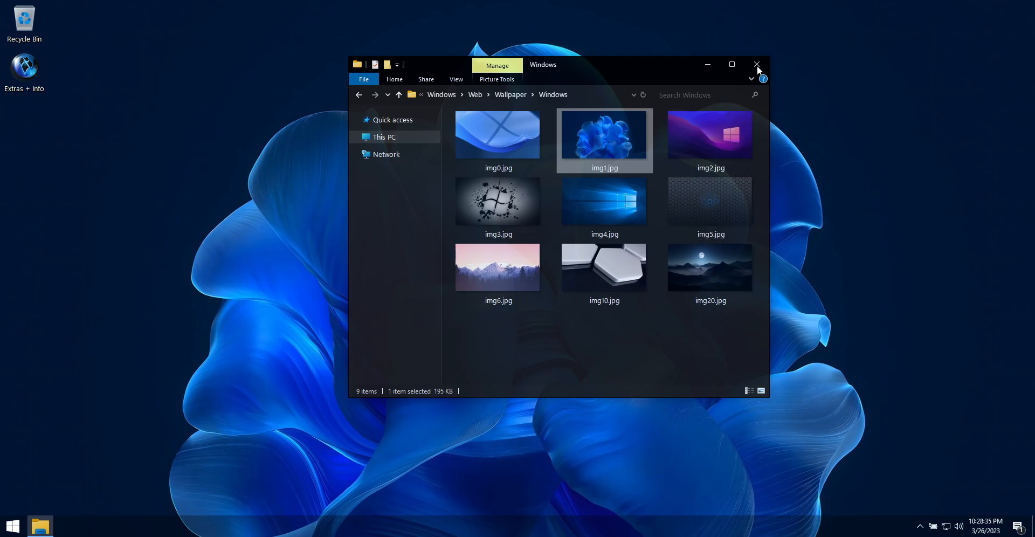
{"action": "left_click", "coordinate": [757, 64]}
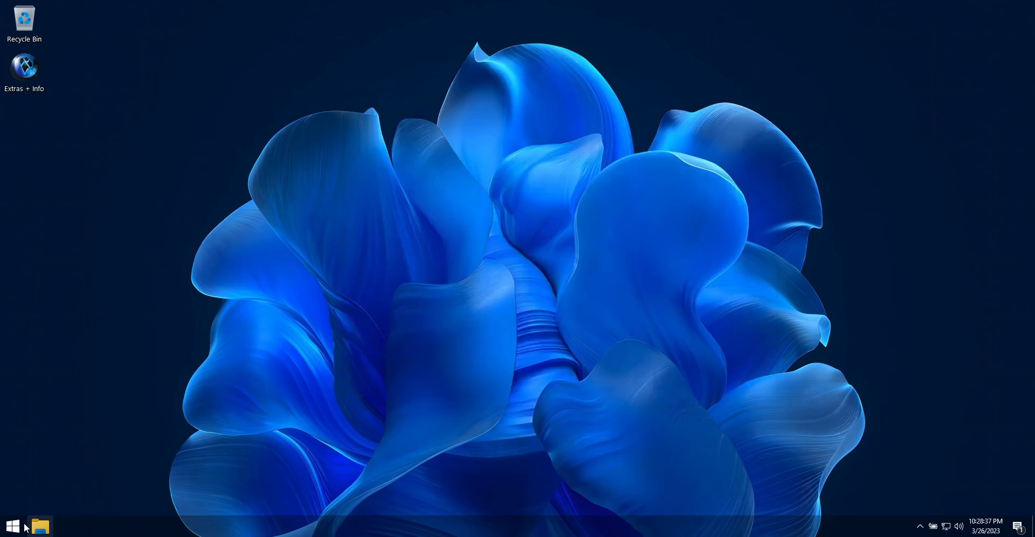
- Show the X-Lite Tools folder with its firewall, print spooler and update toggles in Start
{"action": "left_click", "coordinate": [11, 526]}
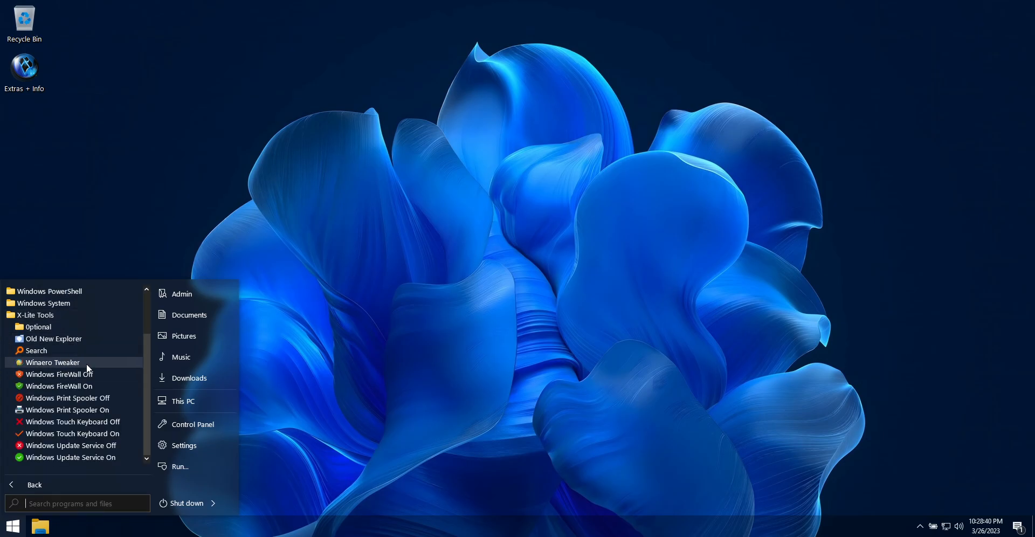
{"action": "mouse_move", "coordinate": [87, 445]}
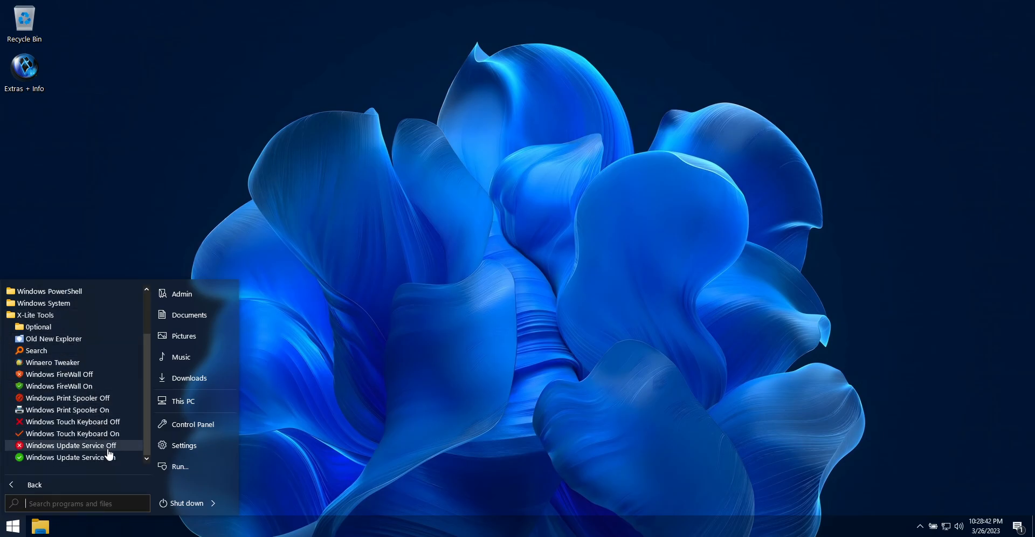
{"action": "mouse_move", "coordinate": [122, 339]}
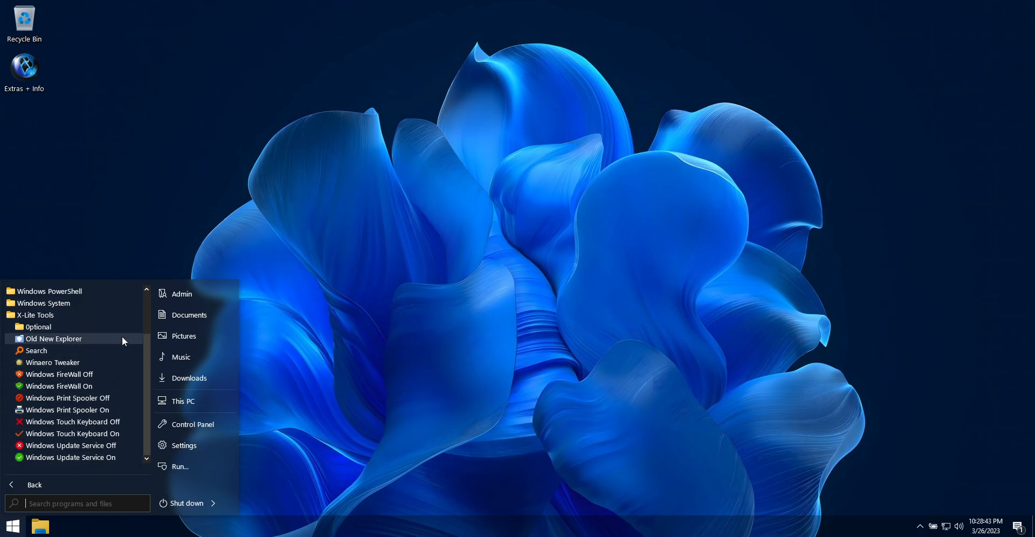
{"action": "scroll", "scroll_direction": "up", "scroll_amount": 3}
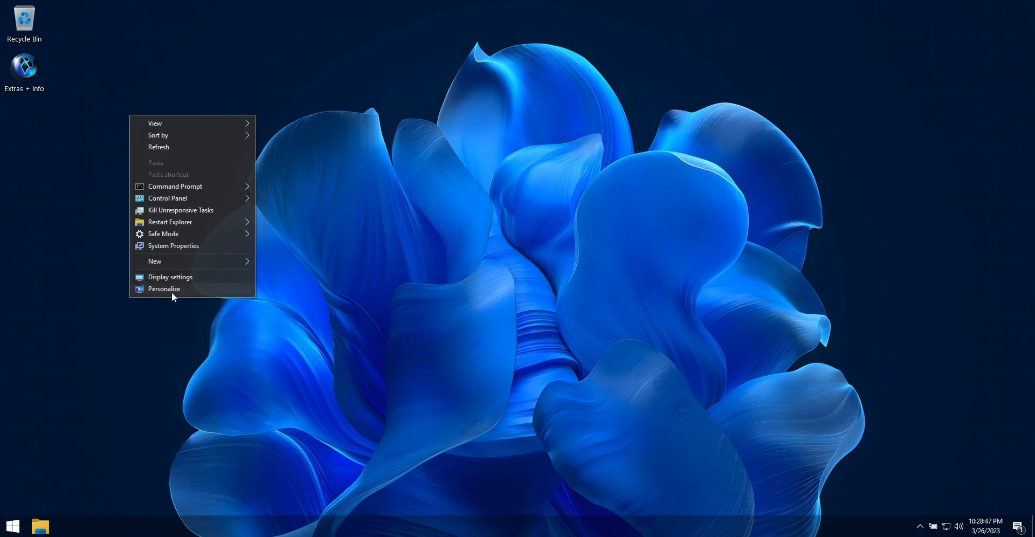
- Apply the Dark Crystal Black theme with Harmony background in Personalization and close This PC
{"action": "left_click", "coordinate": [164, 288]}
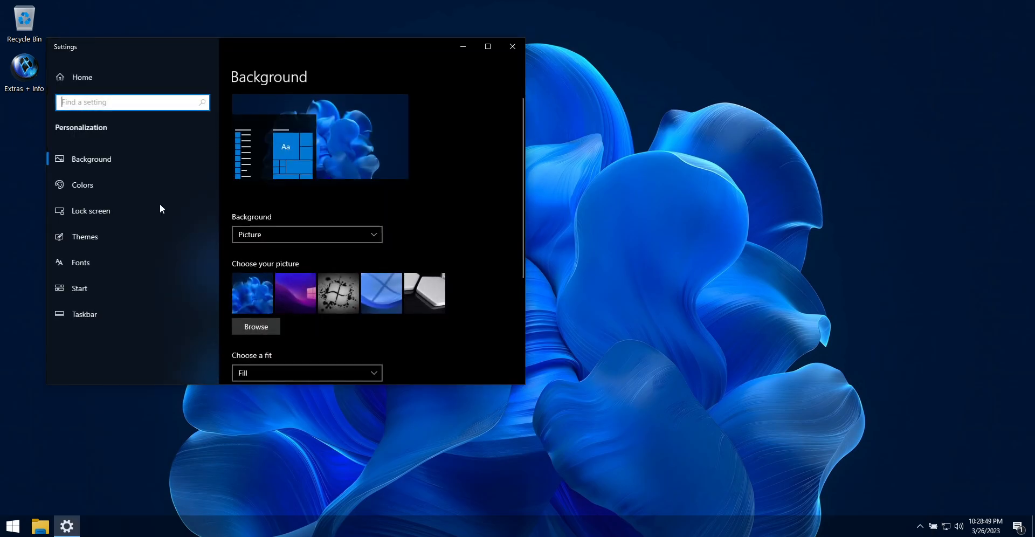
{"action": "left_click", "coordinate": [39, 526]}
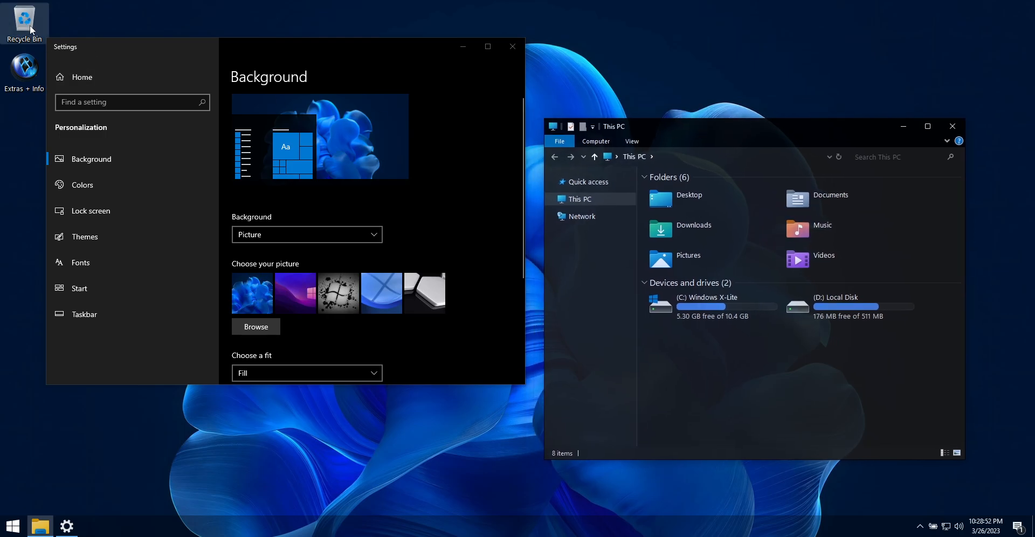
{"action": "mouse_move", "coordinate": [848, 181]}
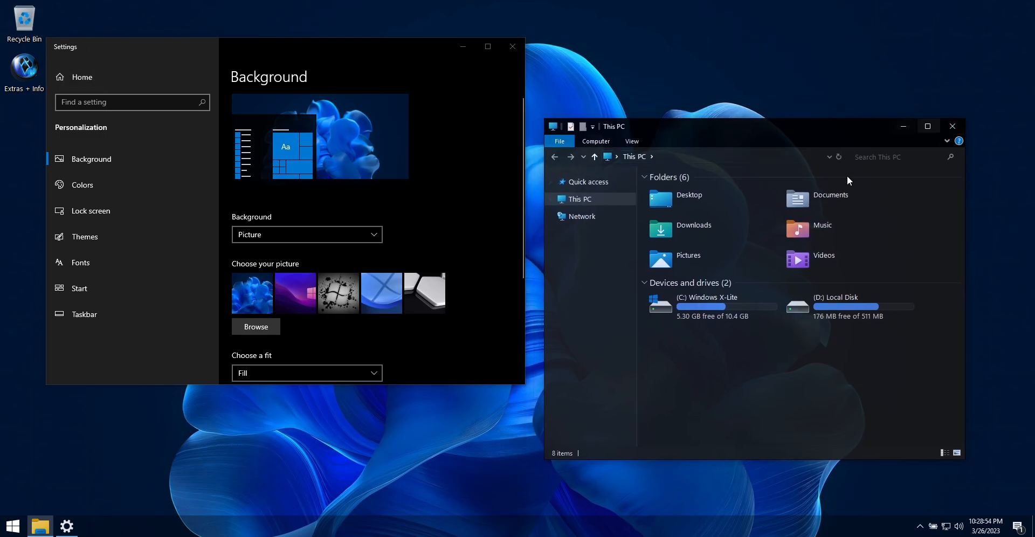
{"action": "scroll", "scroll_direction": "down", "scroll_amount": 3}
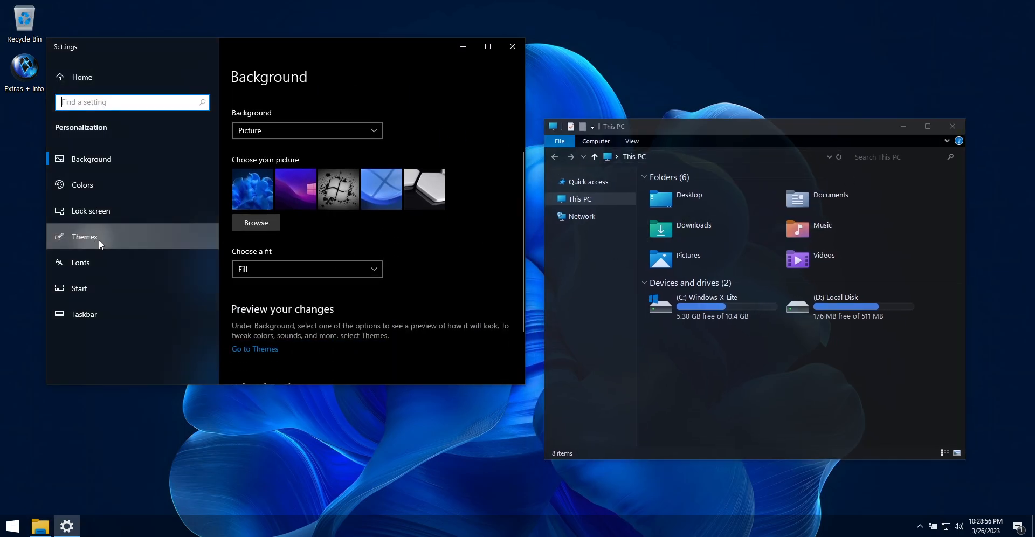
{"action": "left_click", "coordinate": [84, 236]}
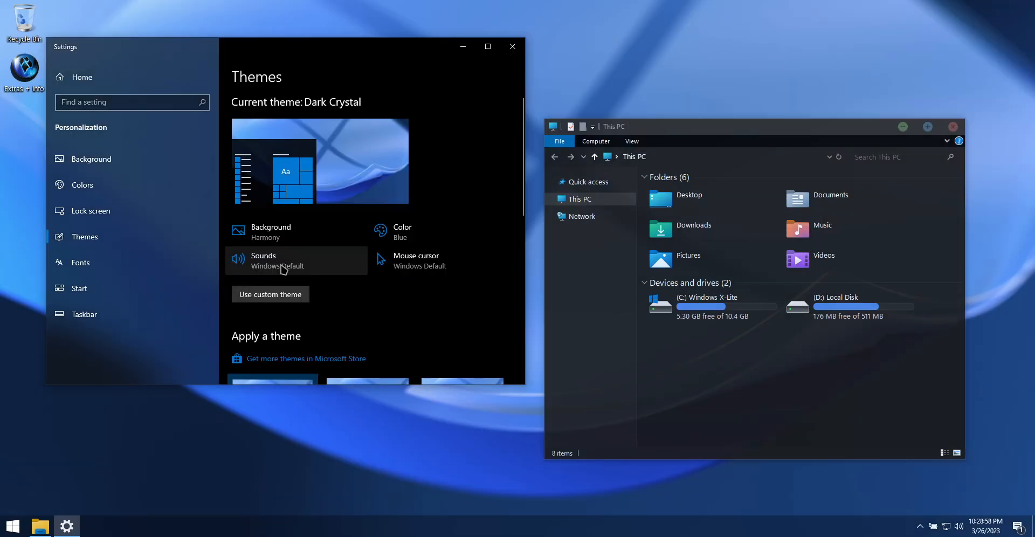
{"action": "mouse_move", "coordinate": [924, 129]}
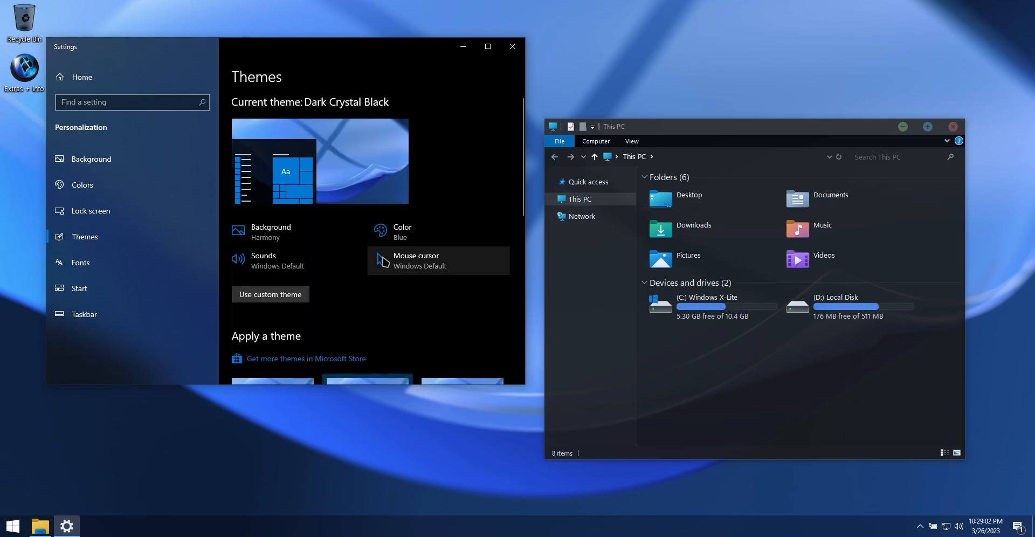
{"action": "mouse_move", "coordinate": [863, 133]}
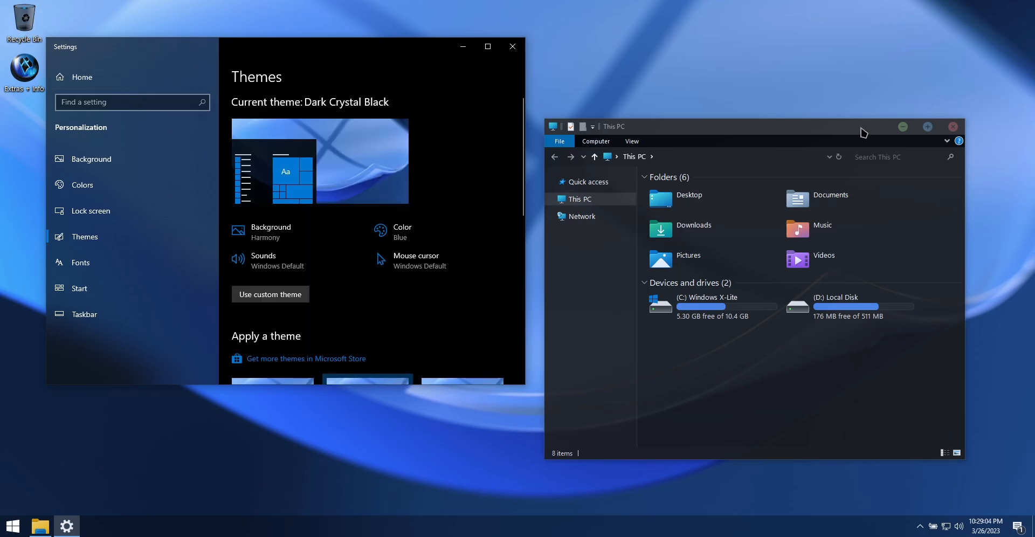
{"action": "left_click", "coordinate": [952, 126]}
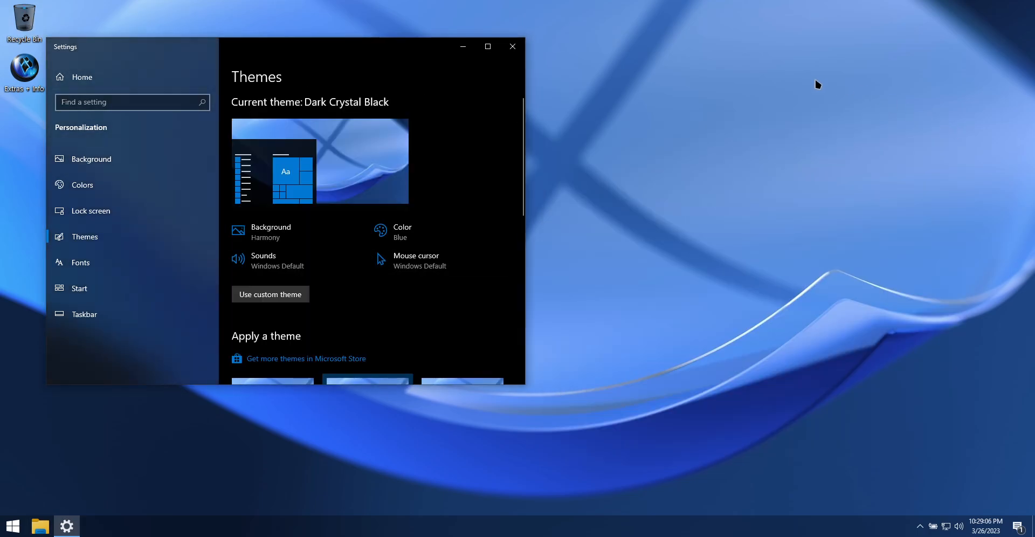
{"action": "mouse_move", "coordinate": [328, 203]}
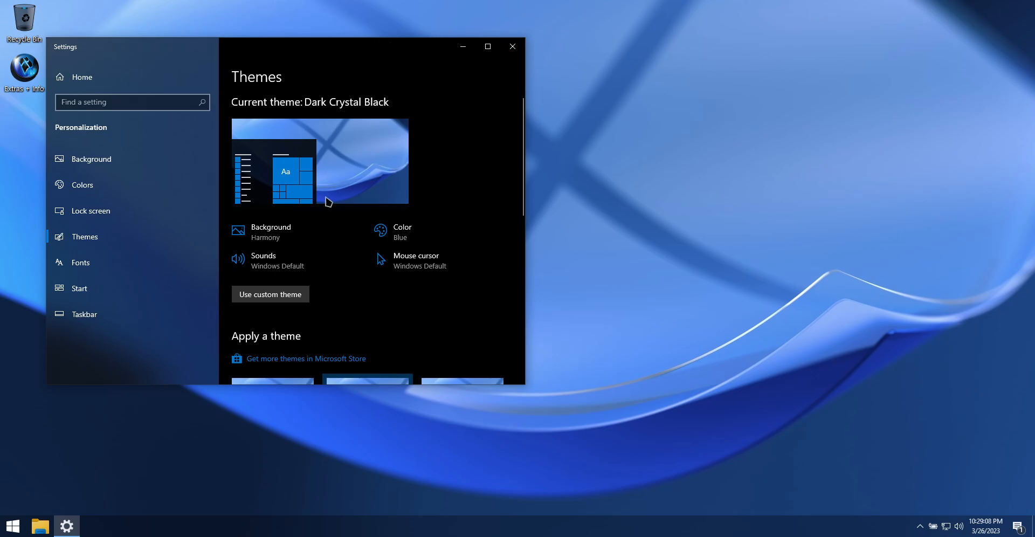
- Run MicrosoftStore.appx from the Microsoft Store Installer folder and install it
{"action": "left_click", "coordinate": [512, 46]}
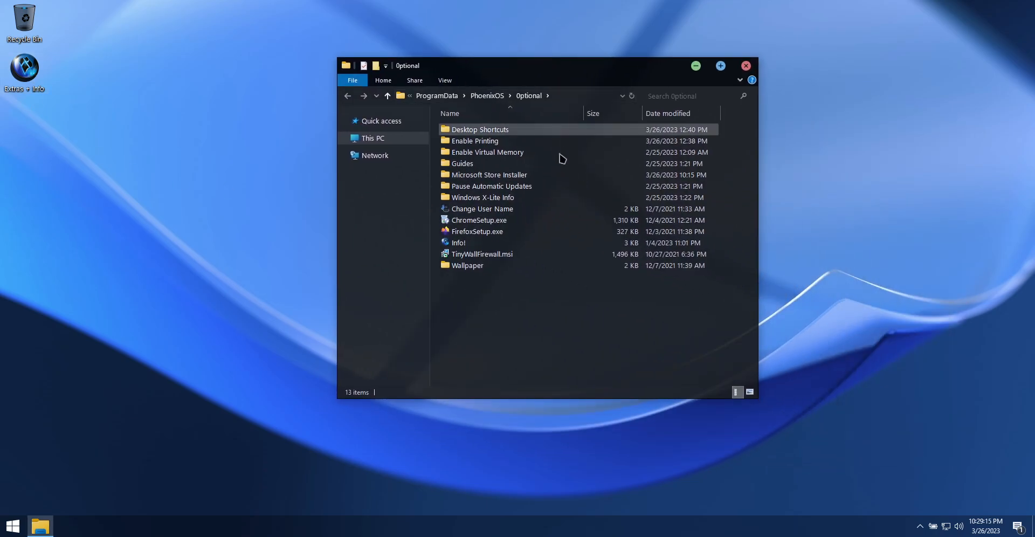
{"action": "double_click", "coordinate": [489, 174]}
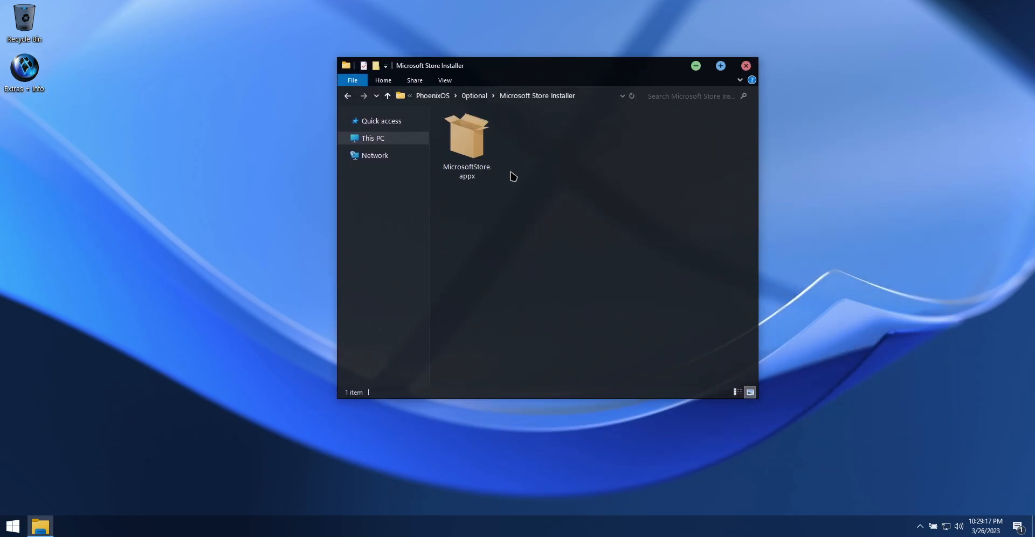
{"action": "left_click", "coordinate": [466, 139]}
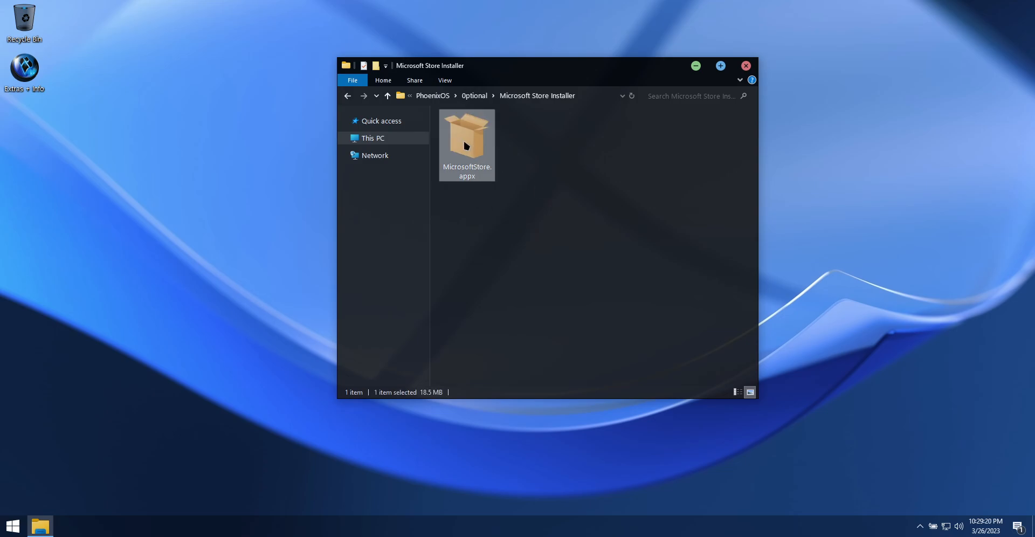
{"action": "double_click", "coordinate": [466, 139]}
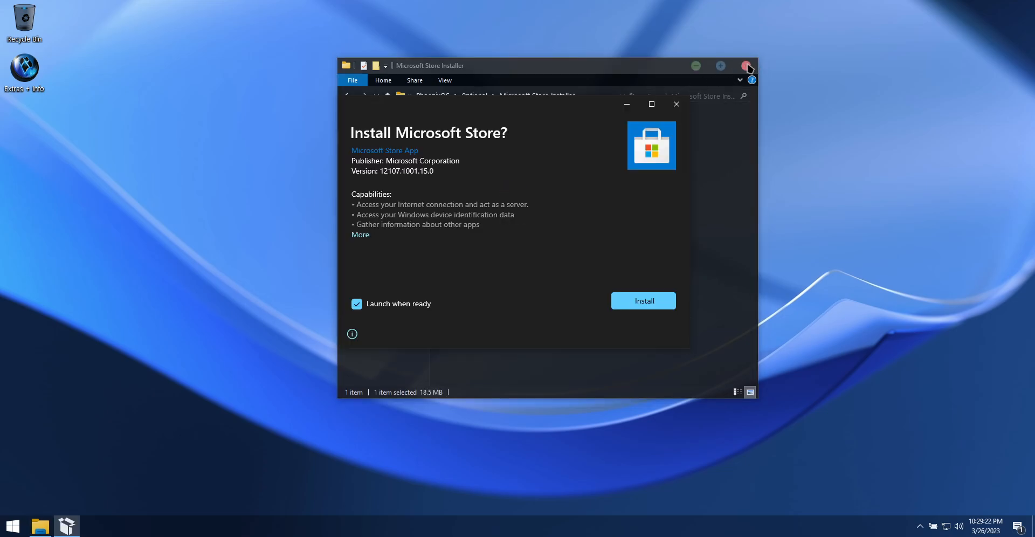
{"action": "left_click", "coordinate": [748, 66]}
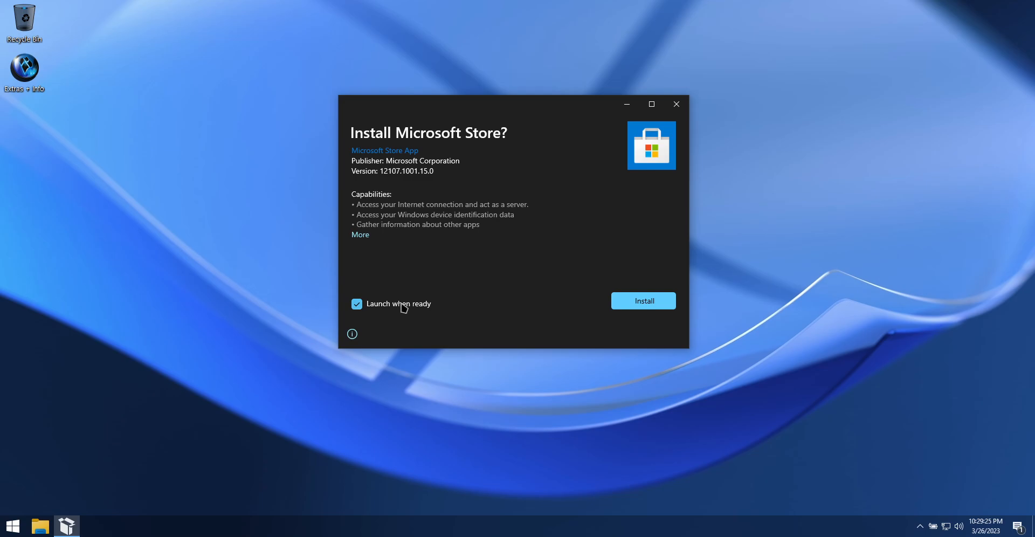
{"action": "left_click", "coordinate": [643, 301]}
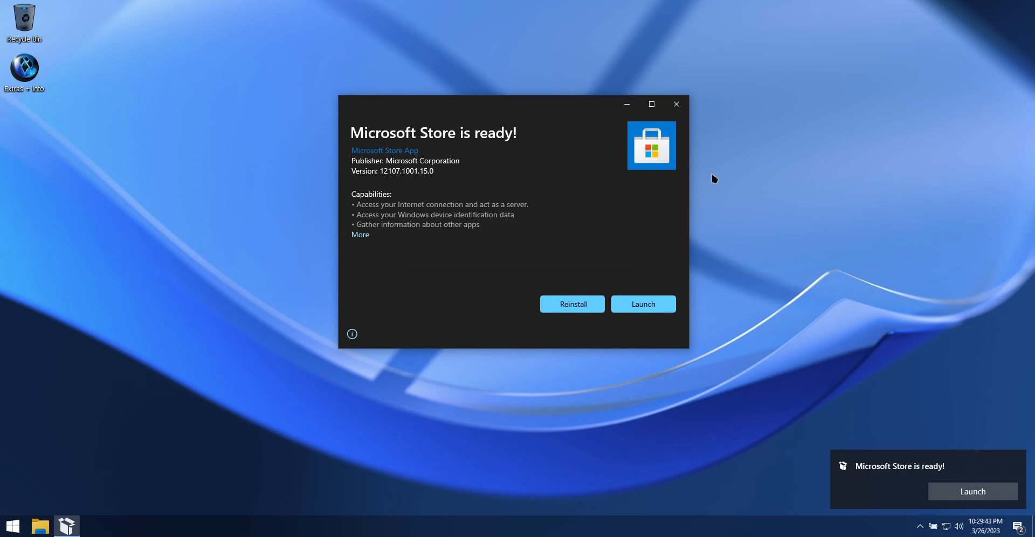
- Launch the newly installed Microsoft Store and land on its home page
{"action": "left_click", "coordinate": [642, 304]}
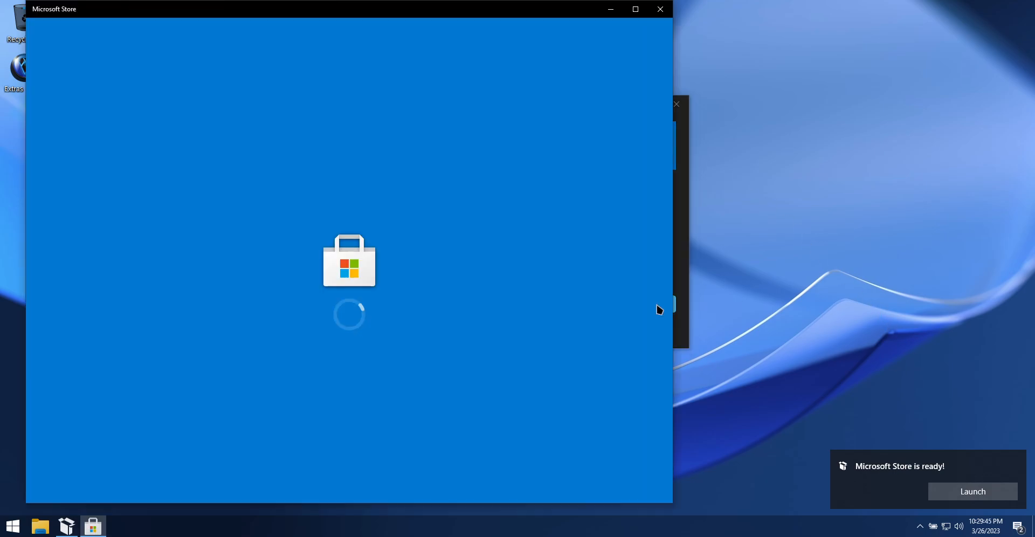
{"action": "mouse_move", "coordinate": [523, 80]}
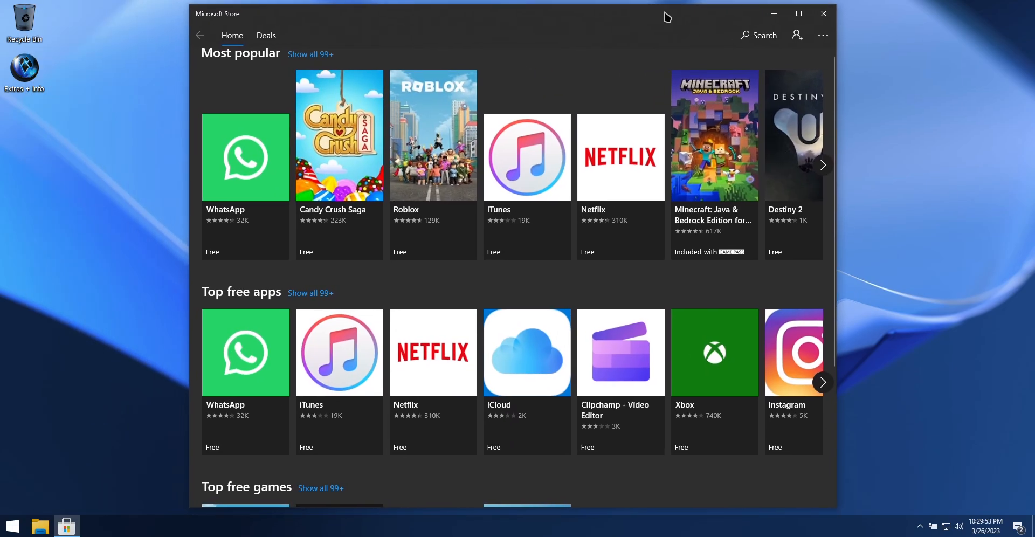
{"action": "mouse_move", "coordinate": [650, 11]}
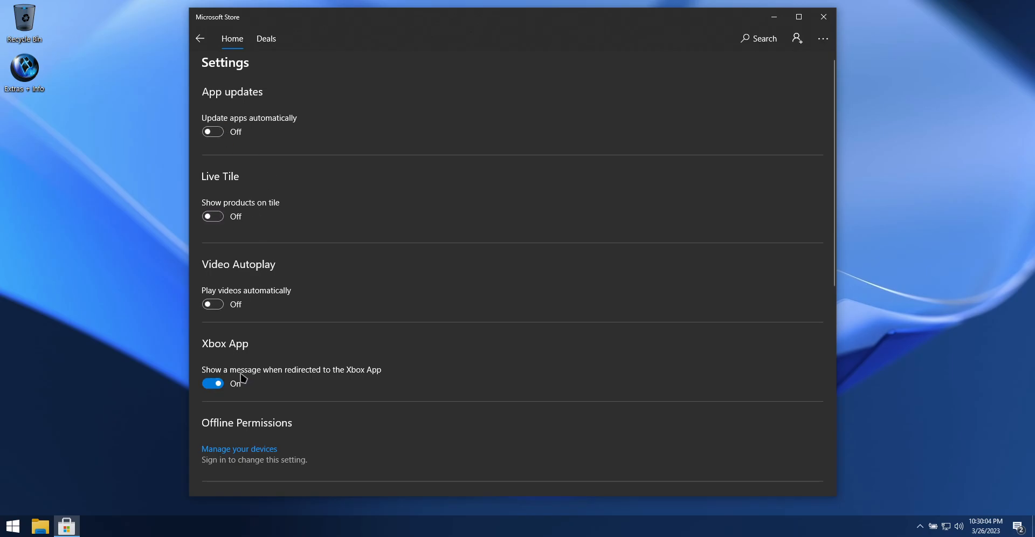
{"action": "left_click", "coordinate": [213, 383]}
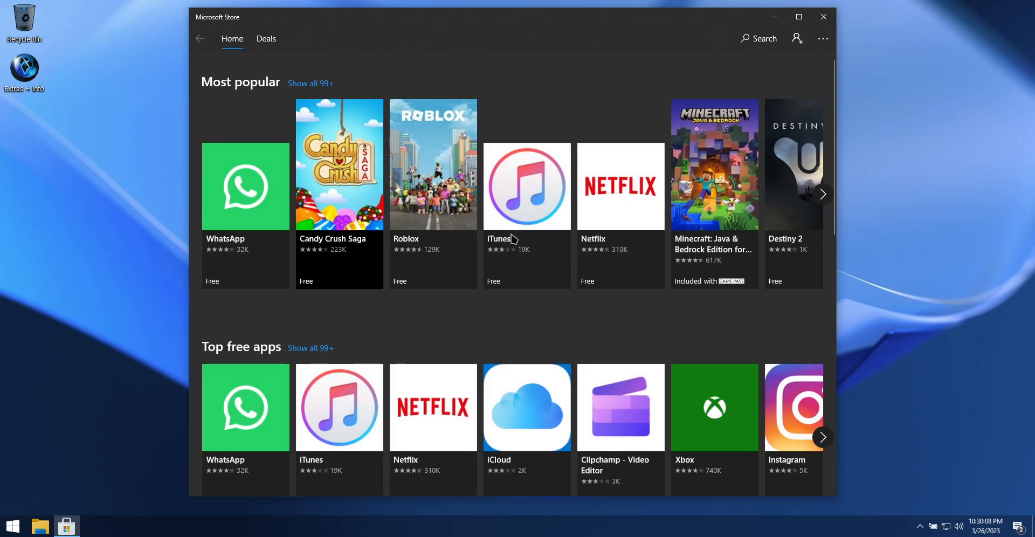
- Search the Store for 'calculator' and open the Windows Calculator page
{"action": "left_click", "coordinate": [757, 39]}
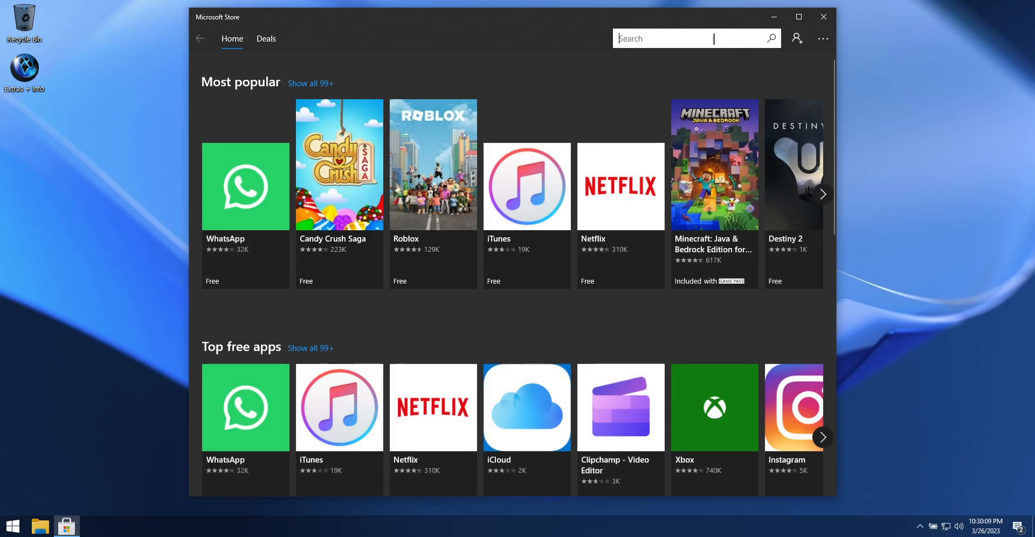
{"action": "type", "text": "calcula"}
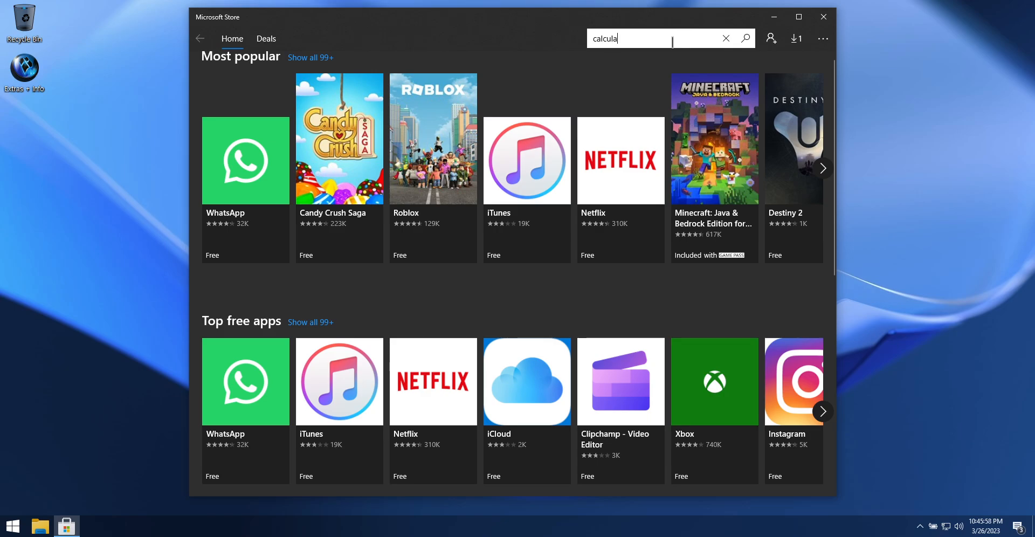
{"action": "type", "text": "tor"}
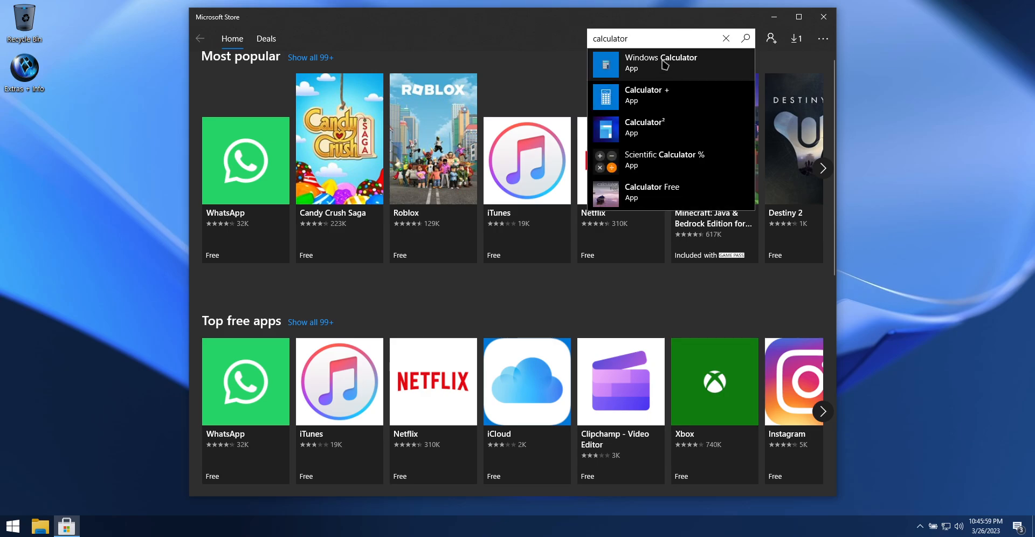
{"action": "left_click", "coordinate": [660, 64]}
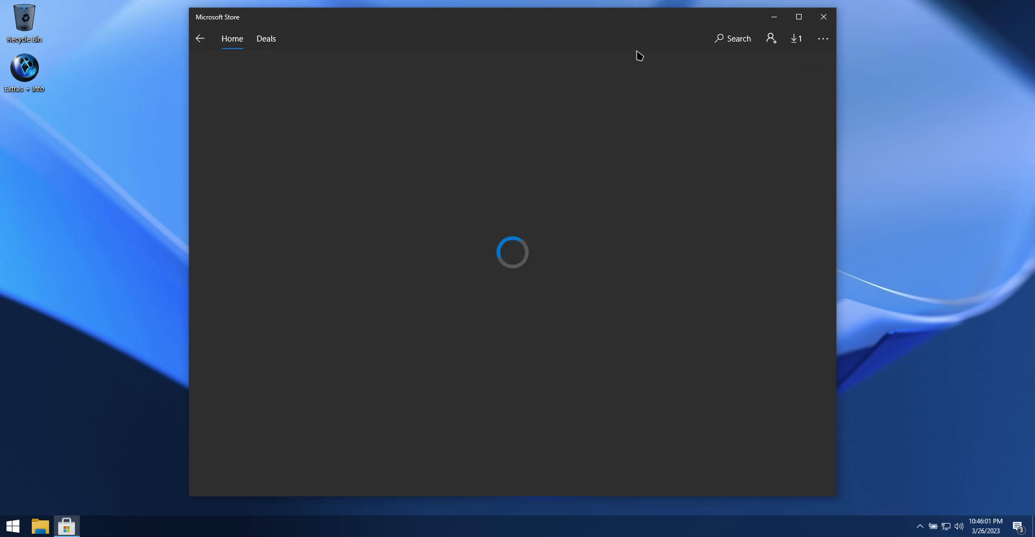
{"action": "mouse_move", "coordinate": [583, 207]}
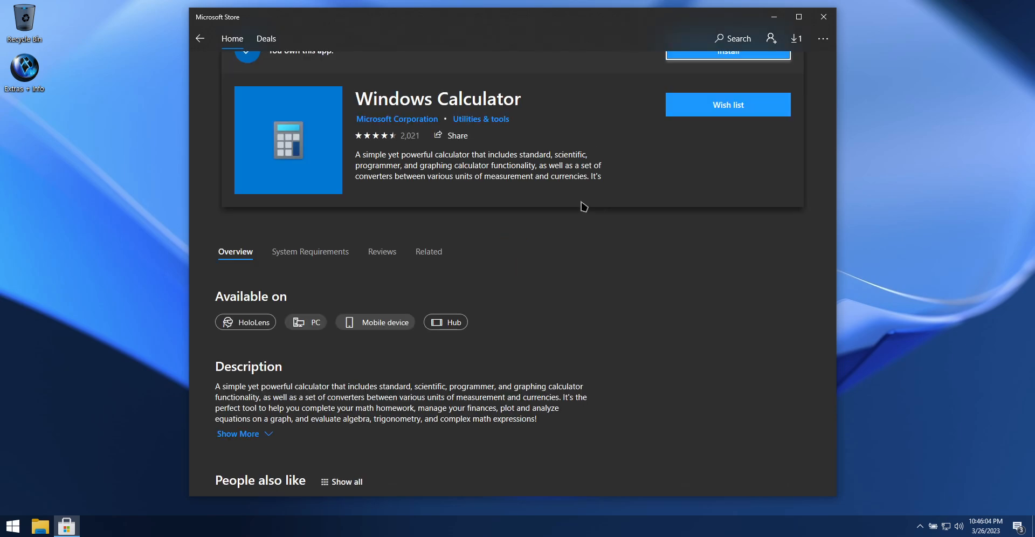
- Install Windows Calculator, dismissing the sign-in prompt so the download starts
{"action": "scroll", "scroll_direction": "up", "scroll_amount": 3}
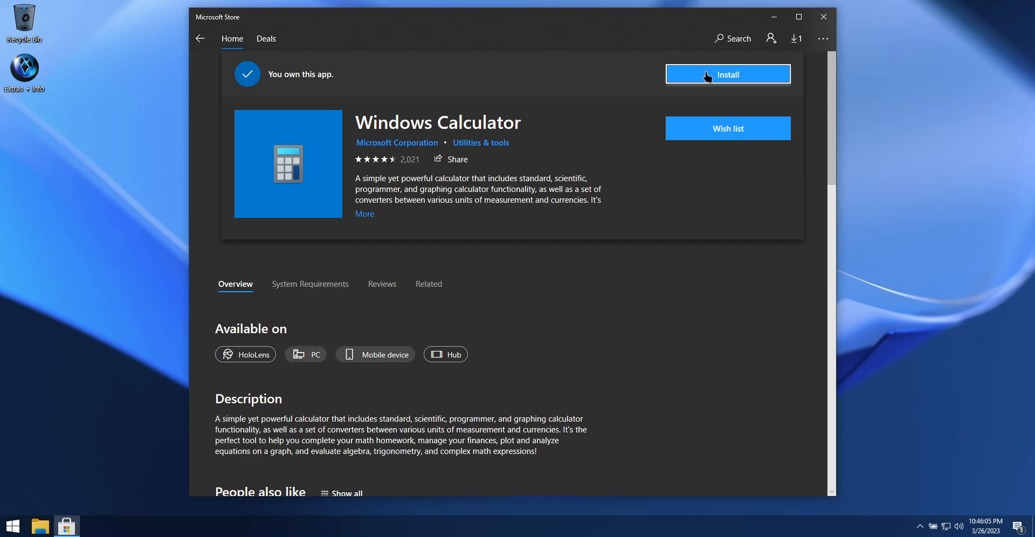
{"action": "left_click", "coordinate": [728, 74]}
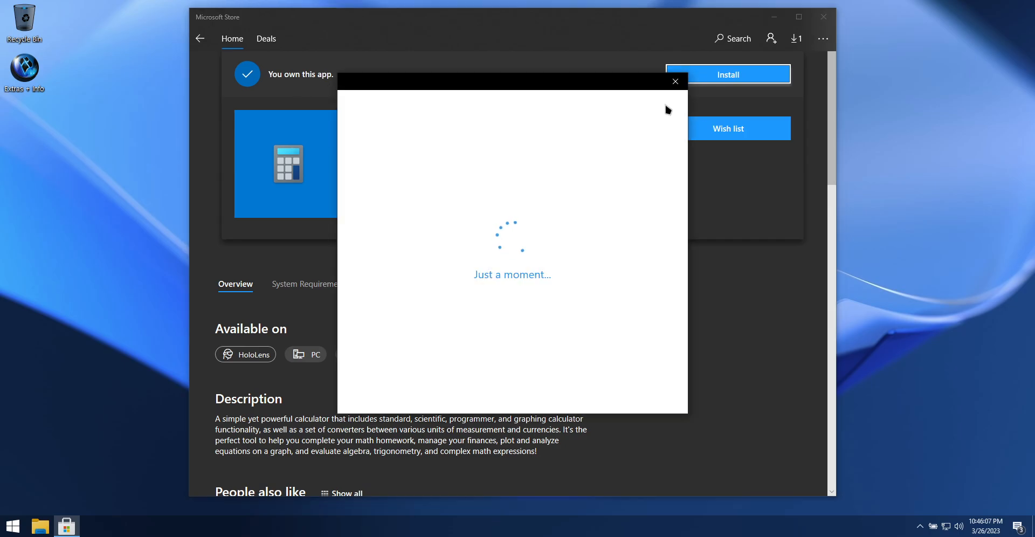
{"action": "left_click", "coordinate": [674, 81]}
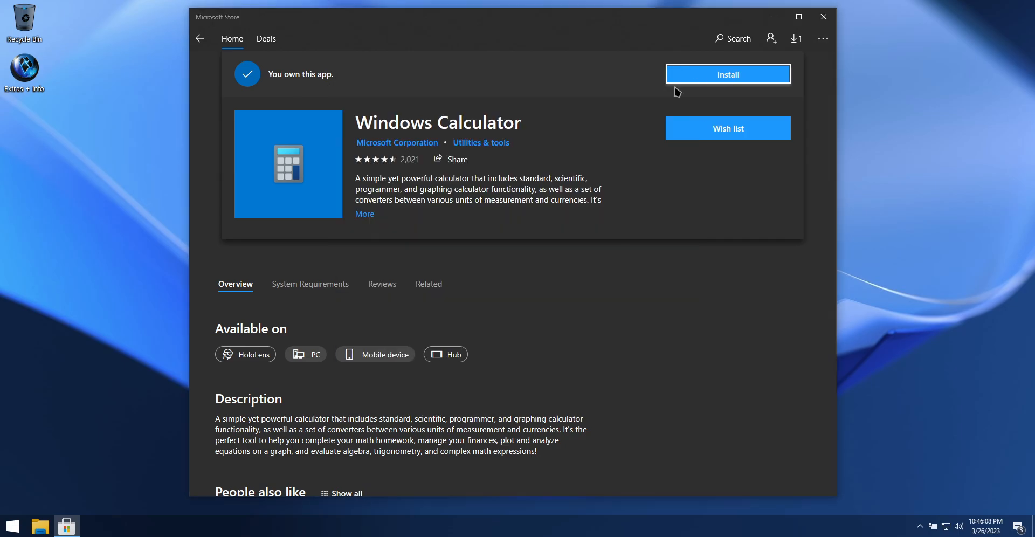
{"action": "left_click", "coordinate": [727, 75]}
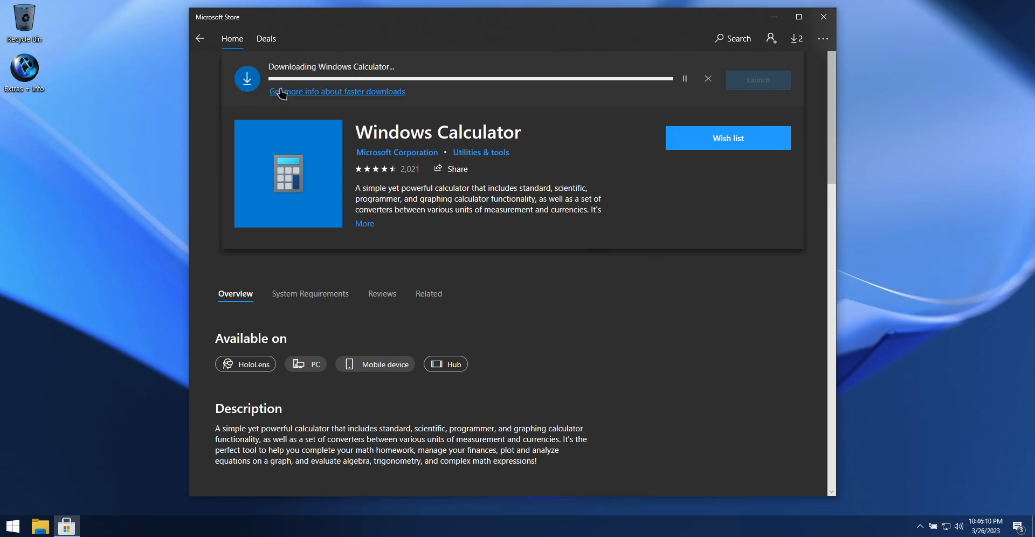
{"action": "mouse_move", "coordinate": [542, 97]}
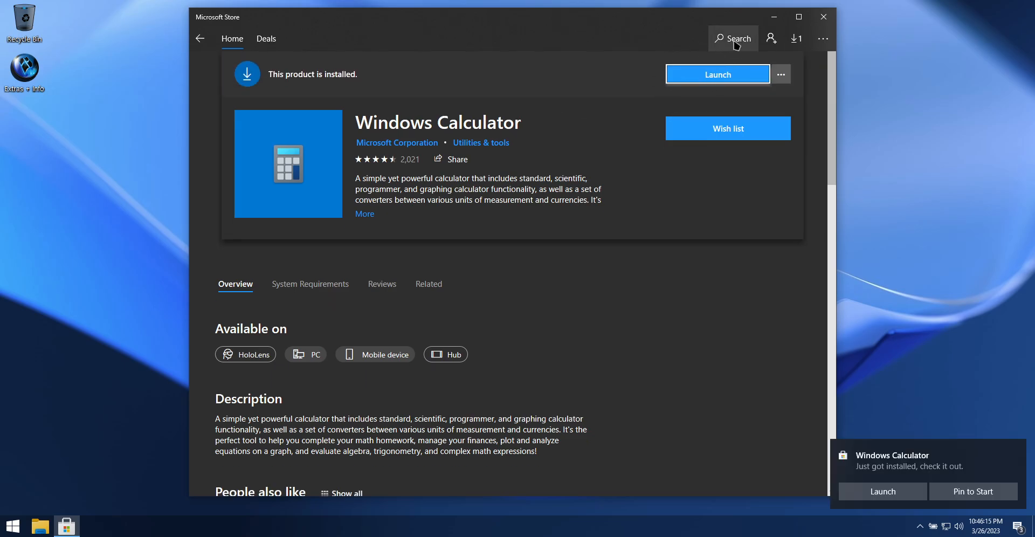
- Search 'camera' and install Windows Camera, dismissing the Microsoft sign-in prompt
{"action": "type", "text": "cam"}
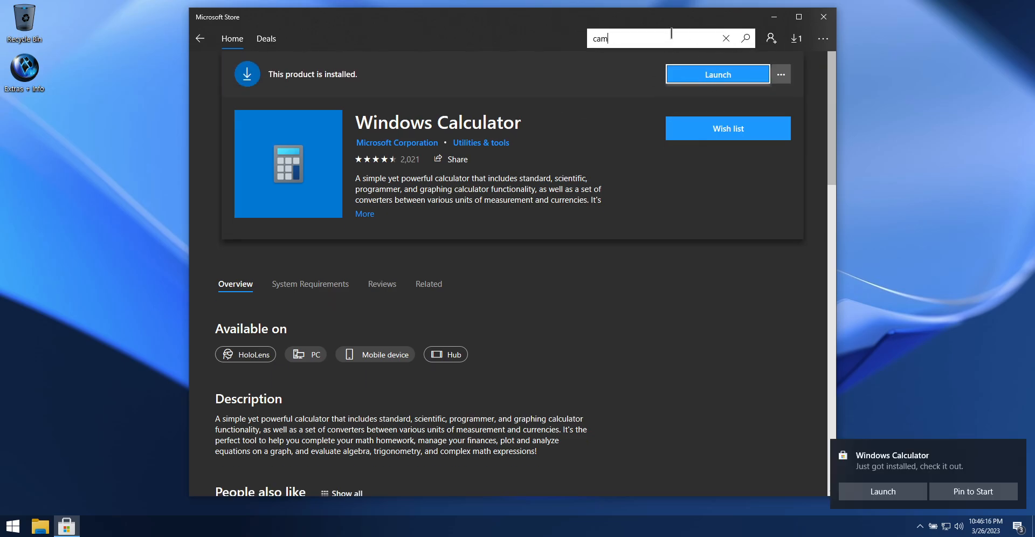
{"action": "type", "text": "era"}
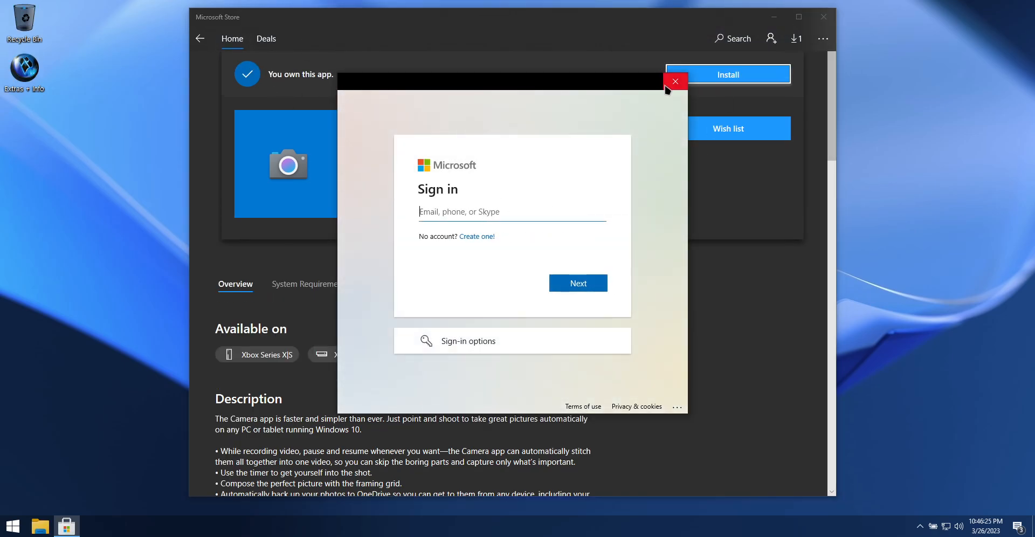
{"action": "left_click", "coordinate": [675, 81]}
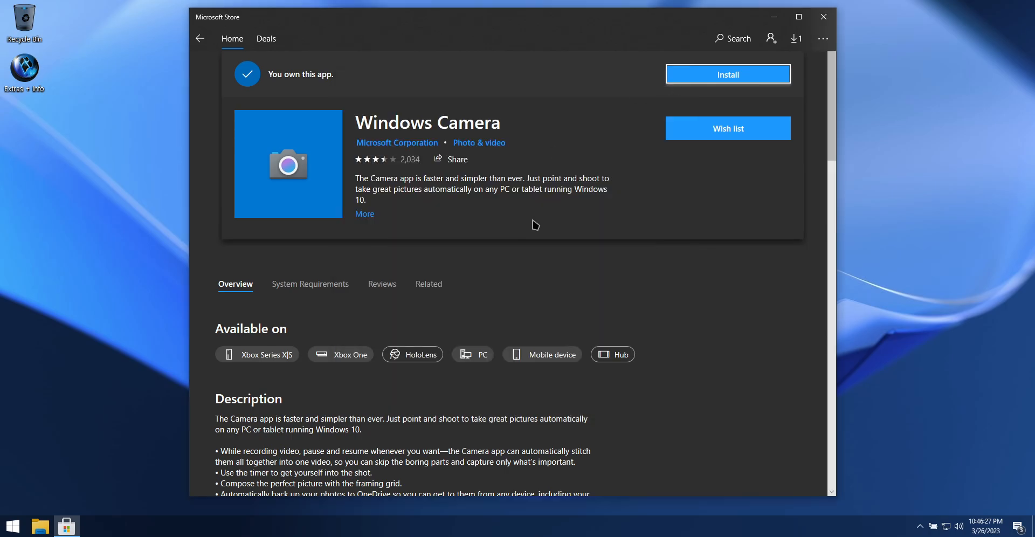
{"action": "left_click", "coordinate": [727, 74]}
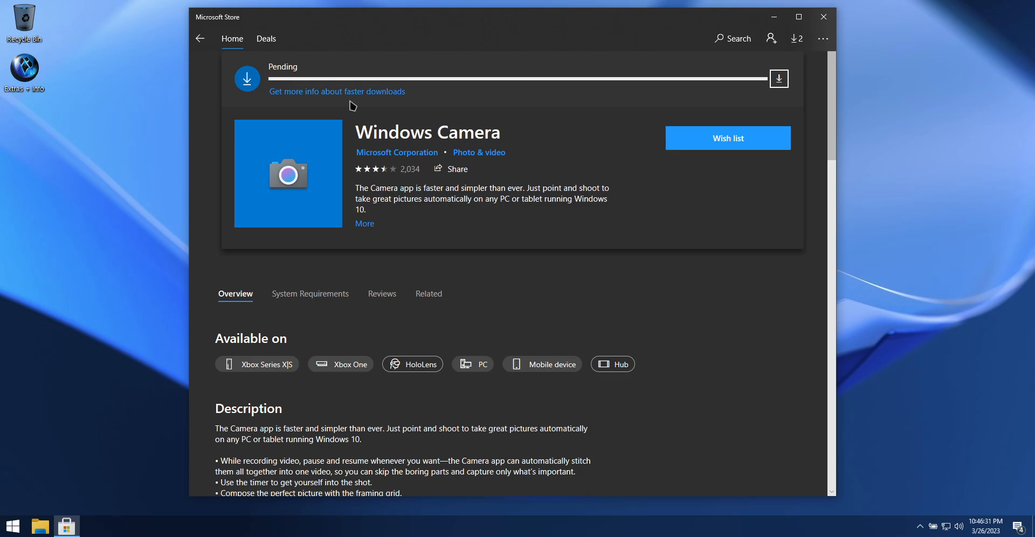
{"action": "left_click", "coordinate": [779, 78]}
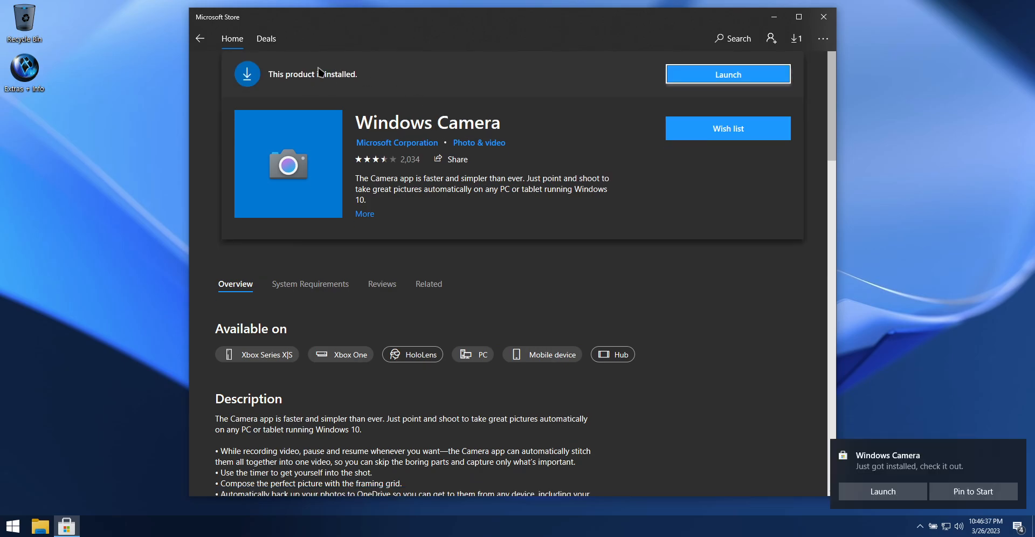
{"action": "left_click", "coordinate": [732, 39]}
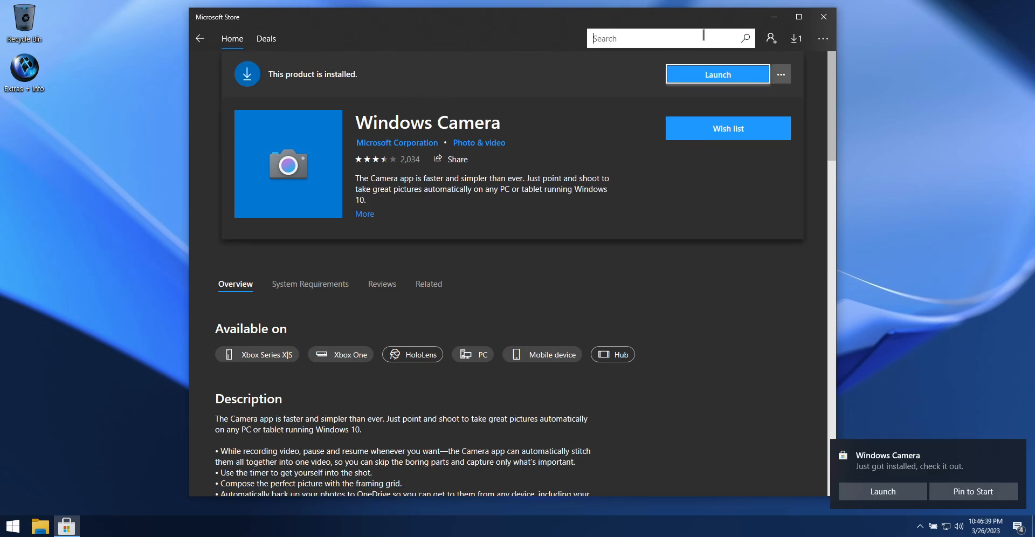
- Search 'snipping', install Snipping Tool from its Store page, dismissing the sign-in prompt
{"action": "type", "text": "snipping"}
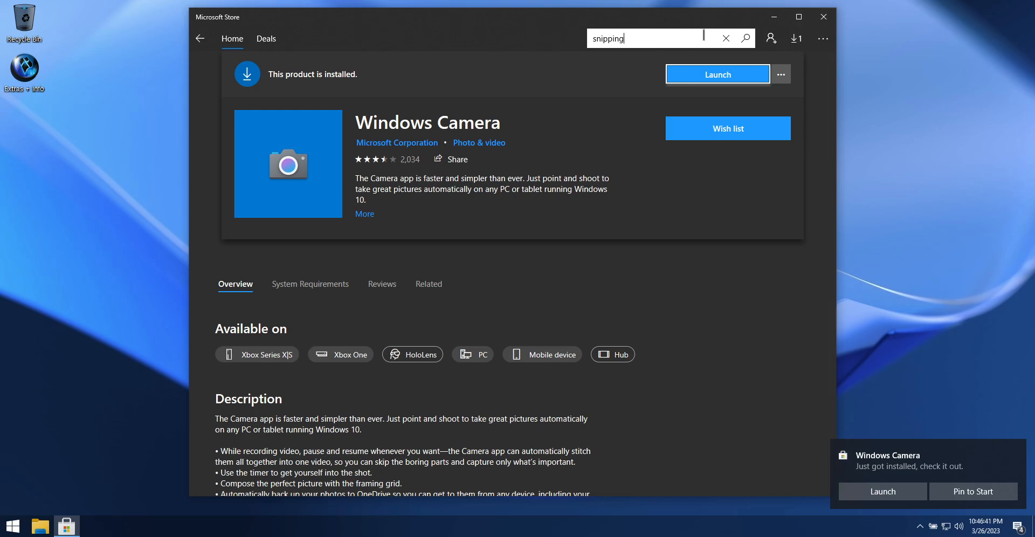
{"action": "left_click", "coordinate": [644, 38]}
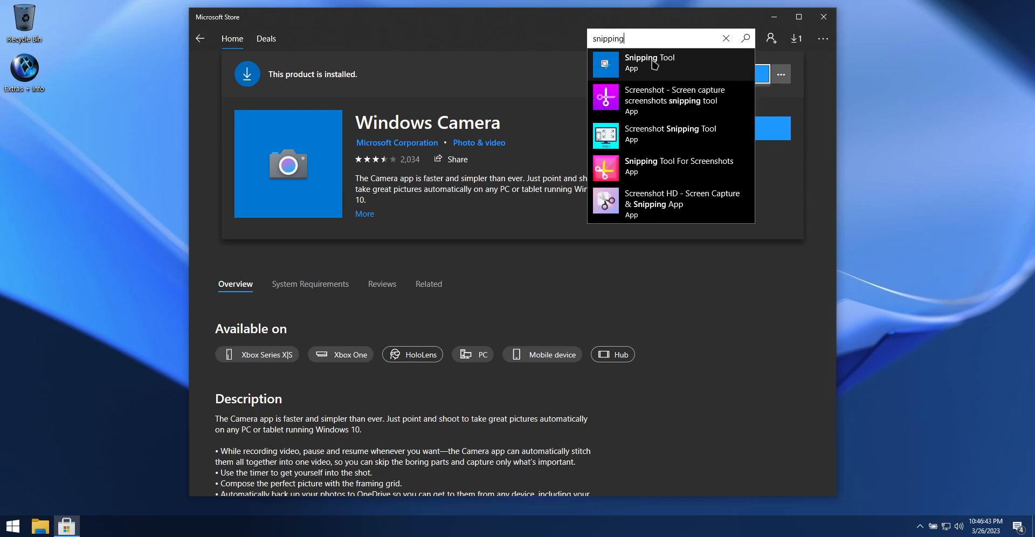
{"action": "left_click", "coordinate": [649, 61]}
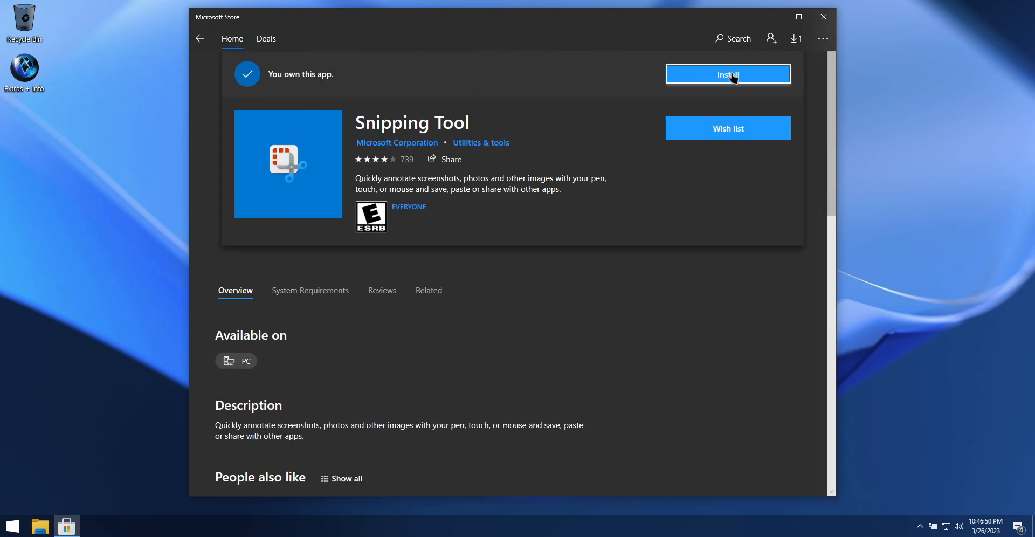
{"action": "left_click", "coordinate": [727, 74]}
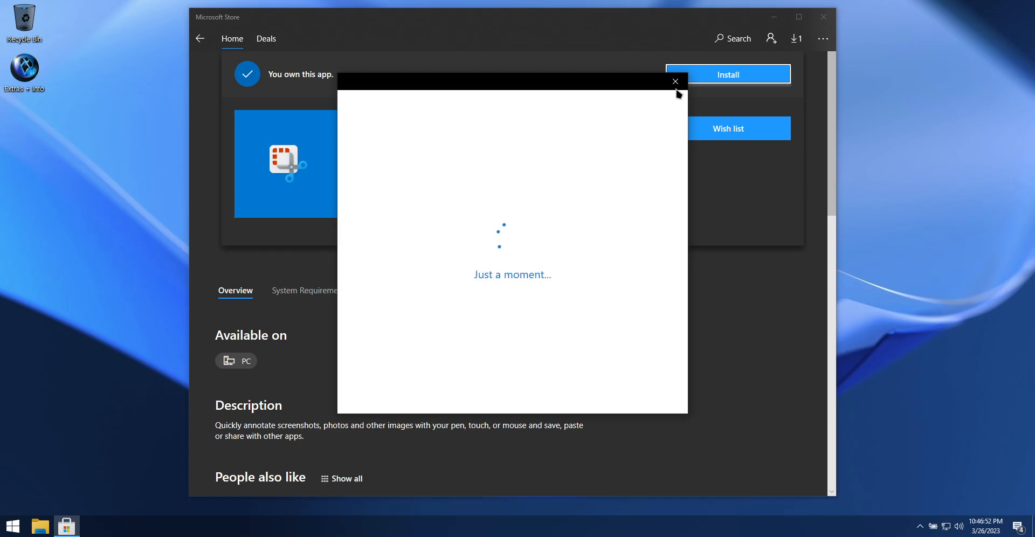
{"action": "left_click", "coordinate": [674, 81]}
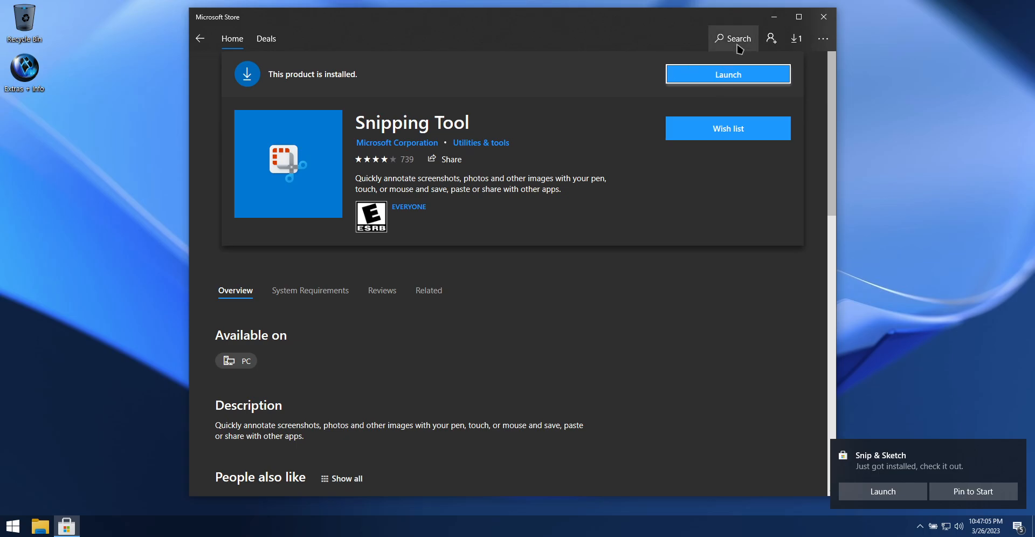
{"action": "left_click", "coordinate": [733, 39]}
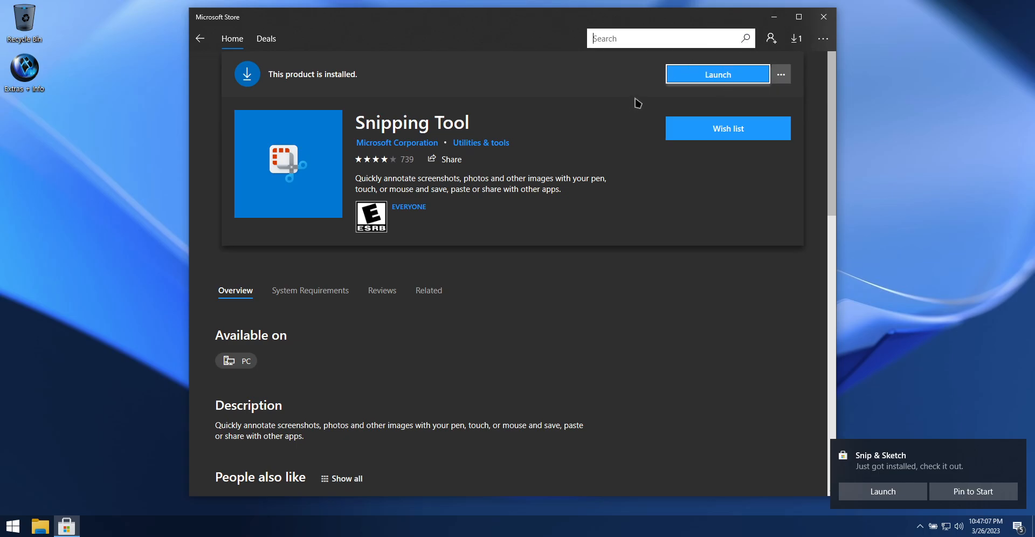
- Search 'sound recorder', get Windows Sound Recorder, declining Microsoft sign-in, and install it
{"action": "type", "text": "sound recorder"}
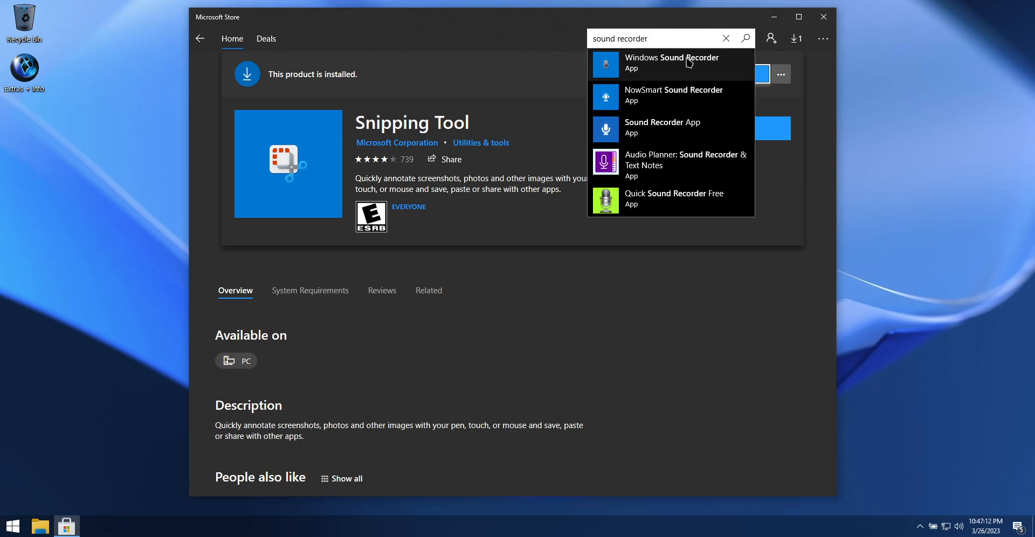
{"action": "left_click", "coordinate": [672, 64]}
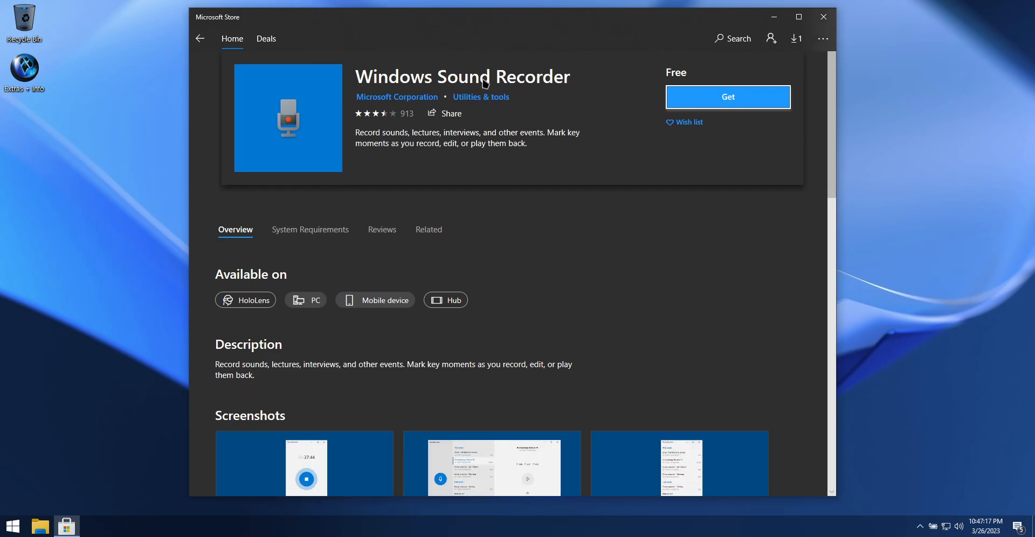
{"action": "left_click", "coordinate": [727, 96]}
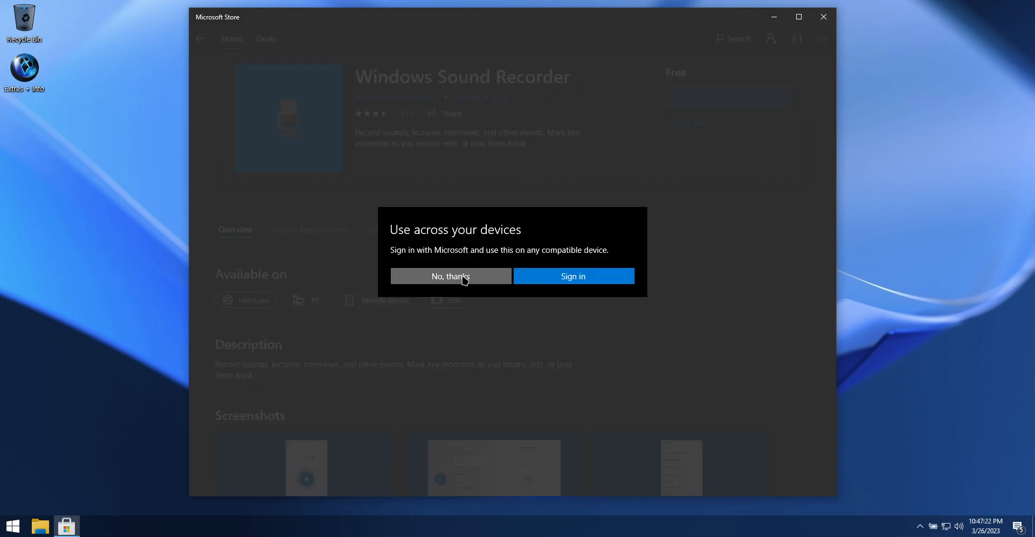
{"action": "left_click", "coordinate": [450, 276]}
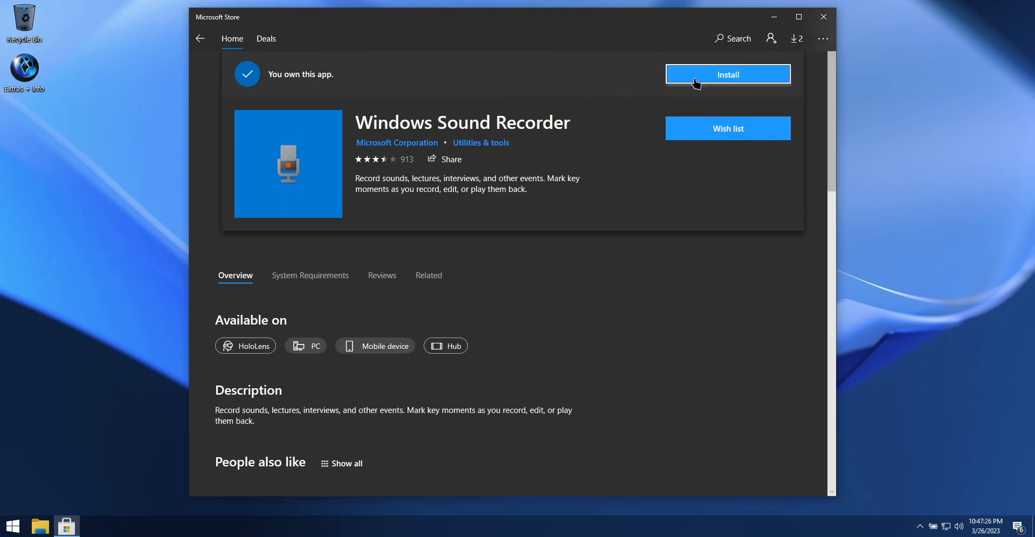
{"action": "left_click", "coordinate": [726, 74]}
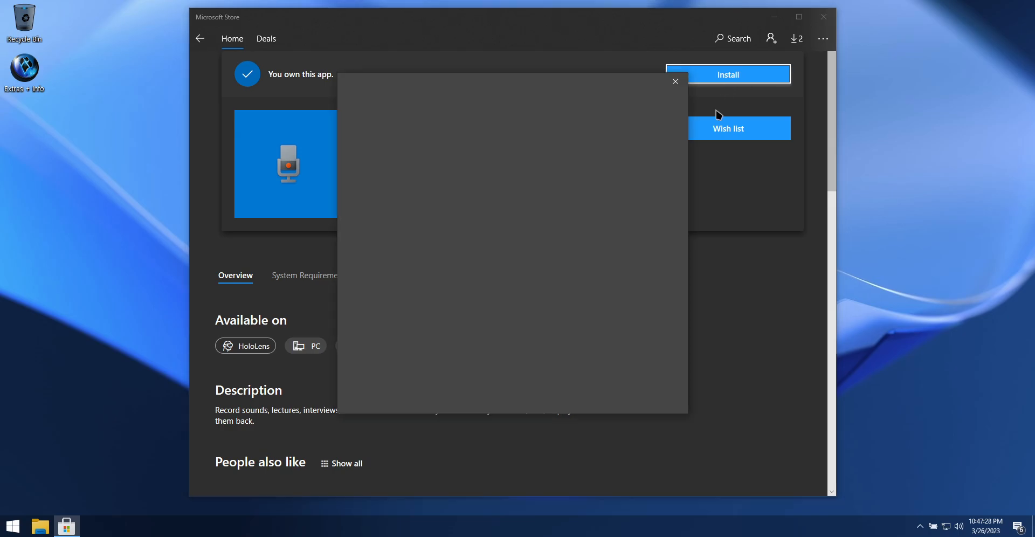
{"action": "left_click", "coordinate": [727, 74]}
{"action": "type", "text": "p"}
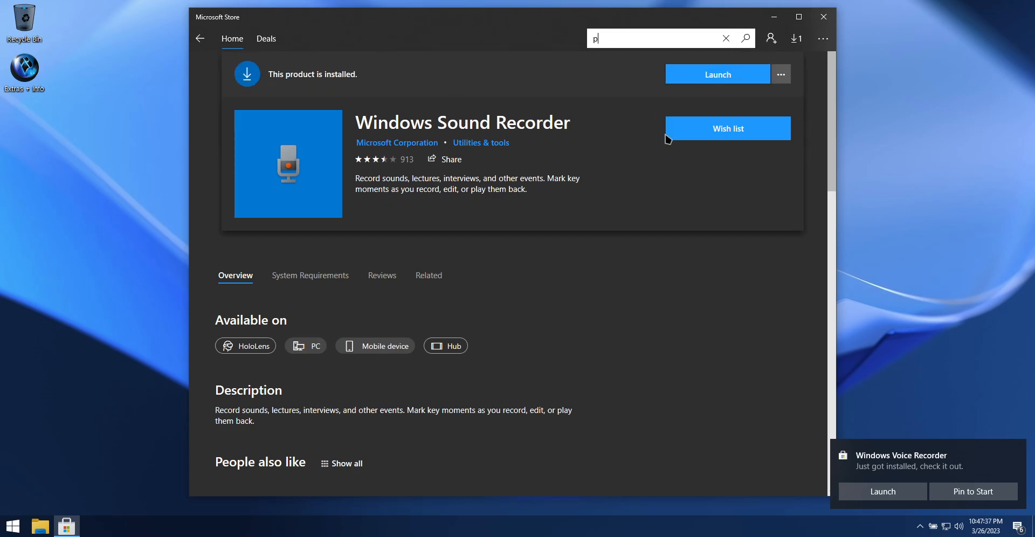
- Search 'paint 3d' and install Paint 3D, choosing 'No, thanks' at the sign-in prompt
{"action": "type", "text": "aint 3d"}
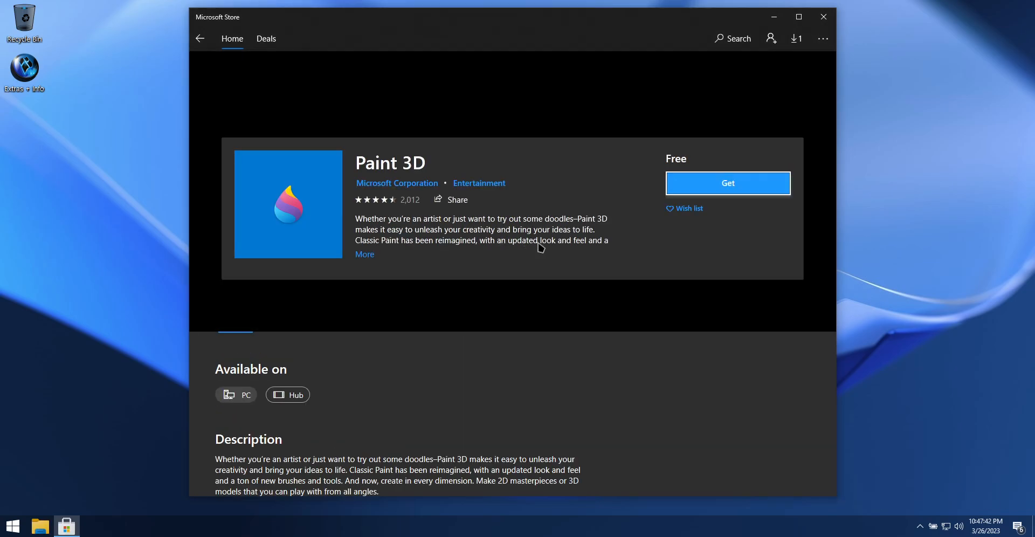
{"action": "left_click", "coordinate": [727, 183]}
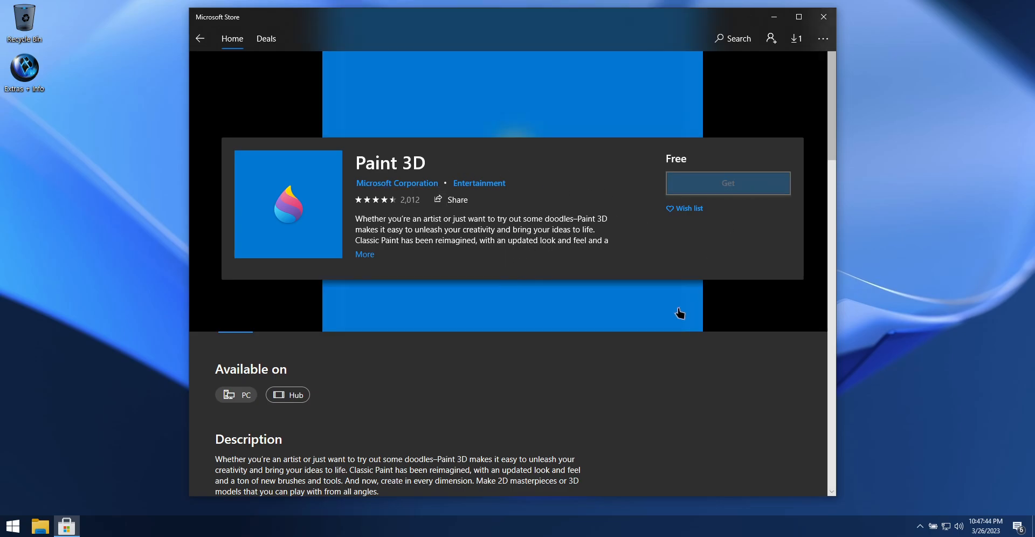
{"action": "left_click", "coordinate": [728, 184]}
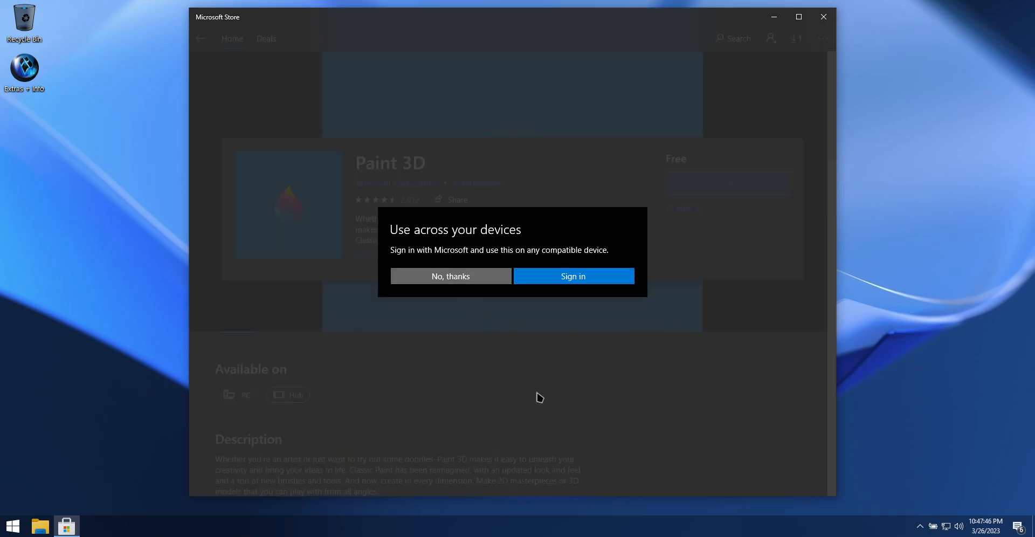
{"action": "left_click", "coordinate": [450, 276]}
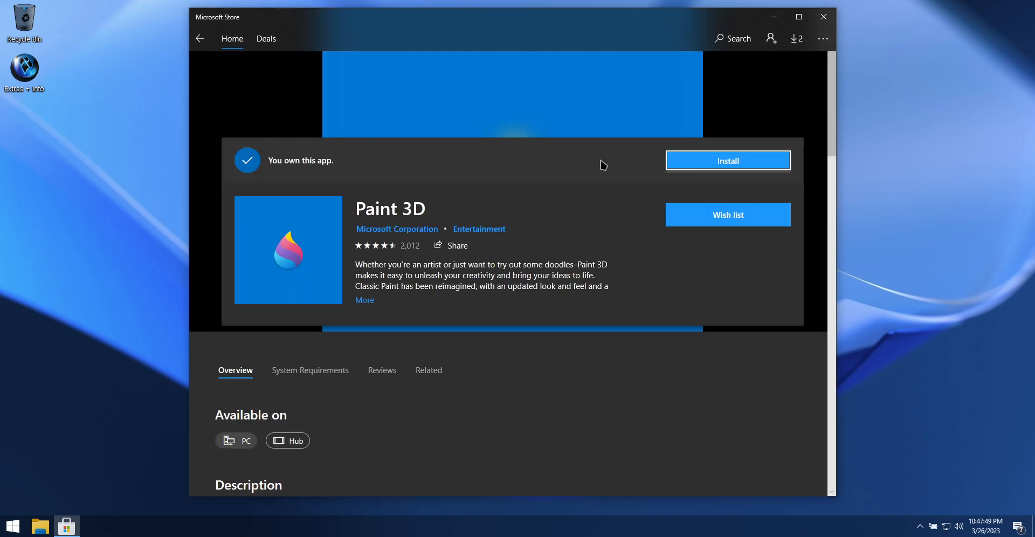
{"action": "left_click", "coordinate": [727, 161]}
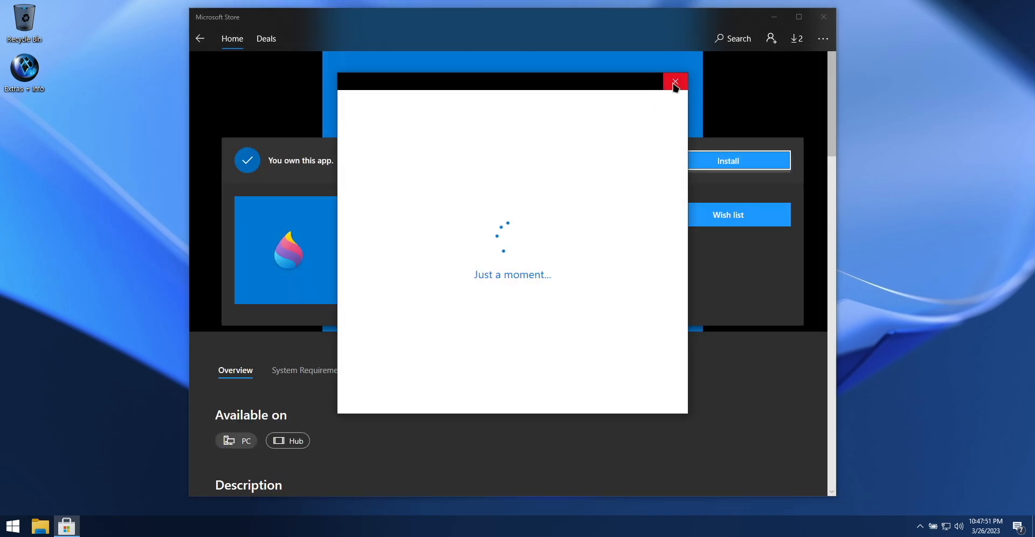
{"action": "left_click", "coordinate": [675, 83]}
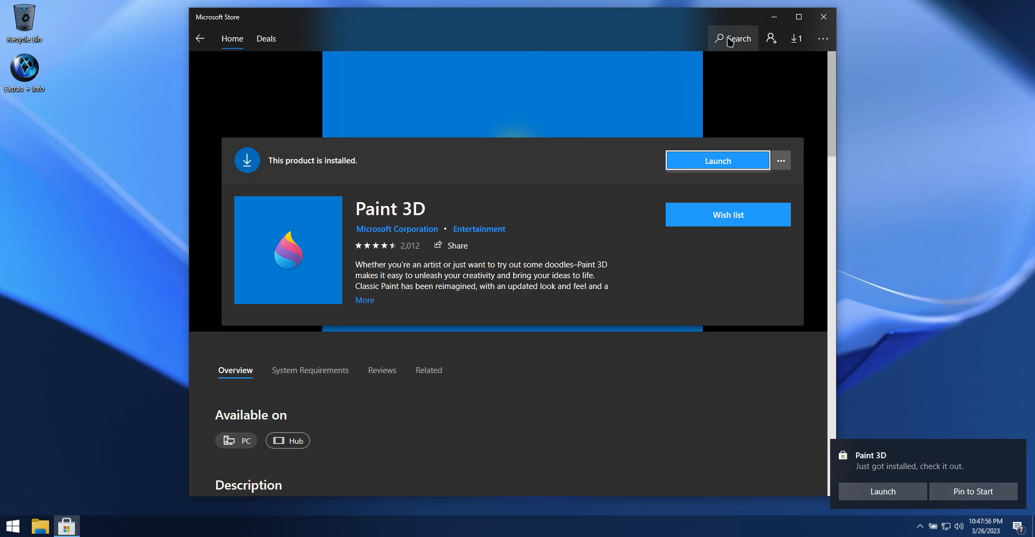
- Search 'solitaire', install Microsoft Solitaire Collection without signing in, then close the Store
{"action": "type", "text": "solitari"}
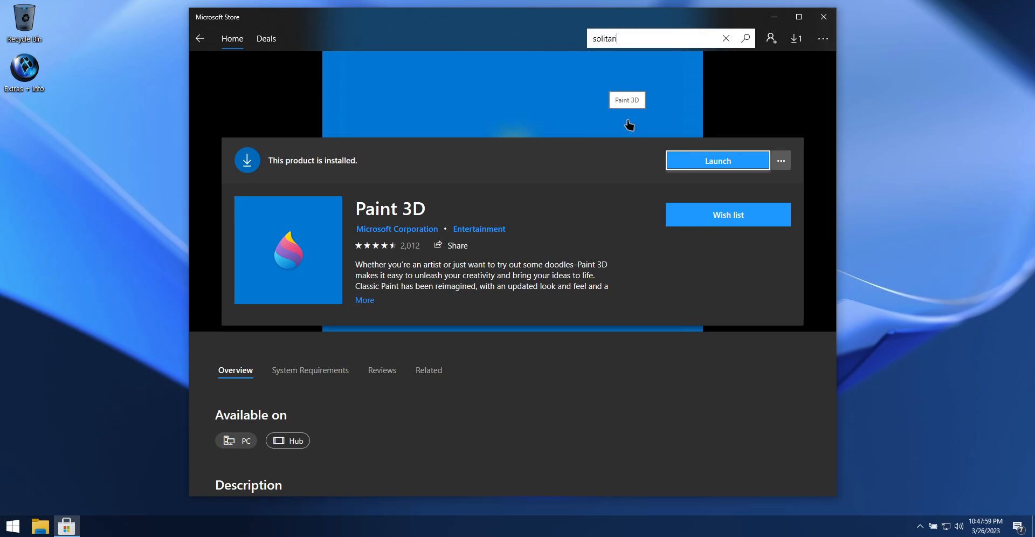
{"action": "type", "text": "e"}
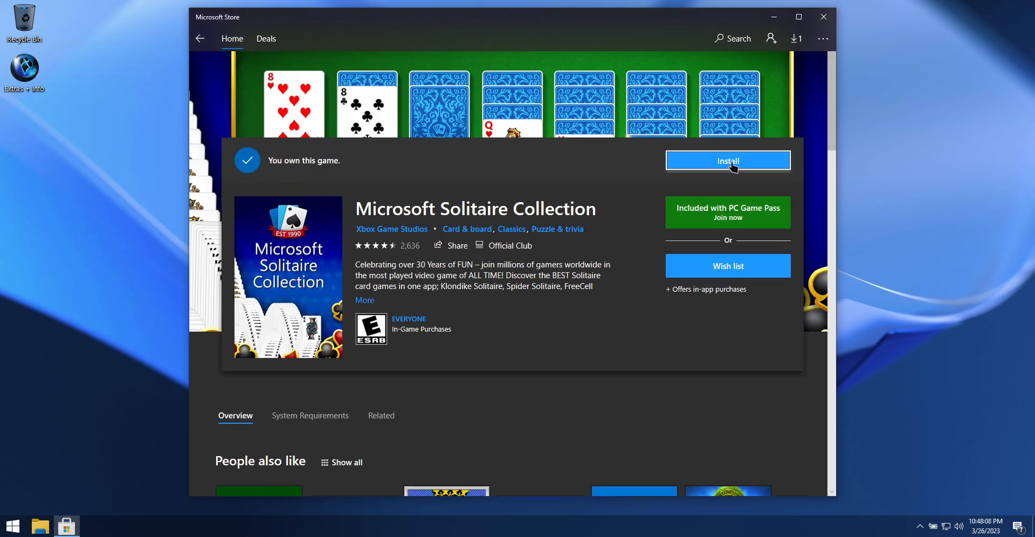
{"action": "left_click", "coordinate": [728, 160]}
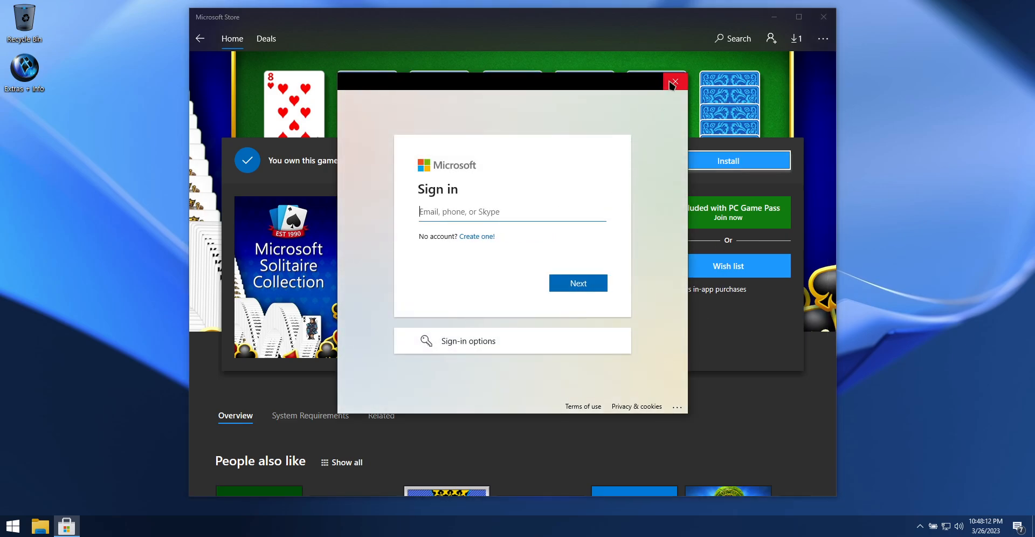
{"action": "left_click", "coordinate": [673, 83]}
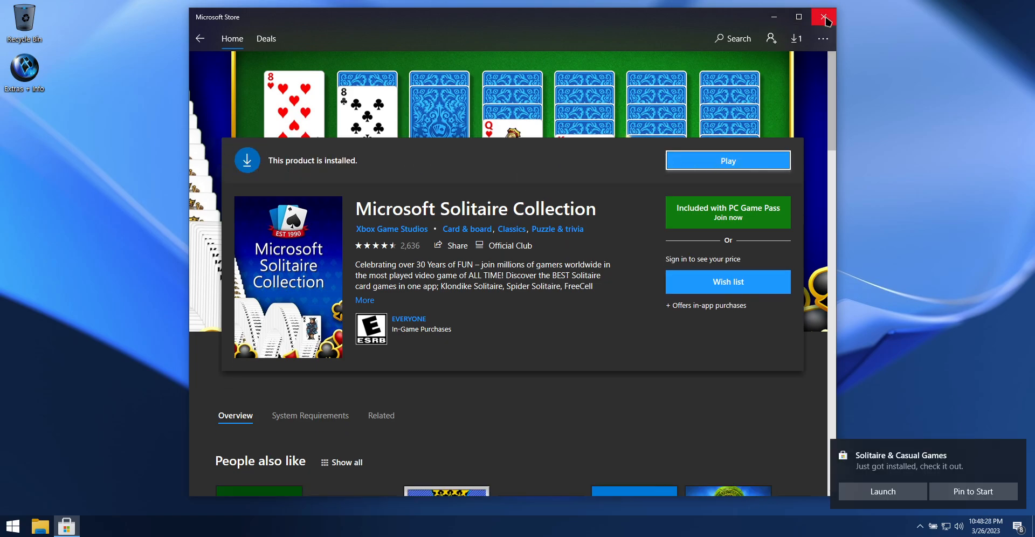
{"action": "left_click", "coordinate": [822, 16]}
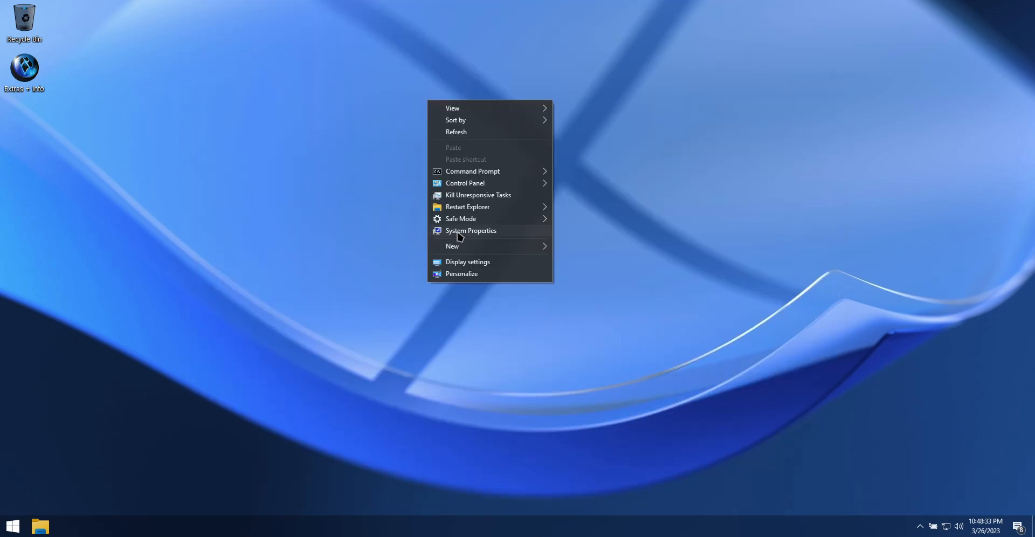
- Enable window/taskbar animations and fading menus and tooltips in Performance Options, then confirm with OK
{"action": "left_click", "coordinate": [471, 231]}
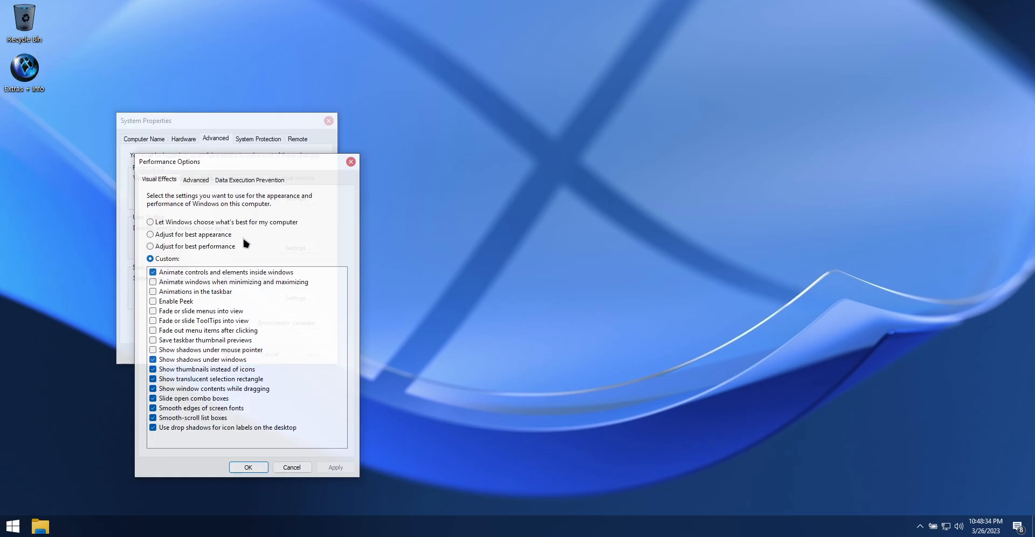
{"action": "left_click", "coordinate": [152, 291]}
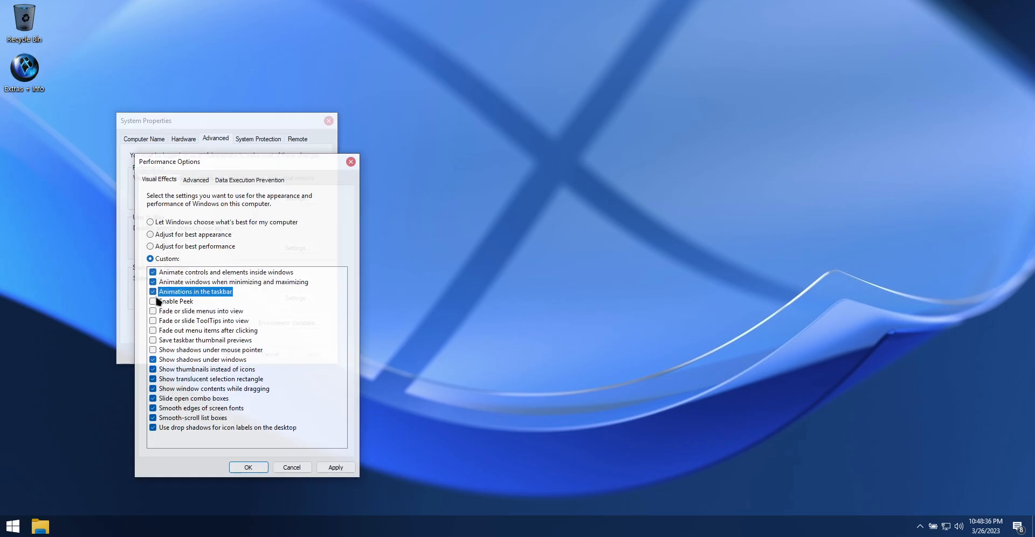
{"action": "left_click", "coordinate": [152, 330]}
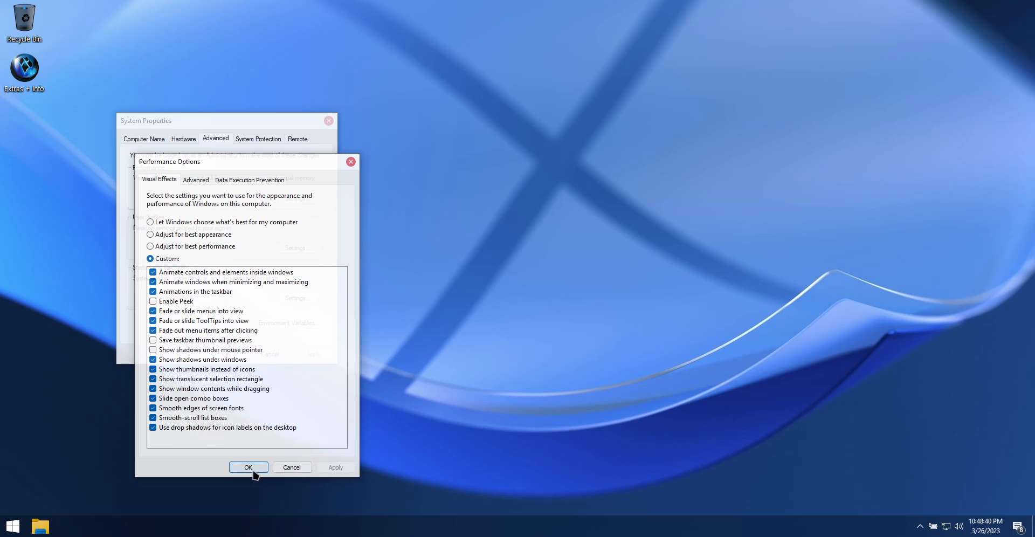
{"action": "left_click", "coordinate": [248, 466]}
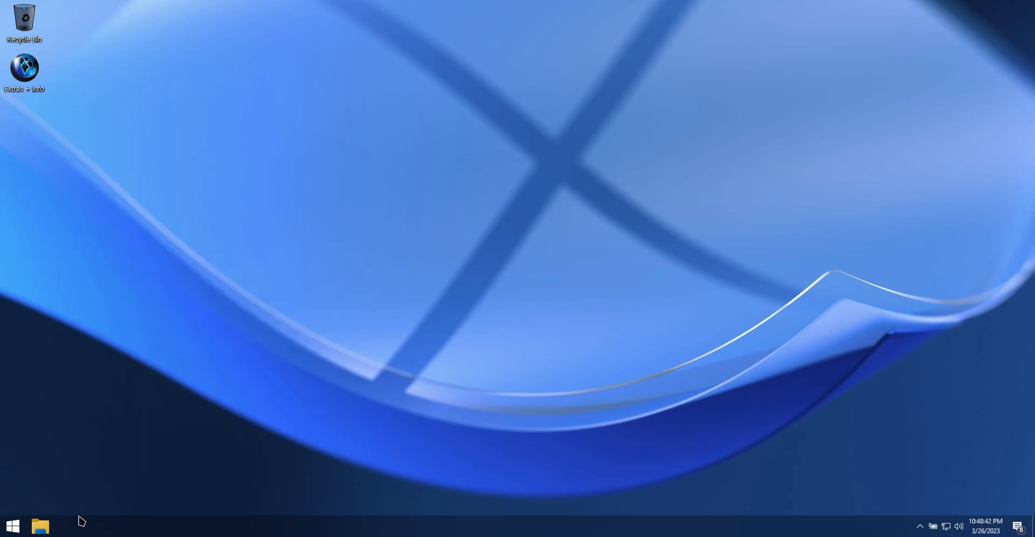
{"action": "left_click", "coordinate": [40, 526]}
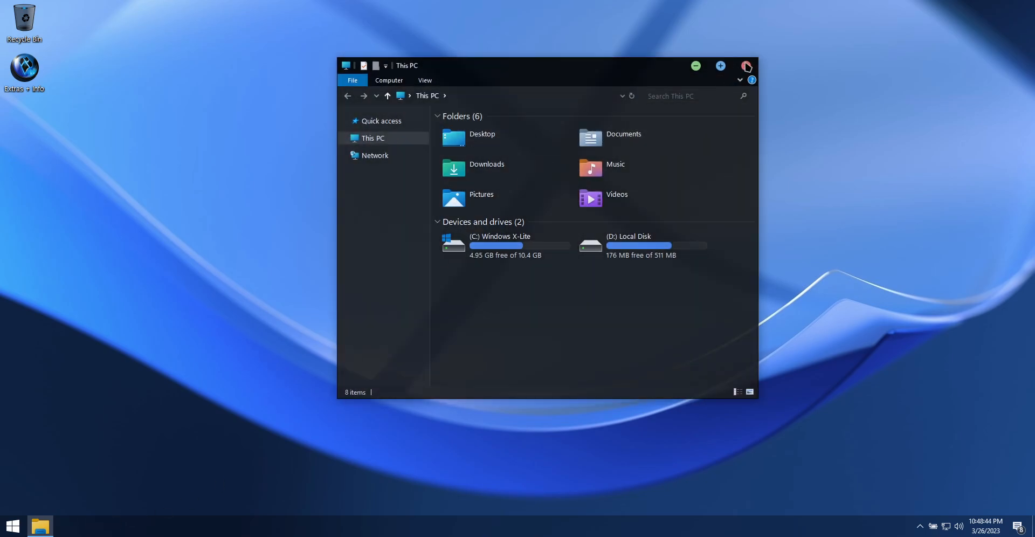
{"action": "left_click", "coordinate": [12, 526]}
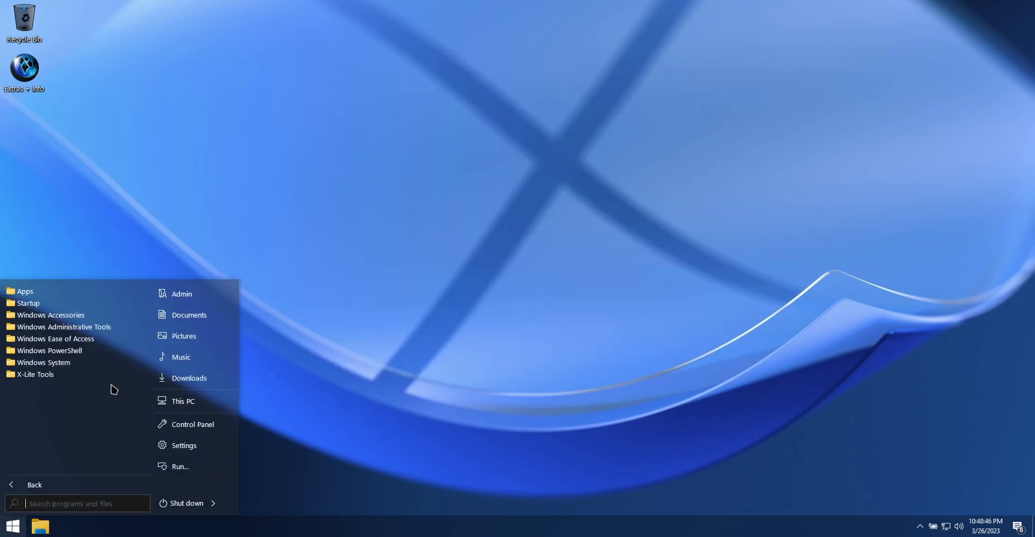
{"action": "left_click", "coordinate": [25, 291]}
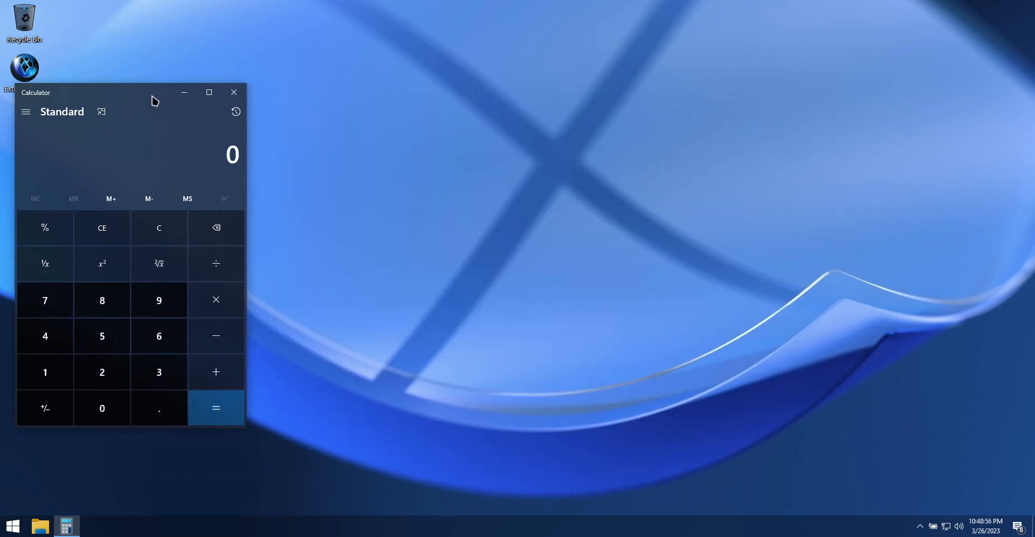
{"action": "left_click", "coordinate": [233, 92]}
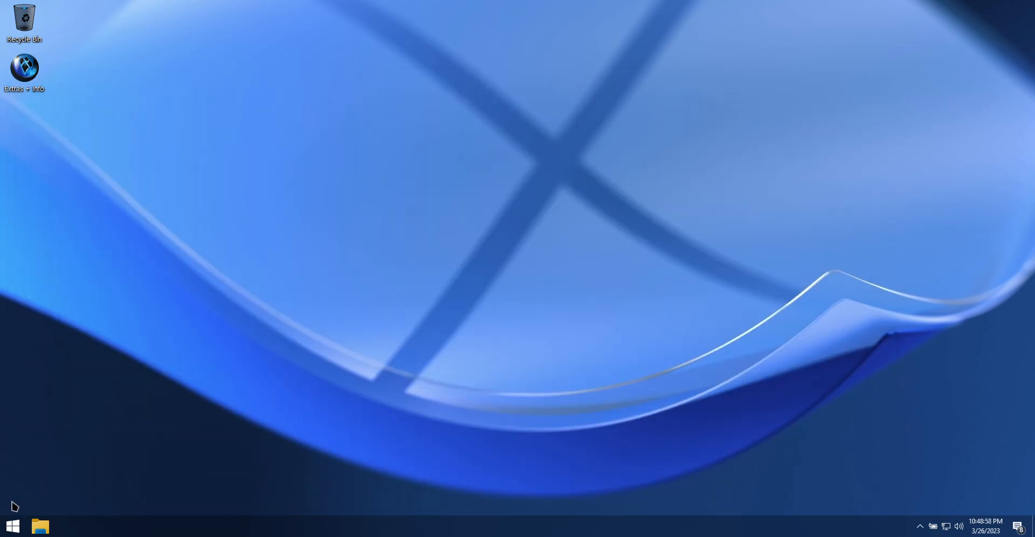
{"action": "left_click", "coordinate": [12, 526]}
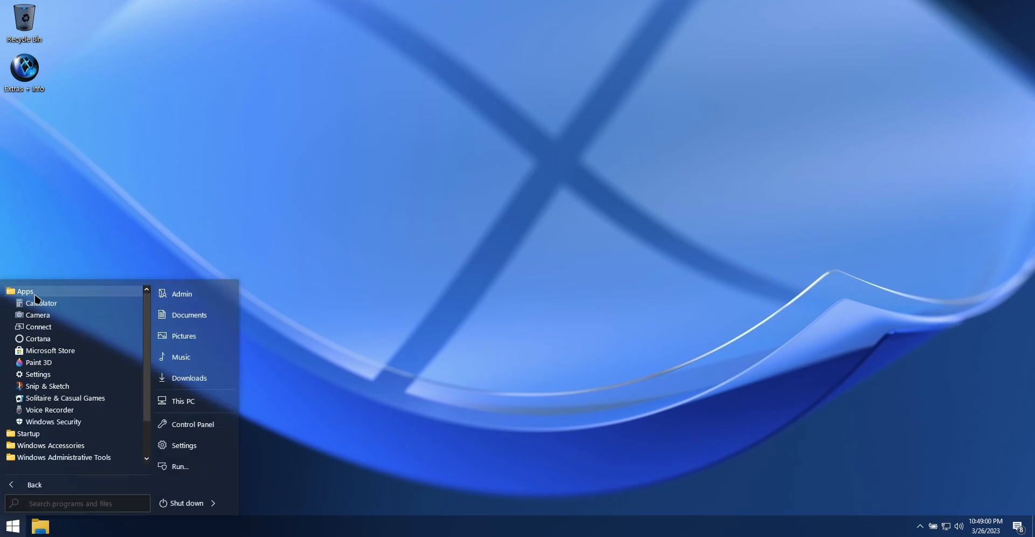
{"action": "mouse_move", "coordinate": [78, 365]}
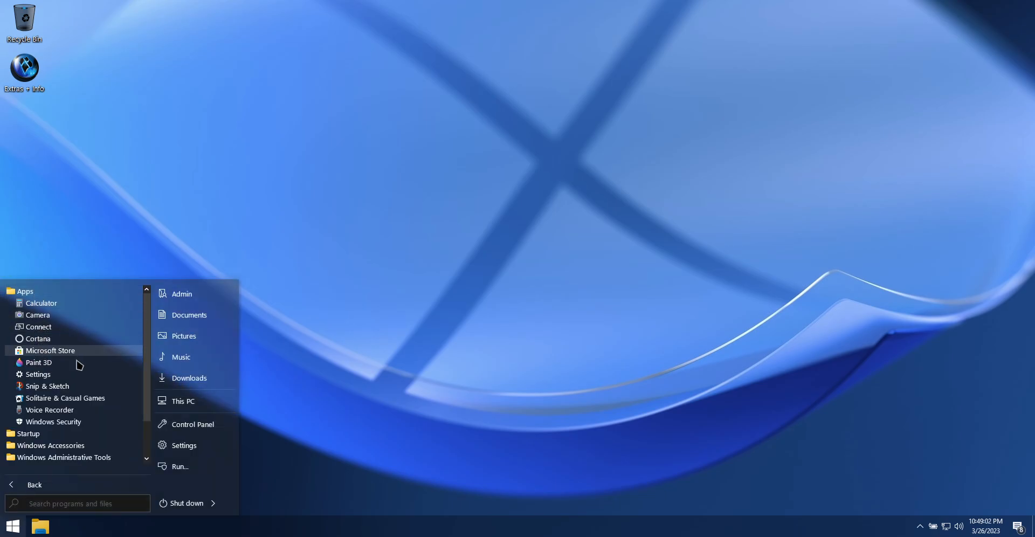
{"action": "left_click", "coordinate": [37, 362]}
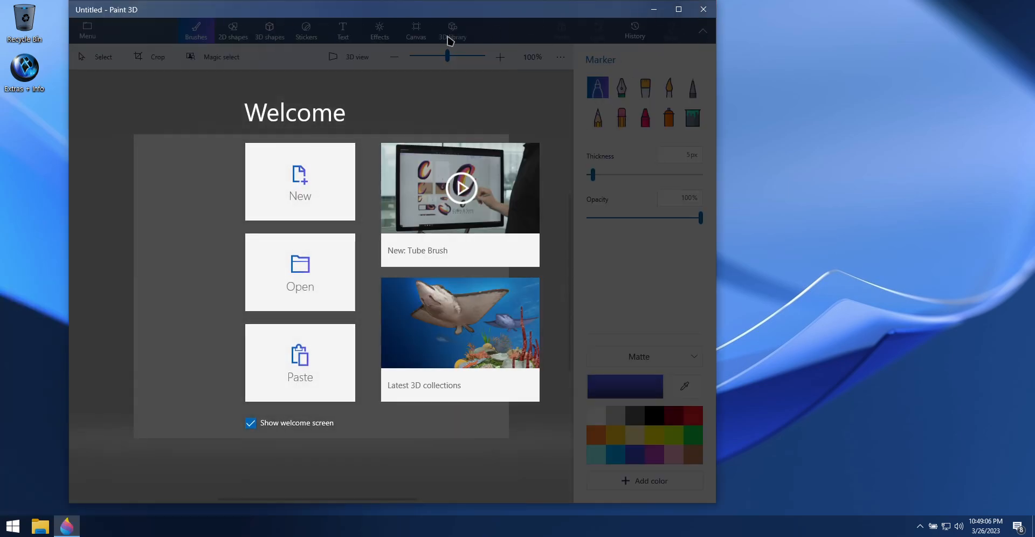
{"action": "left_click", "coordinate": [300, 181]}
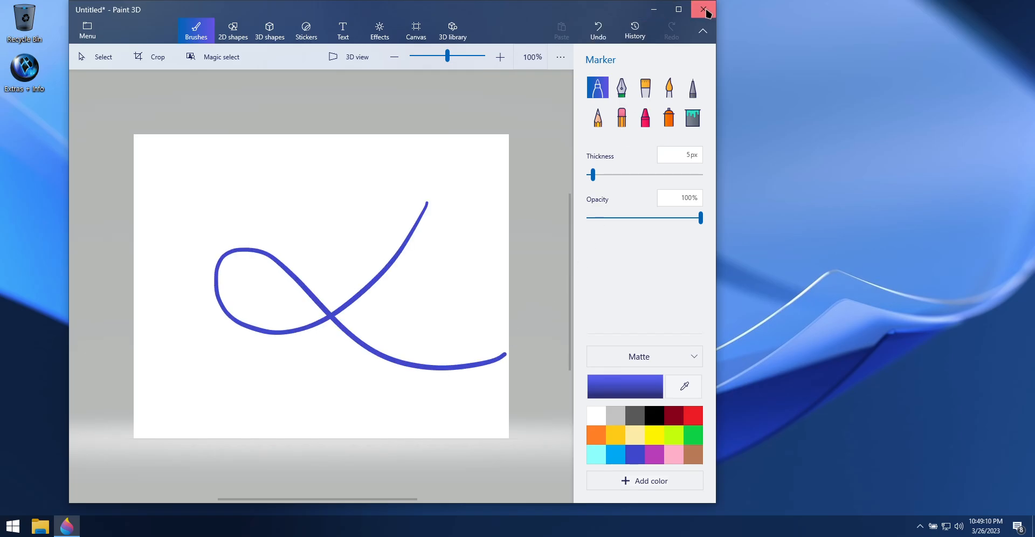
{"action": "left_click", "coordinate": [704, 10]}
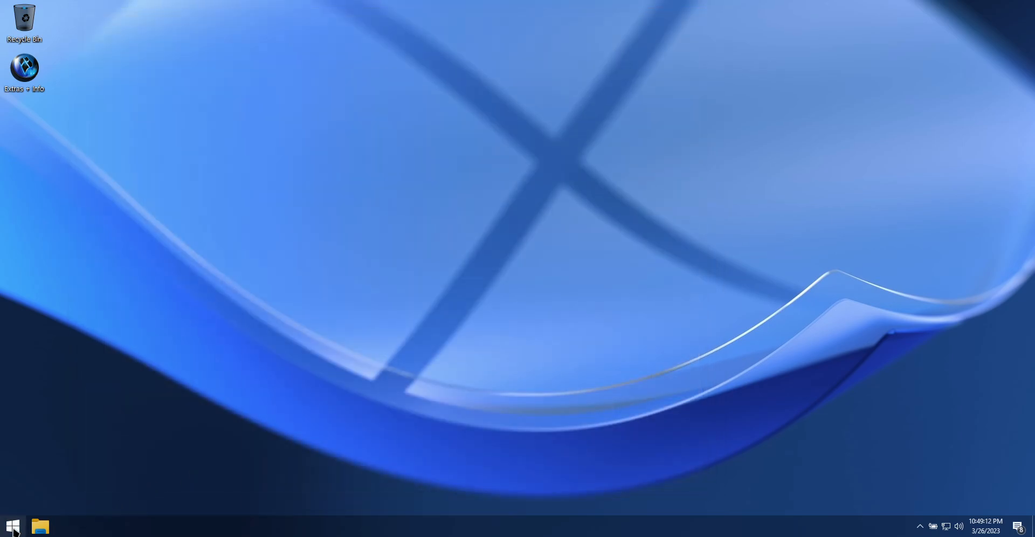
{"action": "left_click", "coordinate": [12, 526]}
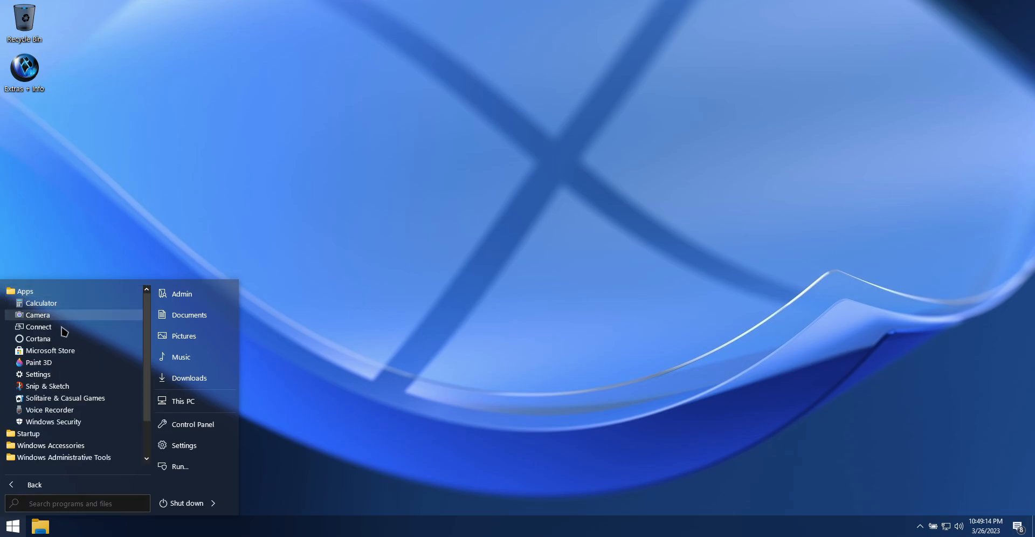
{"action": "left_click", "coordinate": [46, 385]}
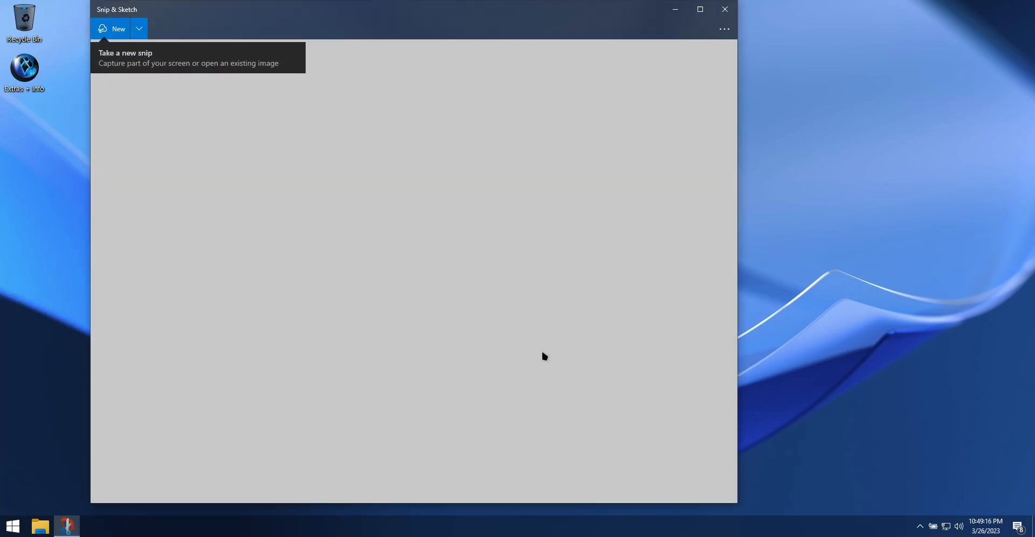
{"action": "mouse_move", "coordinate": [737, 3]}
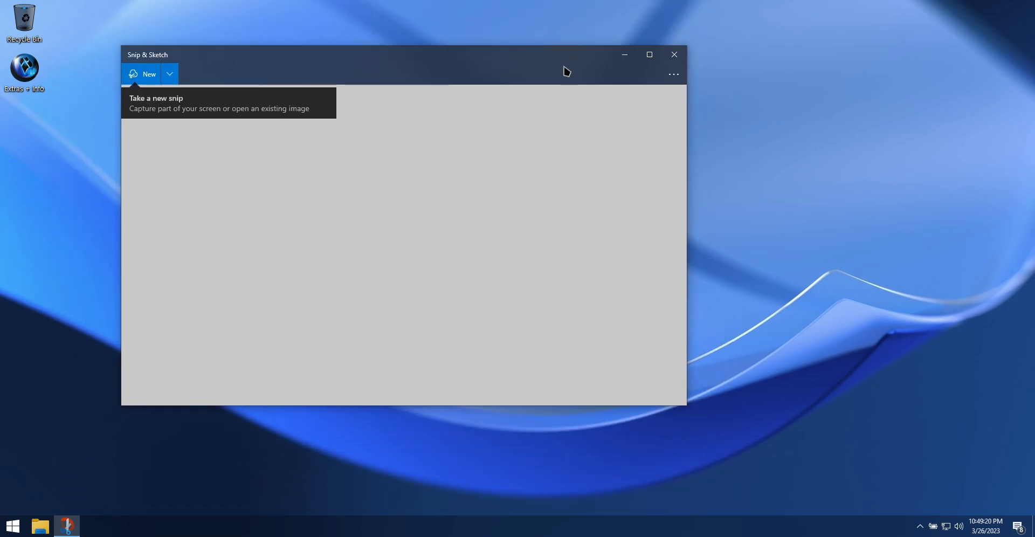
{"action": "left_click", "coordinate": [12, 525]}
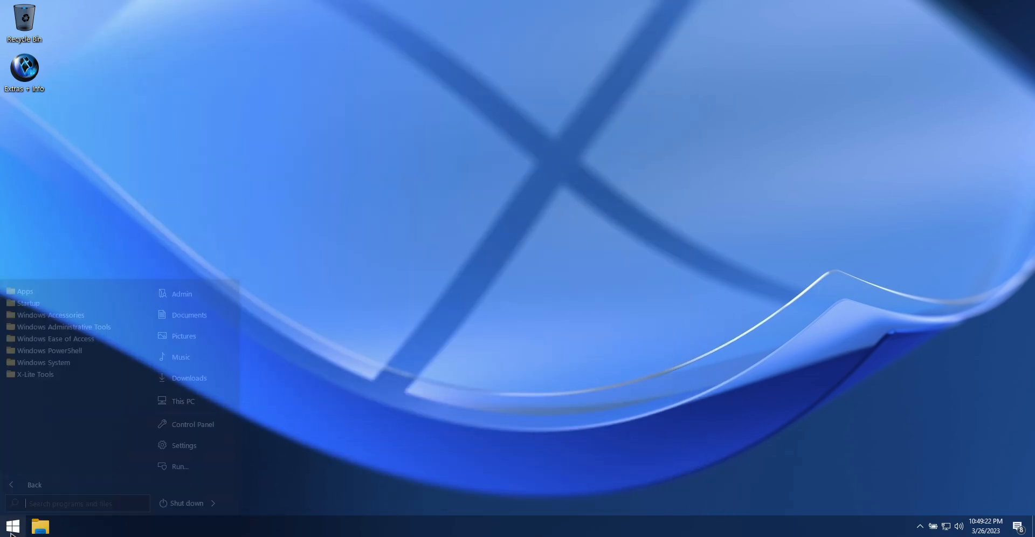
- Launch Voice Recorder from Apps, allow the microphone, record a short autosaved clip and close it
{"action": "left_click", "coordinate": [24, 291]}
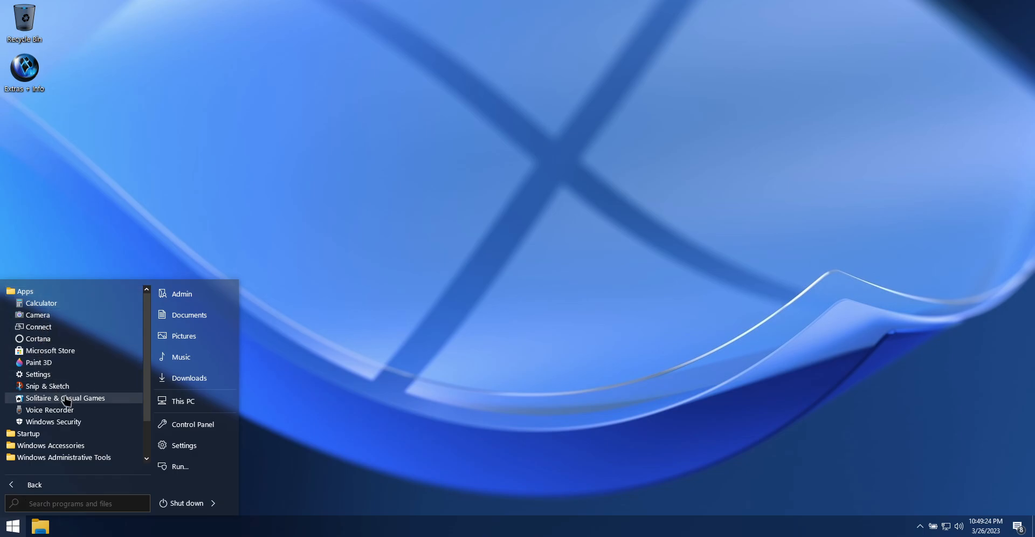
{"action": "left_click", "coordinate": [50, 409]}
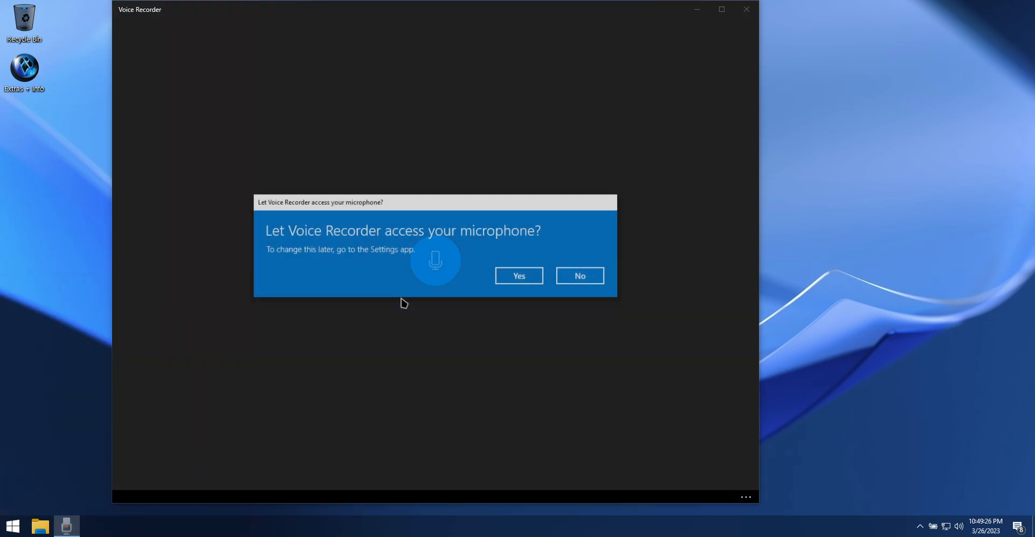
{"action": "left_click", "coordinate": [518, 275]}
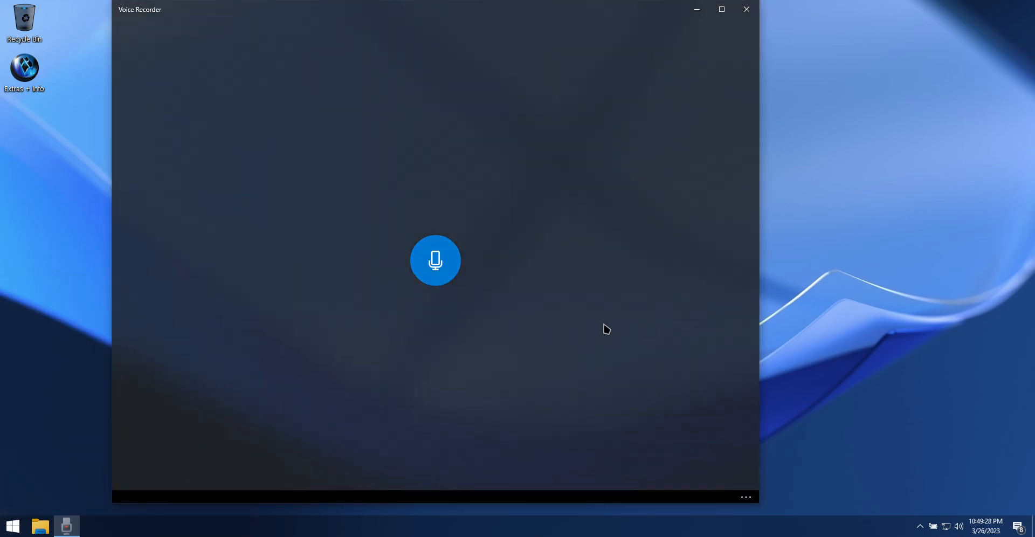
{"action": "left_click", "coordinate": [434, 259]}
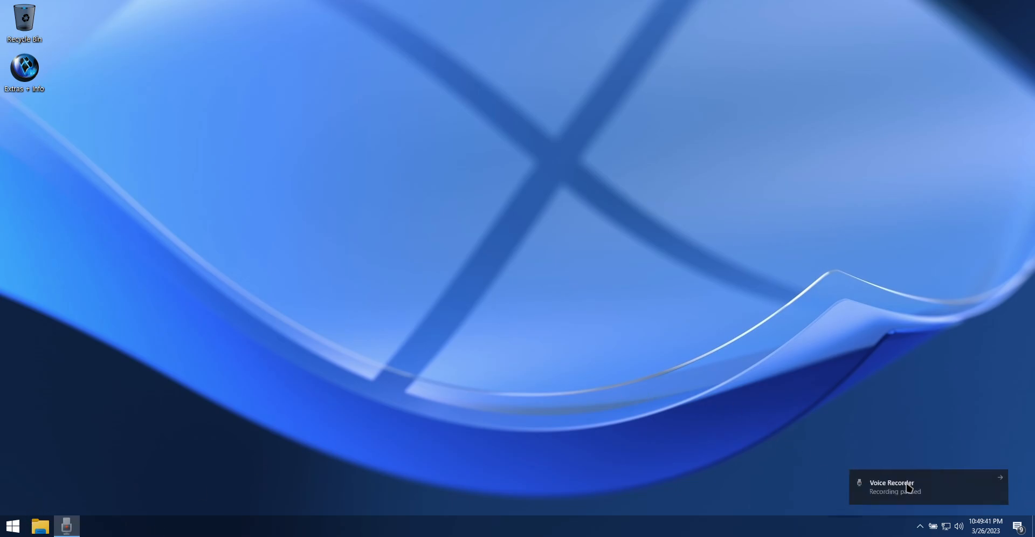
{"action": "left_click", "coordinate": [924, 485]}
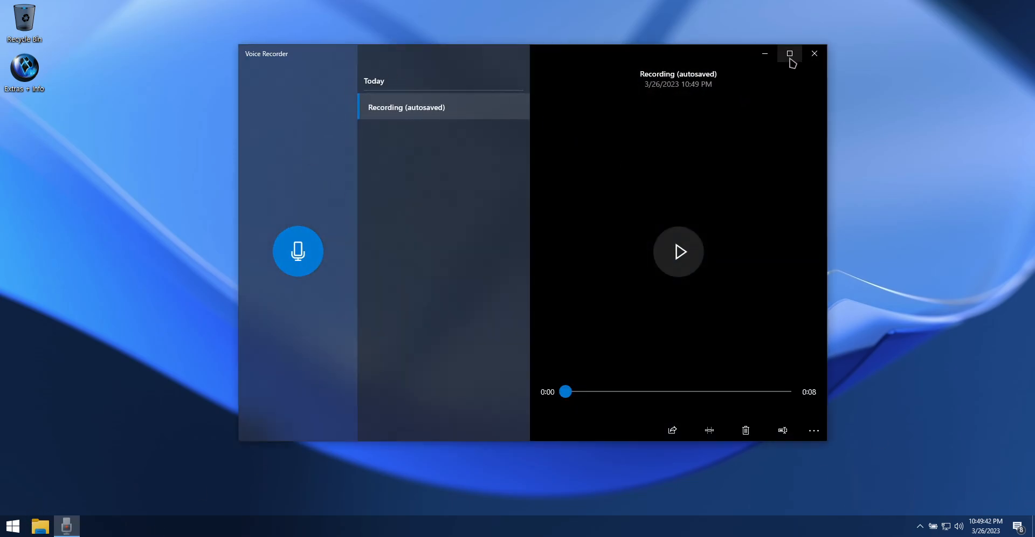
{"action": "left_click", "coordinate": [814, 54]}
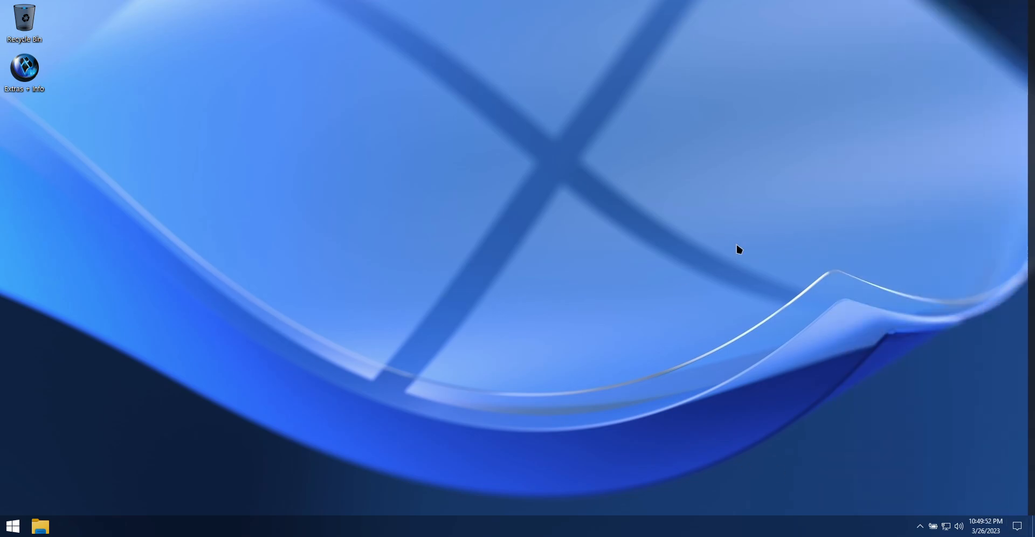
- Launch Solitaire & Casual Games, dismiss the Xbox sign-in error and start a Klondike game
{"action": "left_click", "coordinate": [13, 526]}
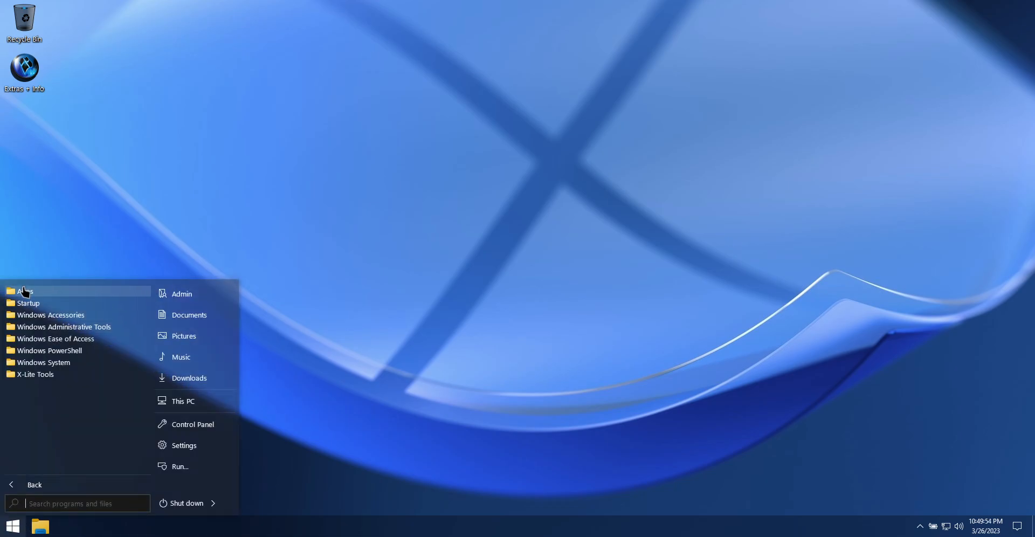
{"action": "left_click", "coordinate": [24, 291]}
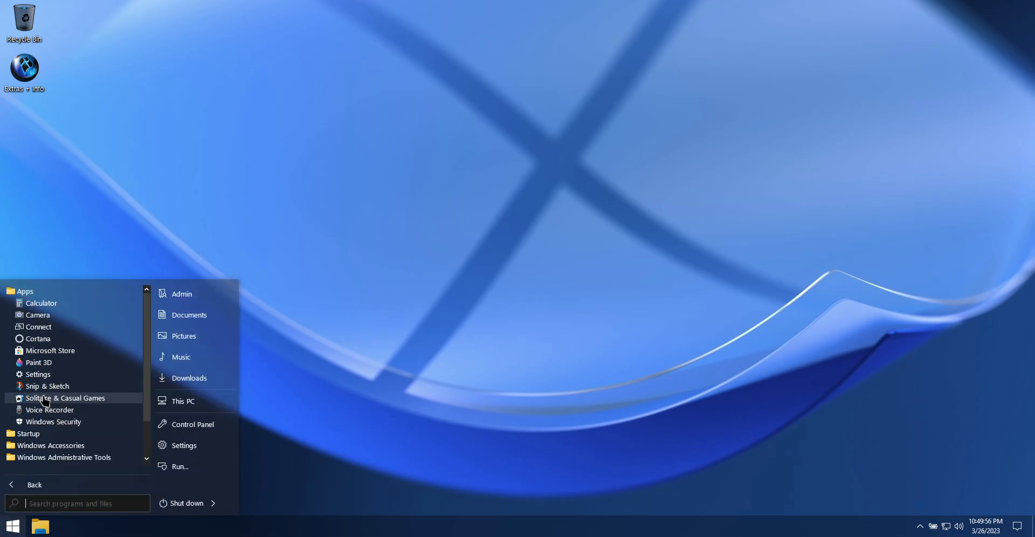
{"action": "left_click", "coordinate": [66, 397]}
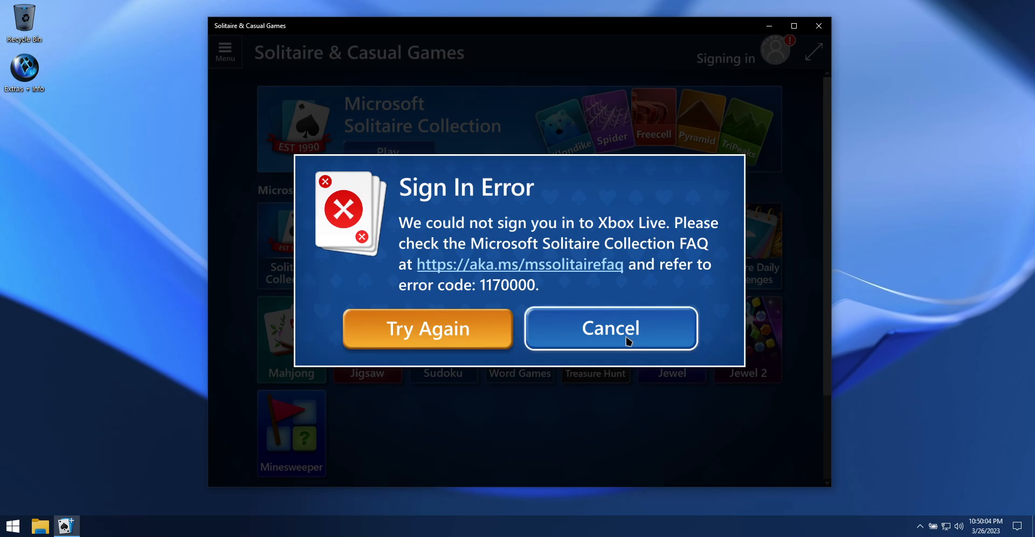
{"action": "left_click", "coordinate": [610, 327]}
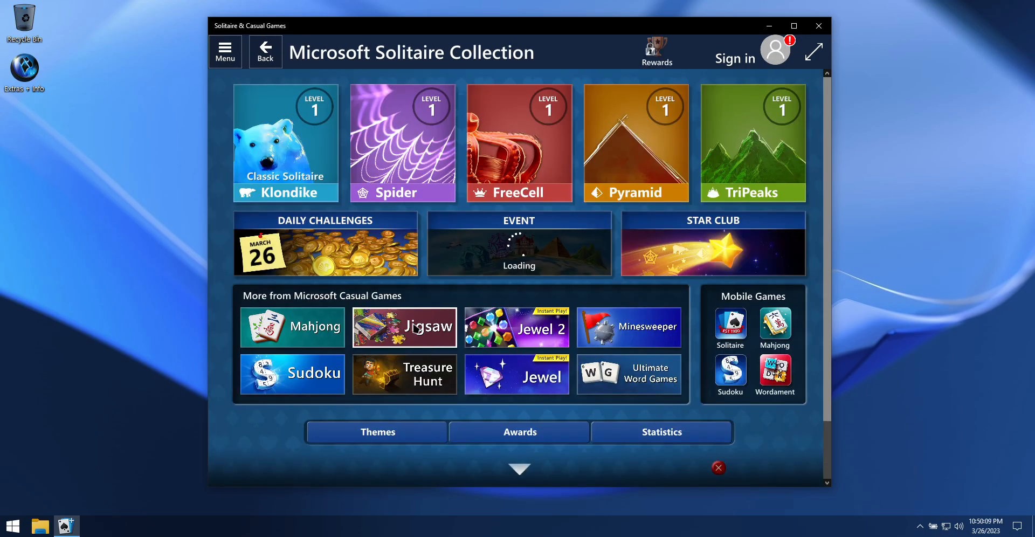
{"action": "left_click", "coordinate": [285, 143]}
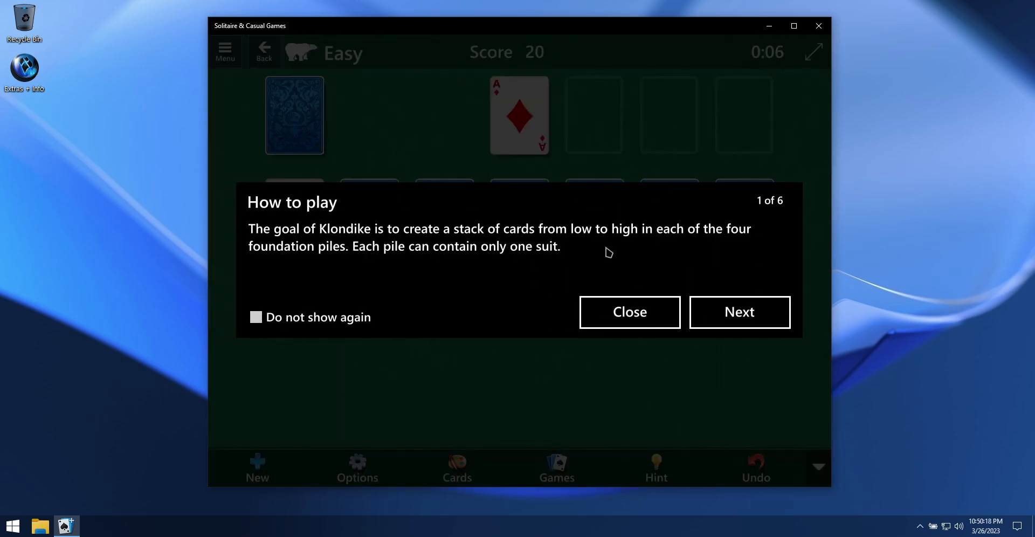
{"action": "mouse_move", "coordinate": [740, 312]}
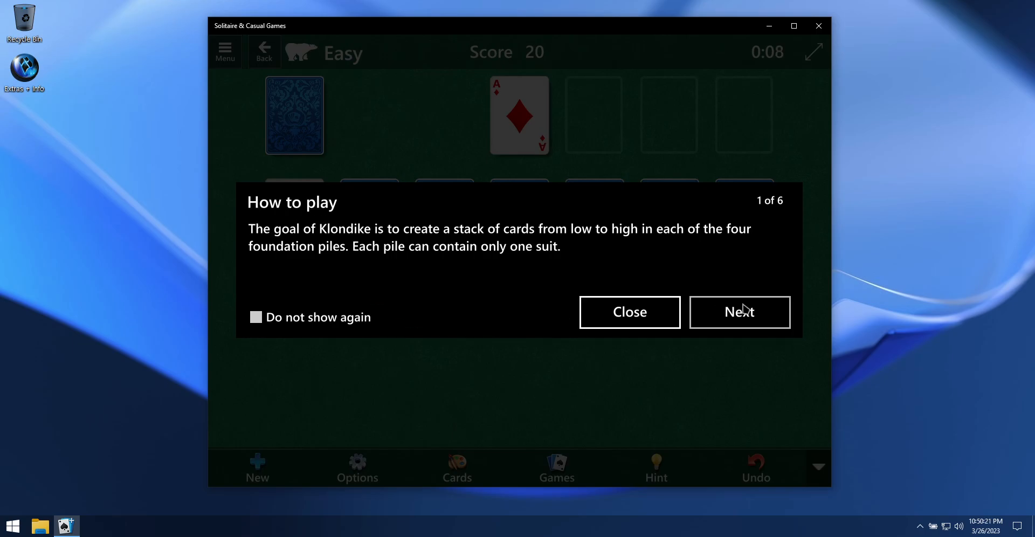
{"action": "left_click", "coordinate": [628, 311]}
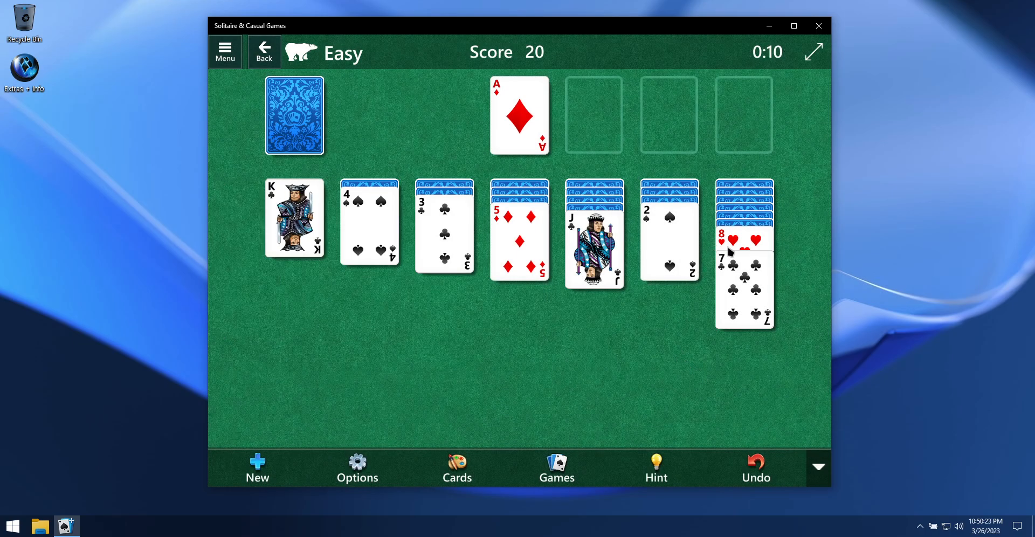
- Move the 4 of spades onto the 5 of diamonds and deal cards from the stock
{"action": "left_click_drag", "start_coordinate": [368, 218], "coordinate": [467, 241]}
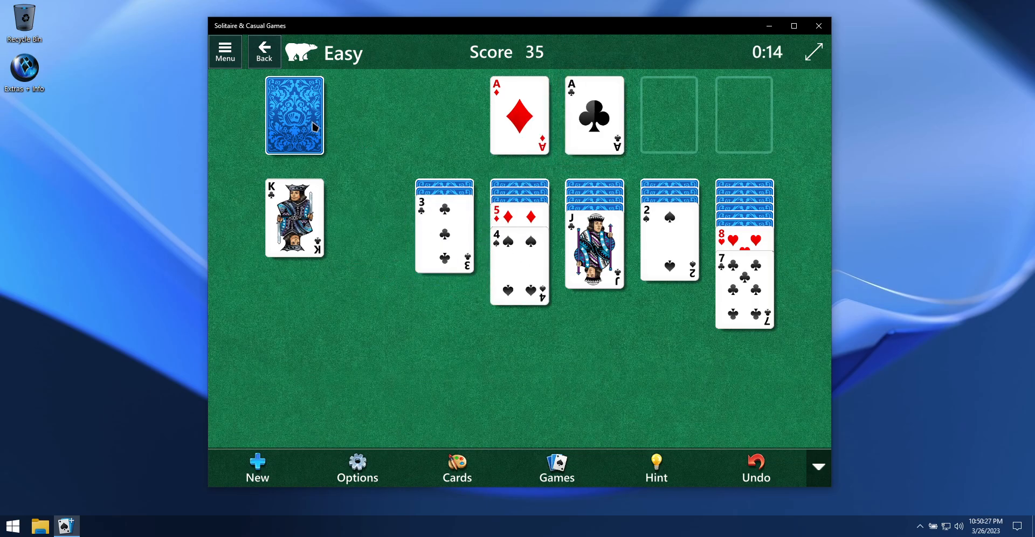
{"action": "left_click", "coordinate": [293, 115]}
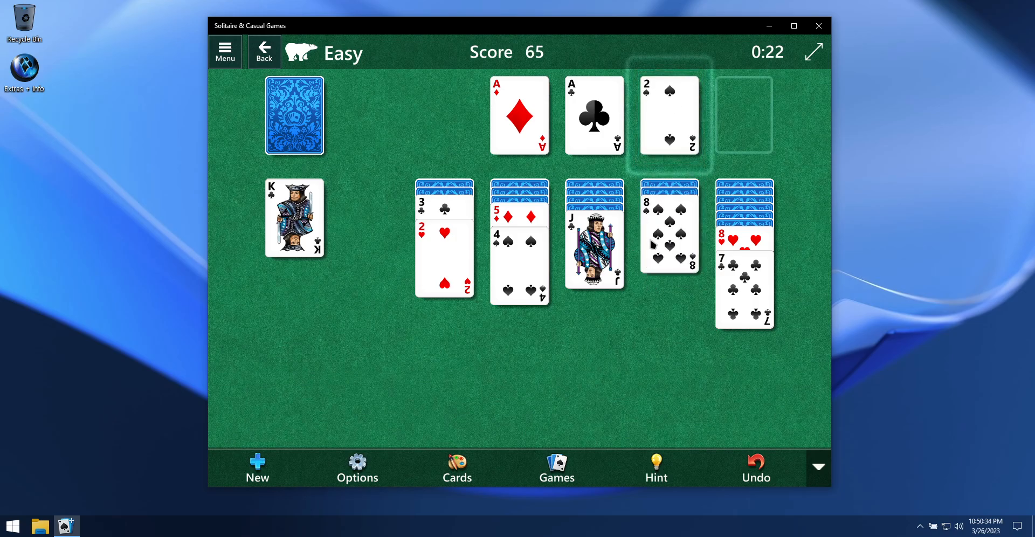
{"action": "left_click", "coordinate": [293, 115]}
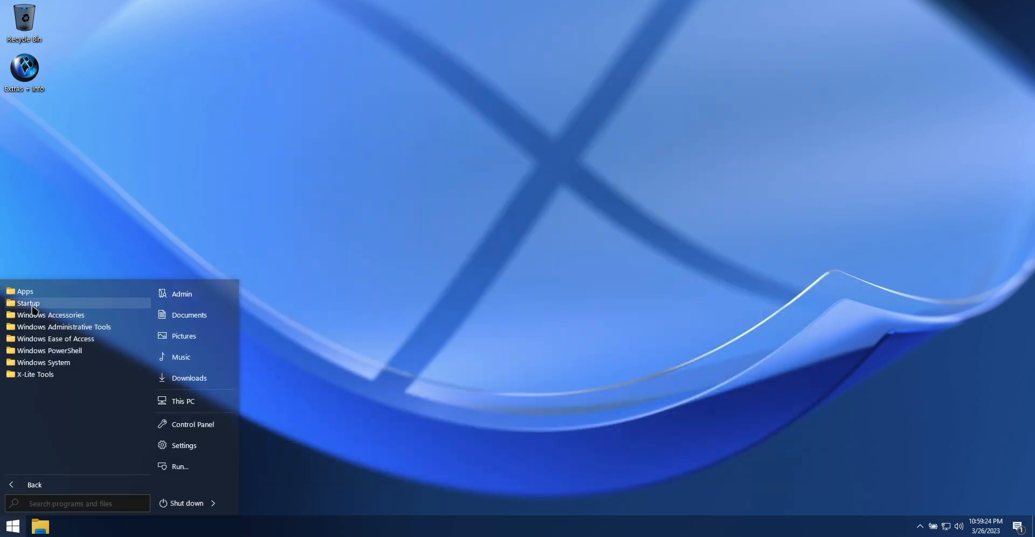
- Launch Microsoft Store from Apps and search 'chess titans' to reach the game page
{"action": "left_click", "coordinate": [25, 291]}
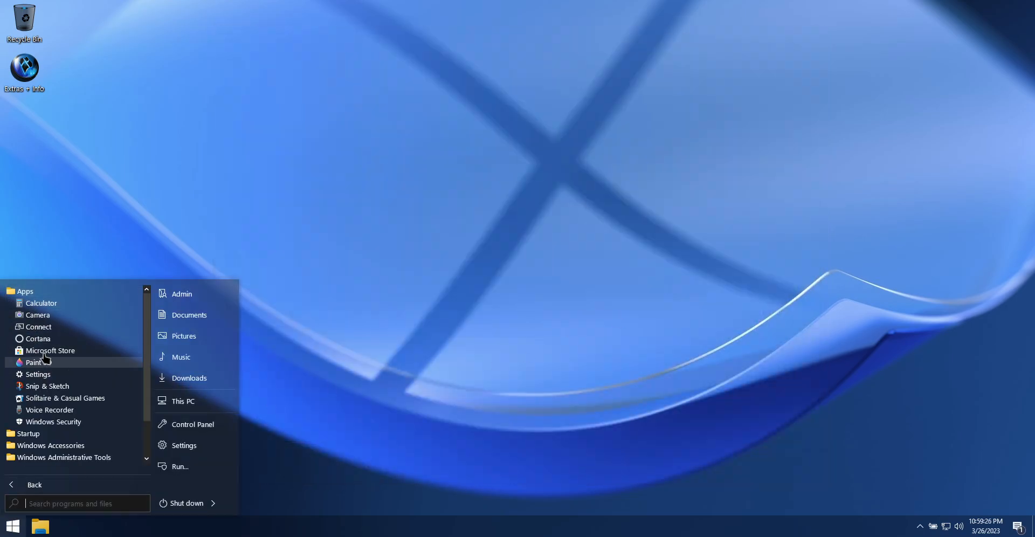
{"action": "left_click", "coordinate": [50, 351]}
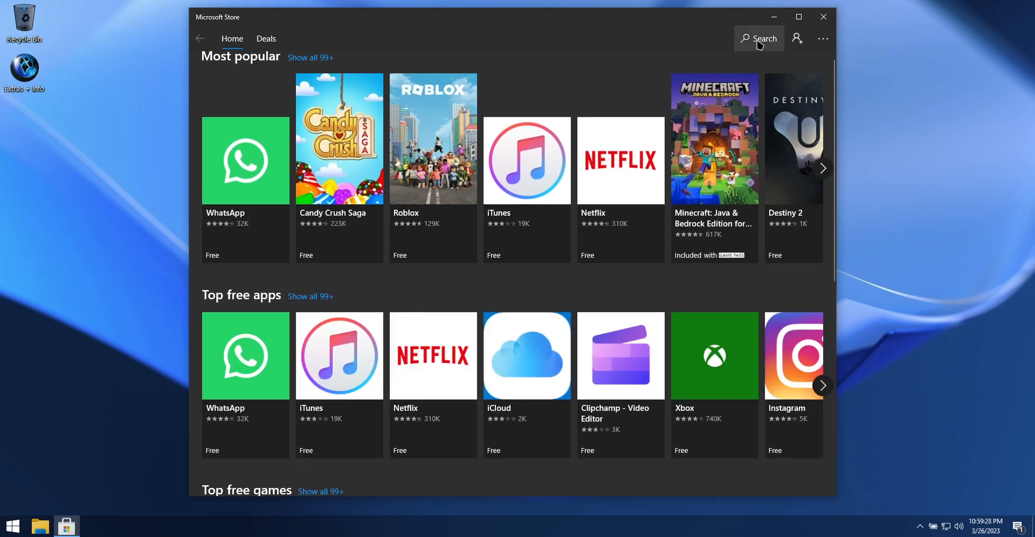
{"action": "left_click", "coordinate": [758, 39]}
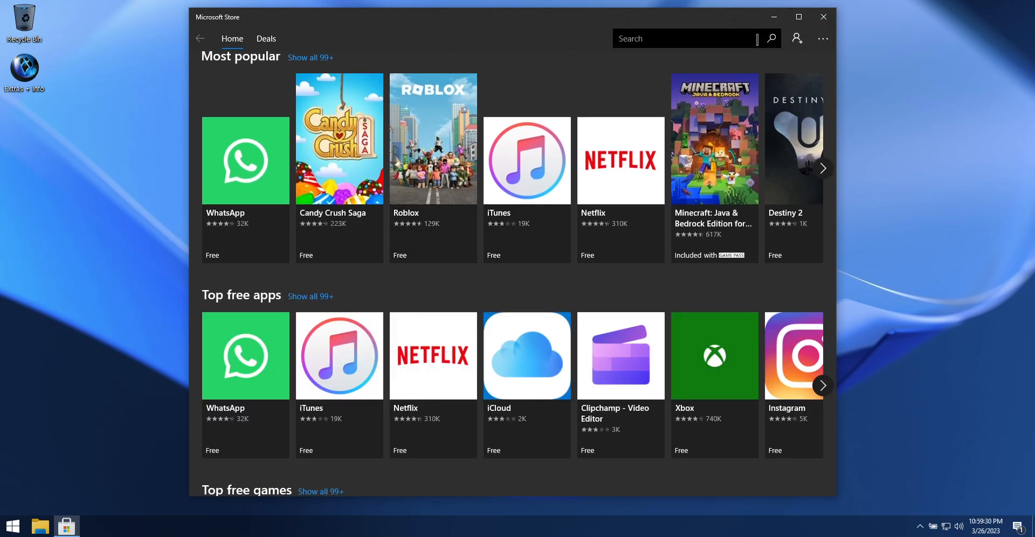
{"action": "type", "text": "chess"}
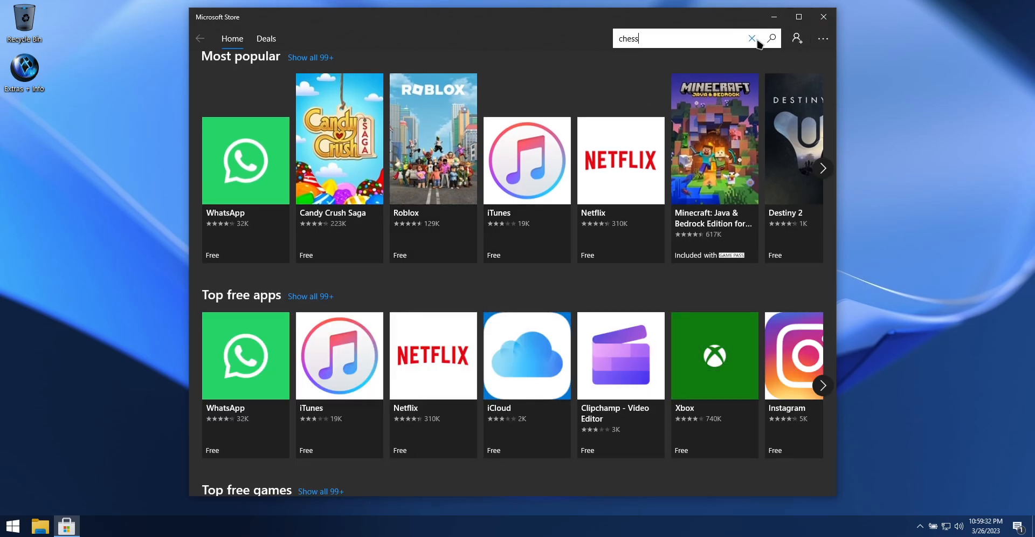
{"action": "type", "text": "titans"}
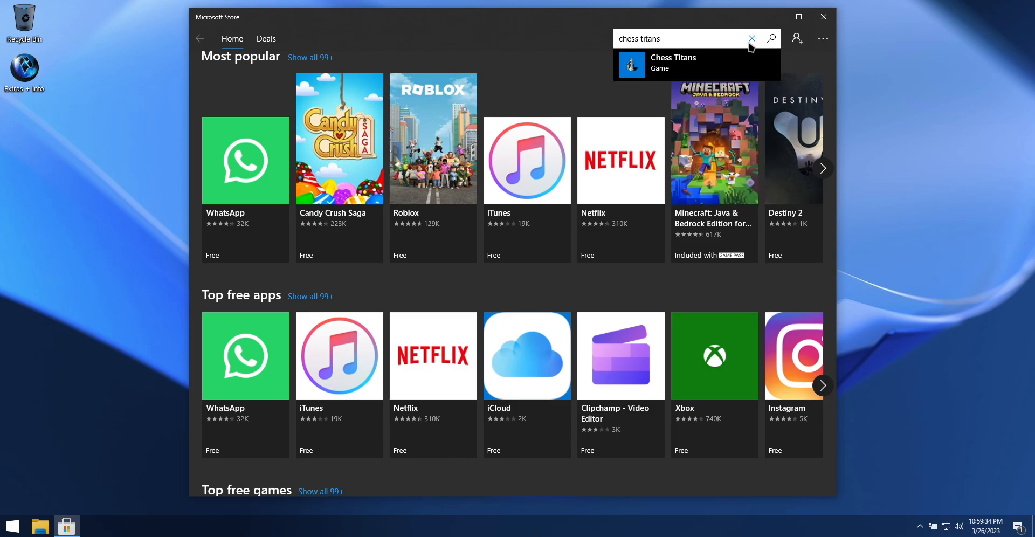
{"action": "left_click", "coordinate": [770, 39]}
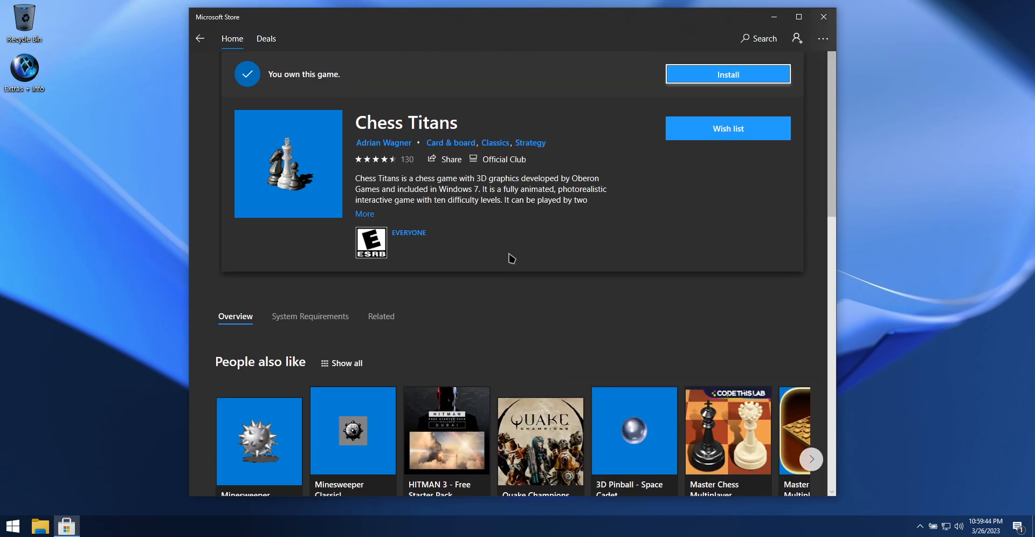
{"action": "mouse_move", "coordinate": [721, 72]}
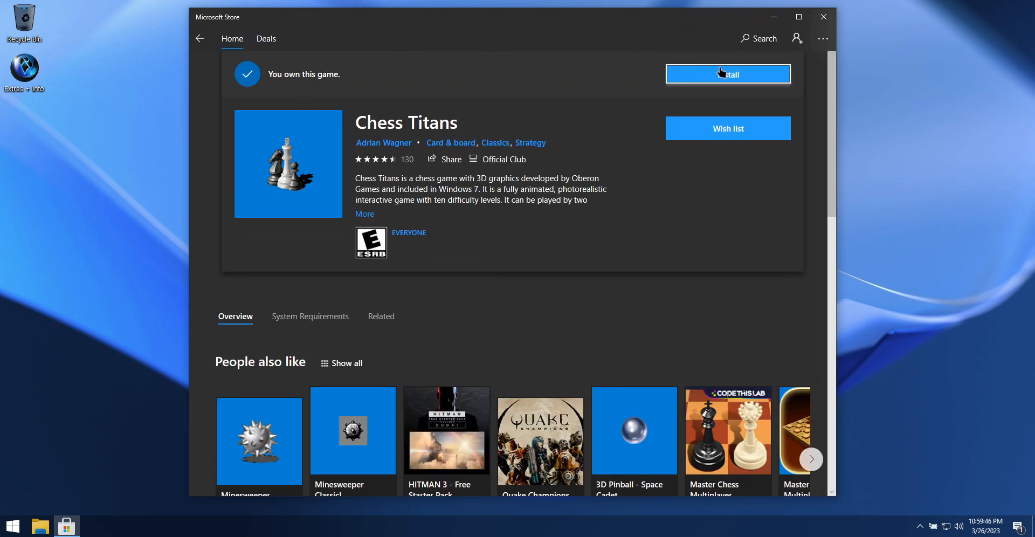
- Install Chess Titans without signing in, then close the Store once it finishes
{"action": "left_click", "coordinate": [728, 75]}
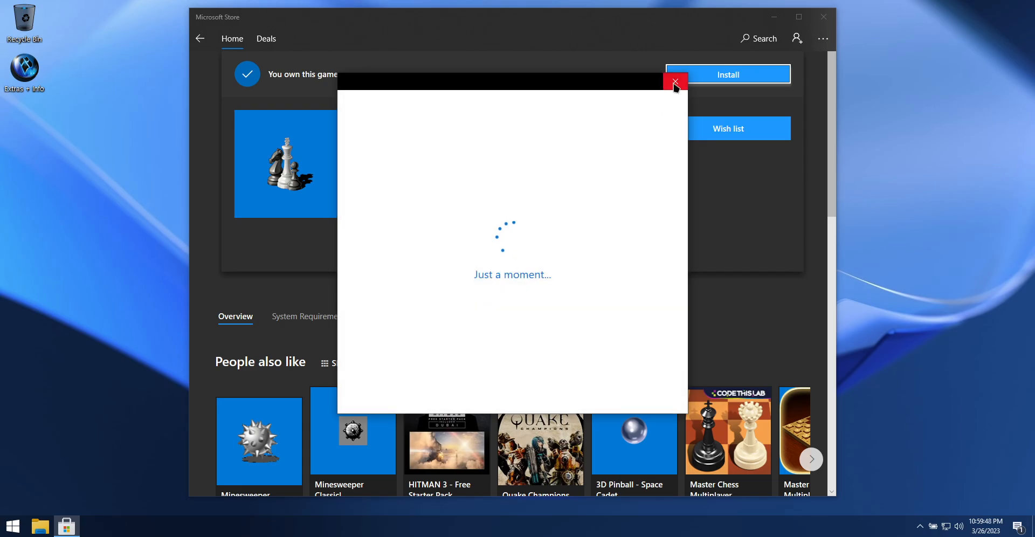
{"action": "left_click", "coordinate": [675, 83]}
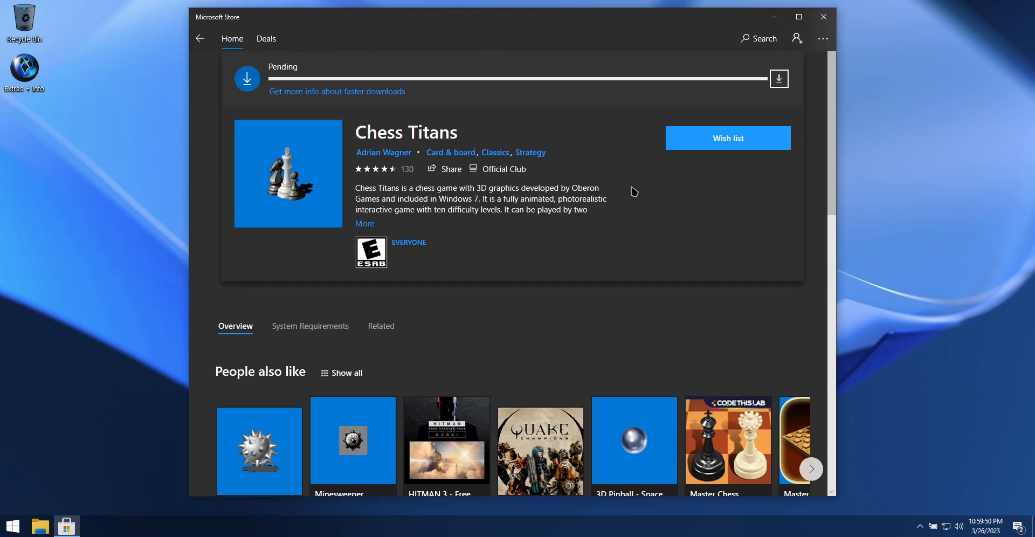
{"action": "left_click", "coordinate": [779, 78]}
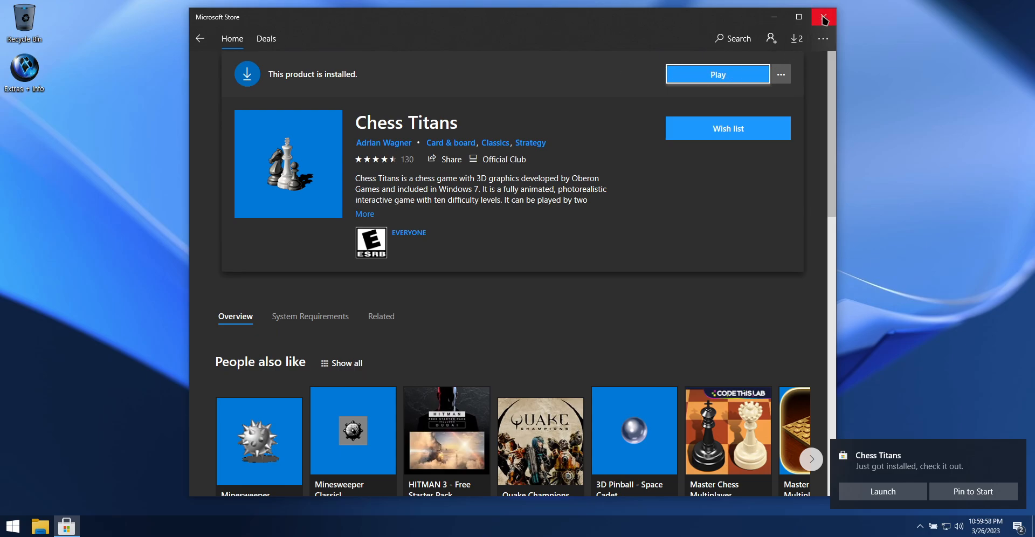
{"action": "left_click", "coordinate": [822, 16]}
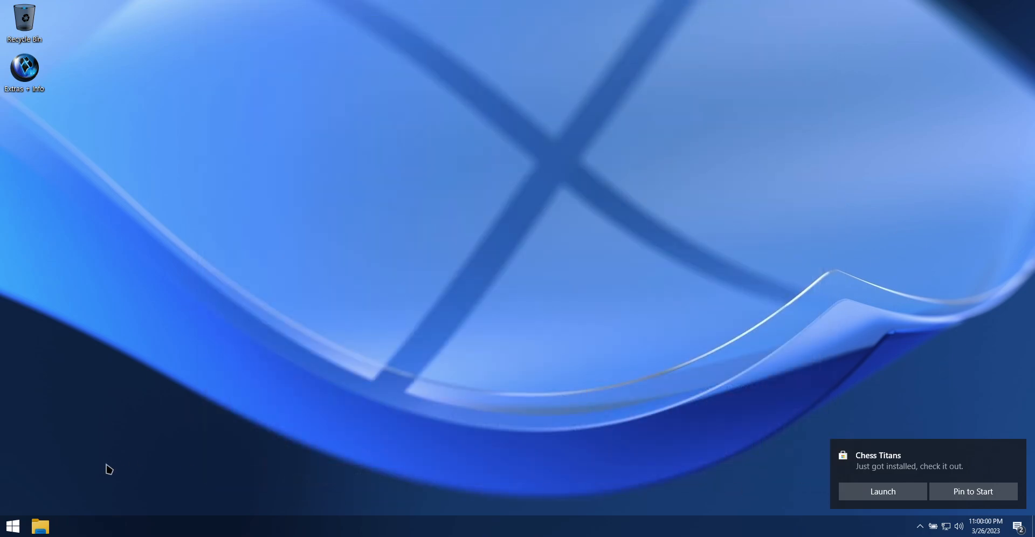
- Expand the Start menu's Apps folder, now listing Chess Titans
{"action": "left_click", "coordinate": [12, 526]}
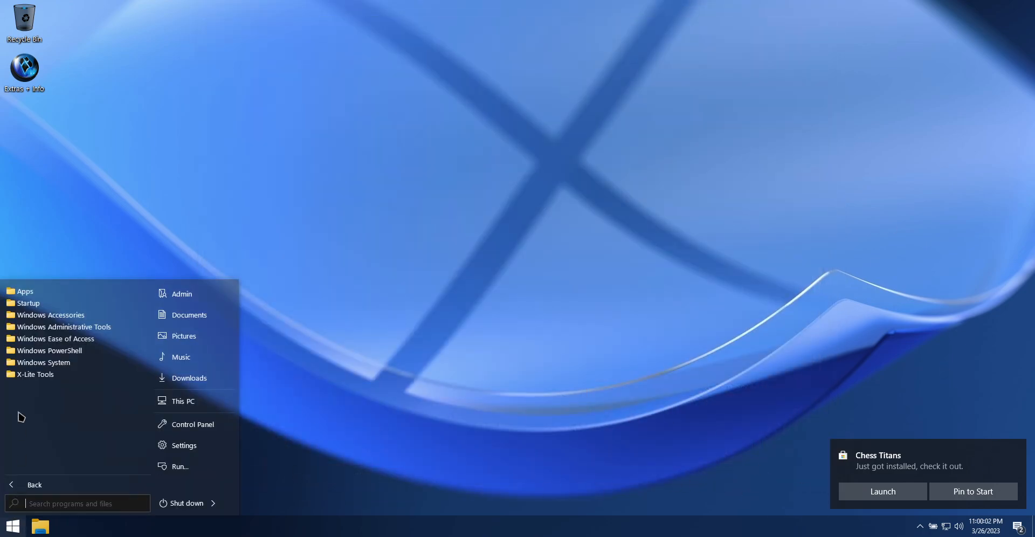
{"action": "left_click", "coordinate": [24, 291]}
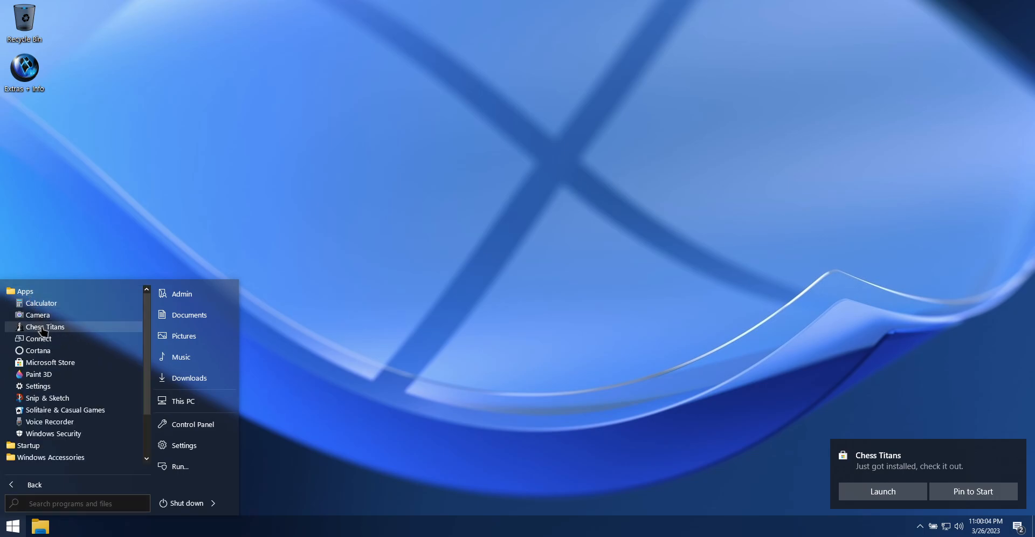